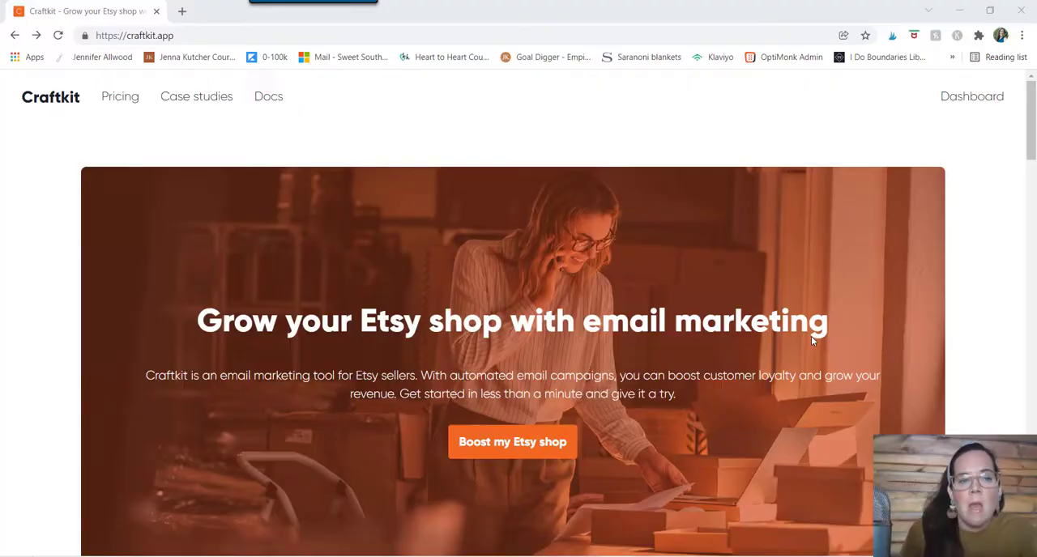
pyautogui.moveTo(101, 242)
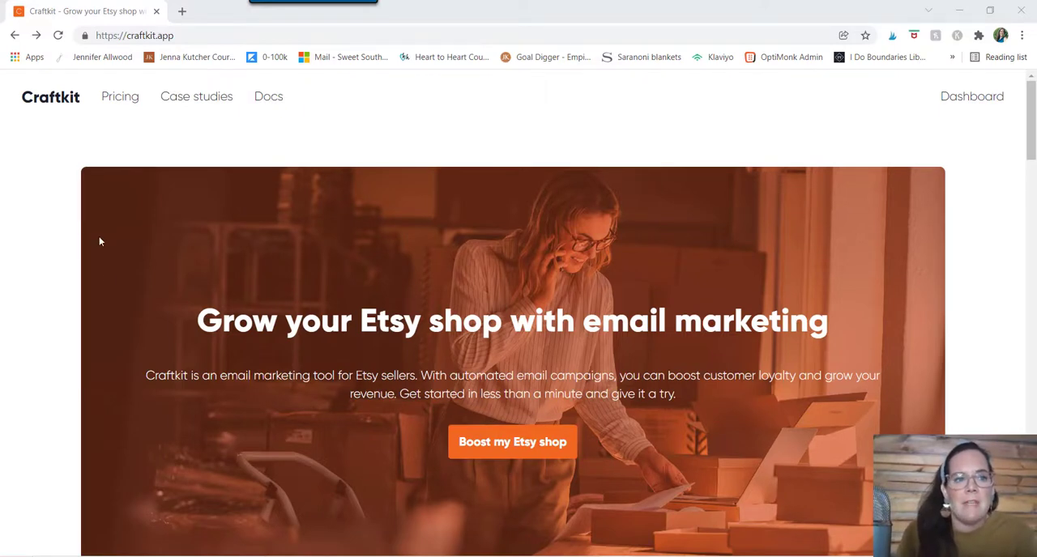
# Choose 'Boost my Etsy shop' and connect the Etsy shop to enter the dashboard.
pyautogui.click(146, 36)
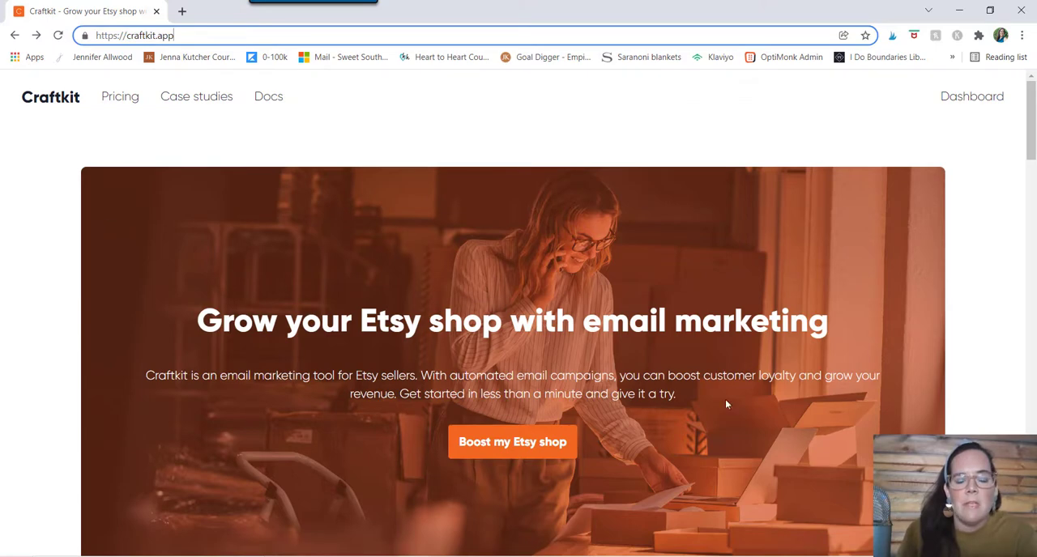
pyautogui.scroll(-3)
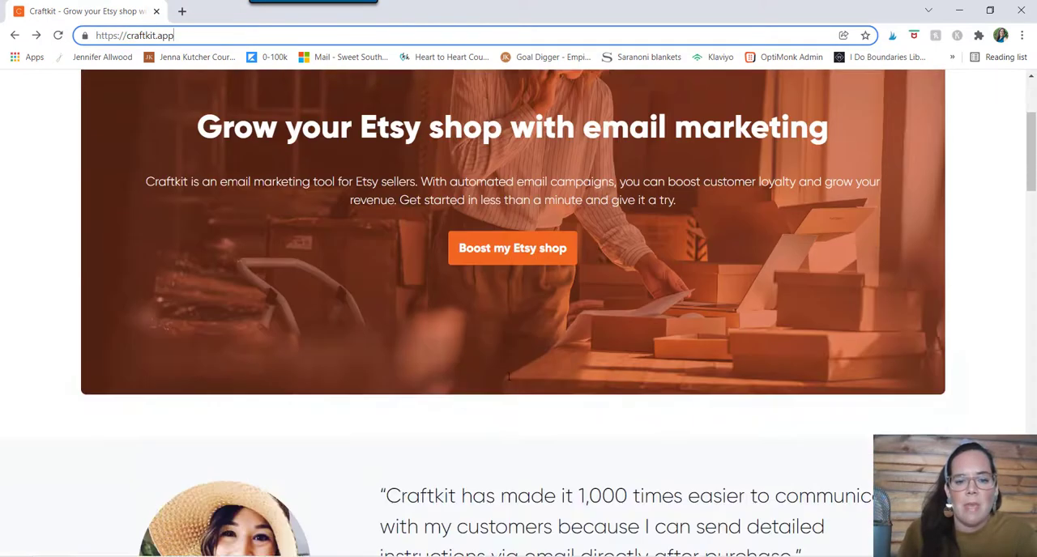
pyautogui.scroll(3)
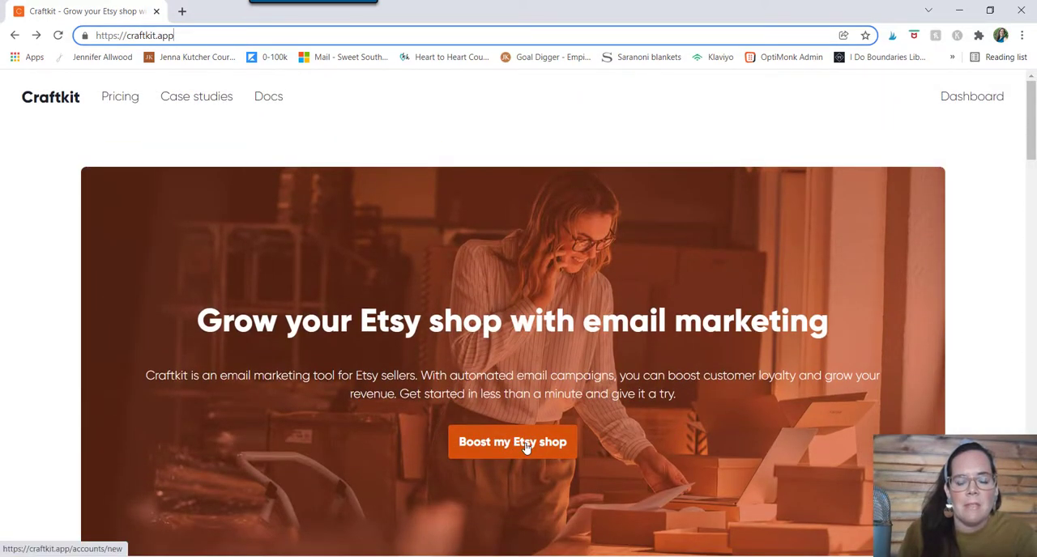
pyautogui.moveTo(385, 431)
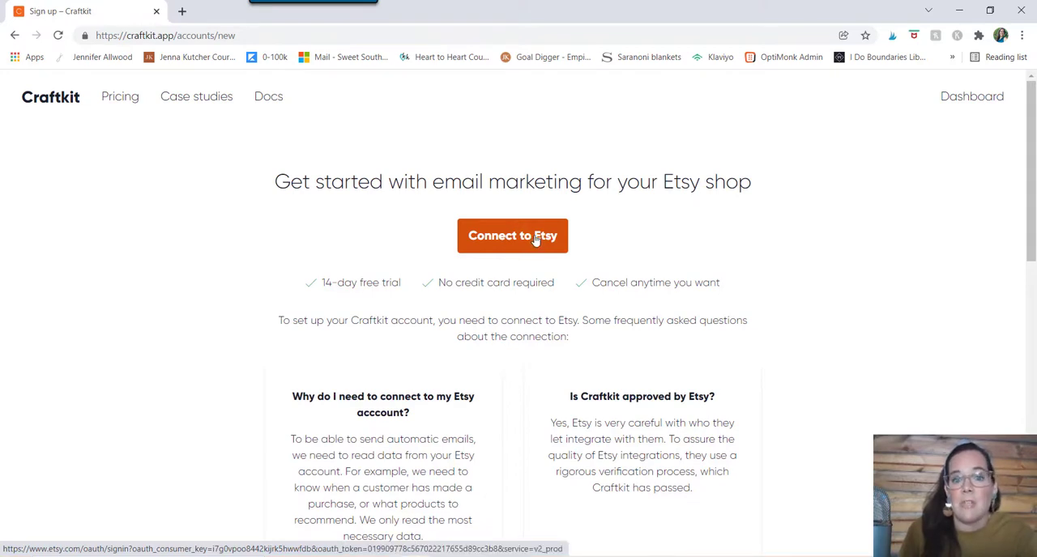
pyautogui.moveTo(711, 243)
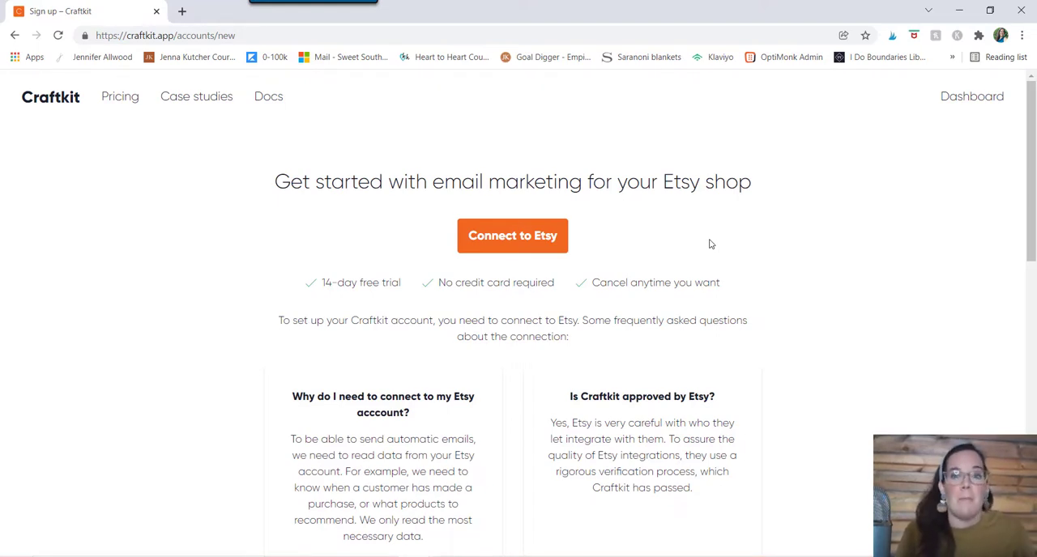
pyautogui.moveTo(648, 256)
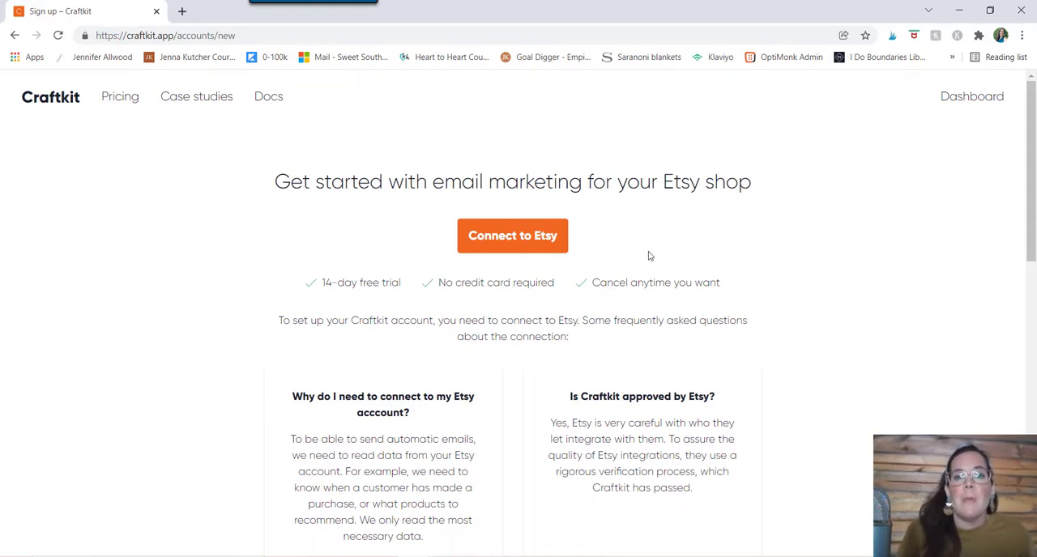
pyautogui.moveTo(690, 230)
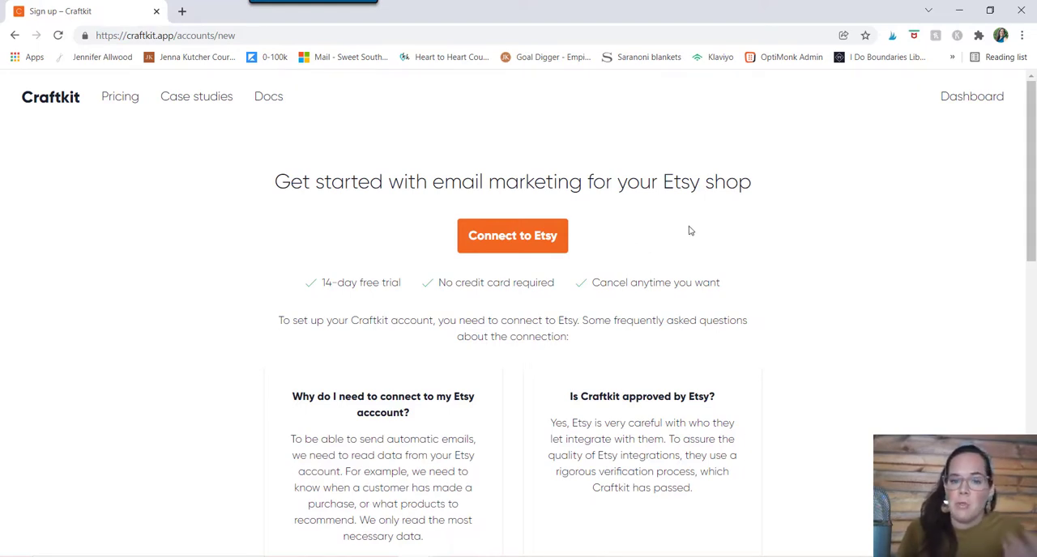
pyautogui.click(973, 96)
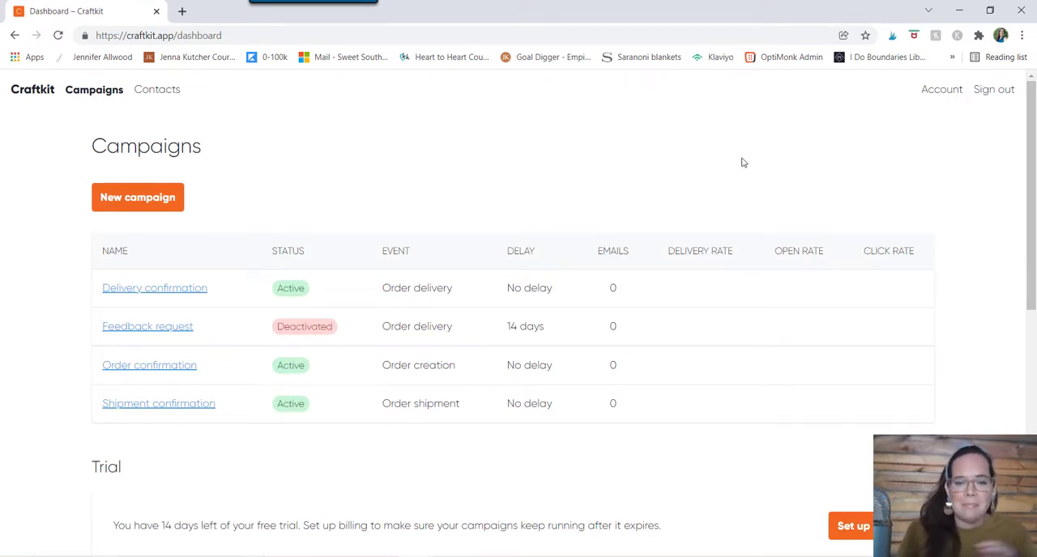
# Review the Campaigns table and its Stats section on the dashboard.
pyautogui.scroll(-3)
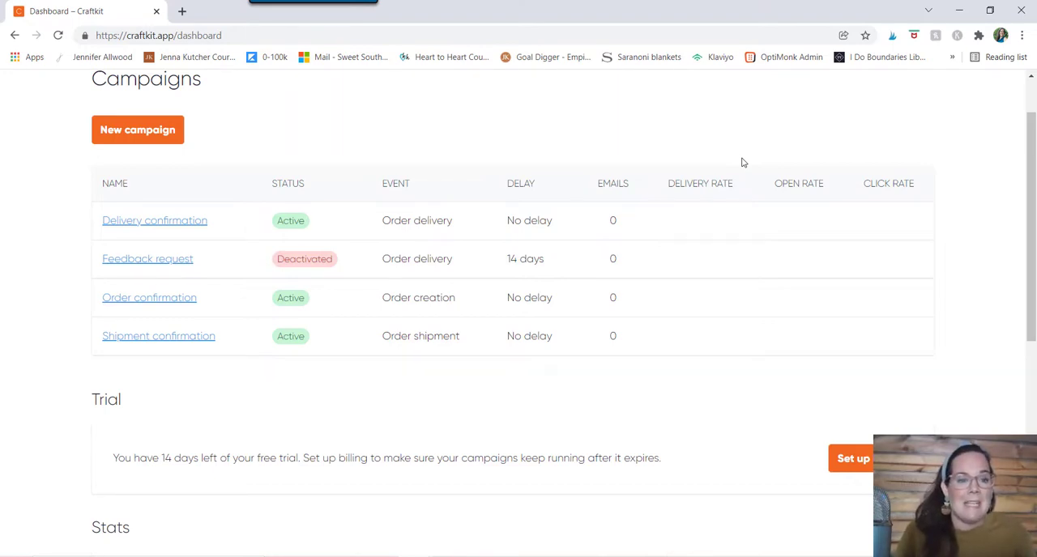
pyautogui.moveTo(98, 214)
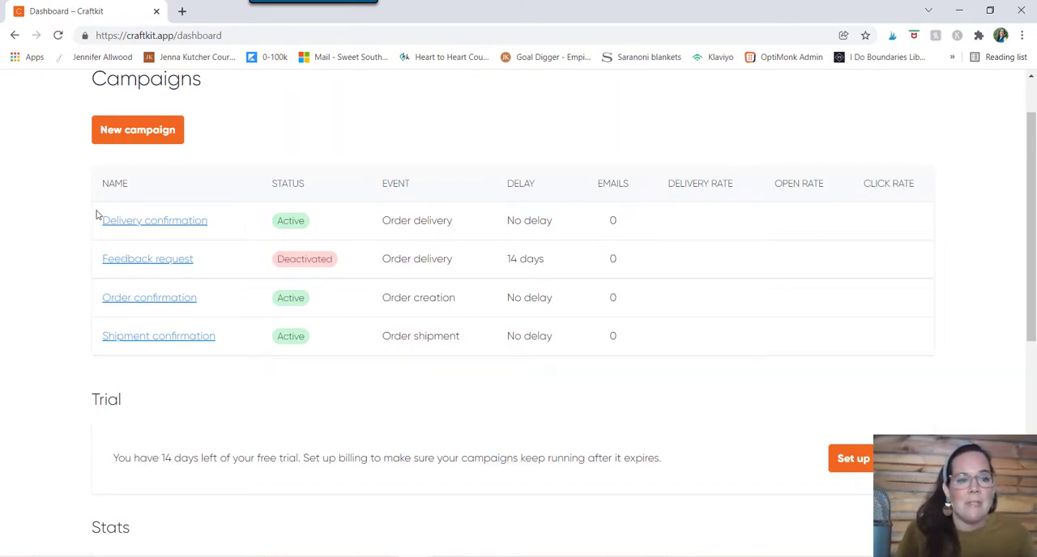
pyautogui.doubleClick(149, 296)
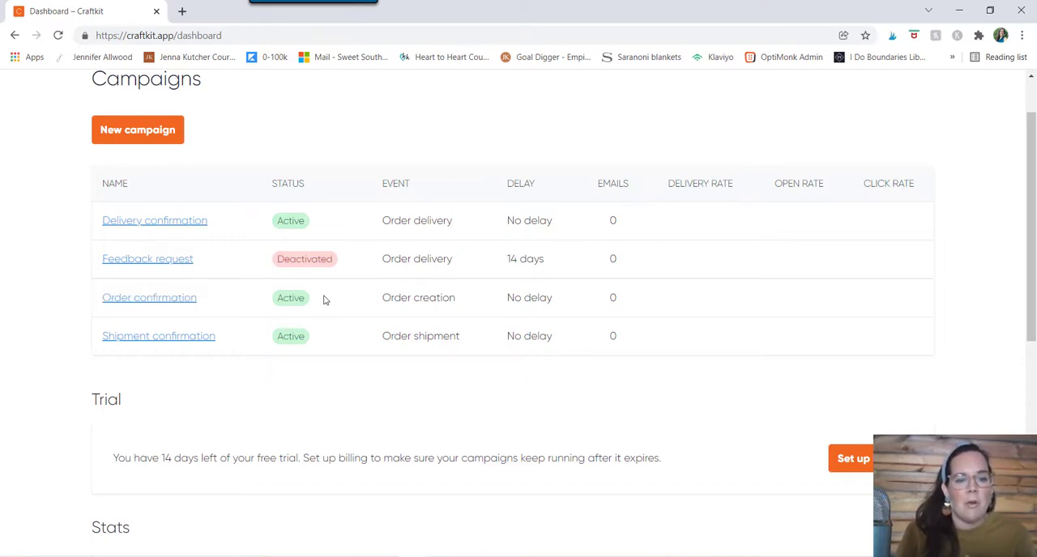
pyautogui.moveTo(498, 306)
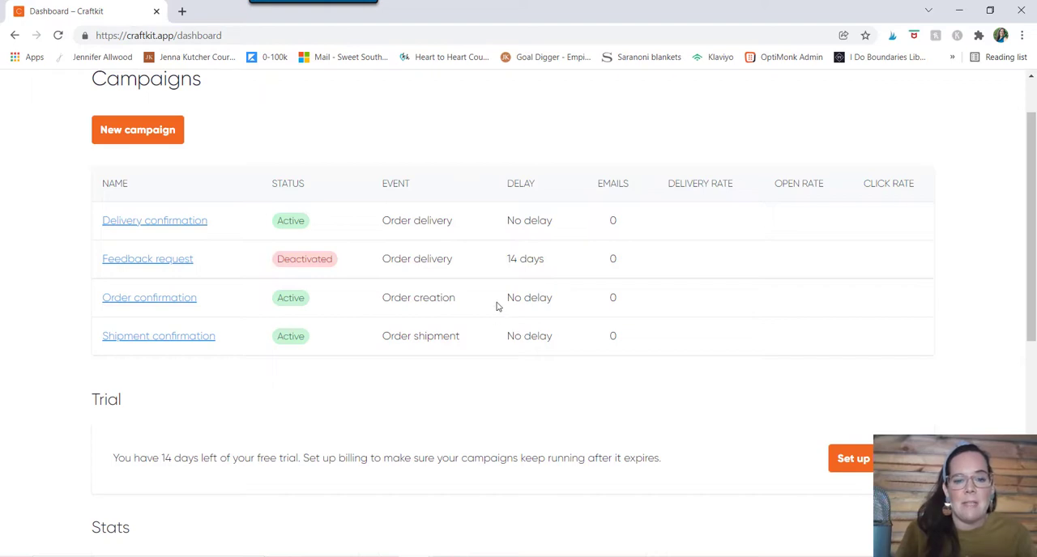
pyautogui.moveTo(561, 305)
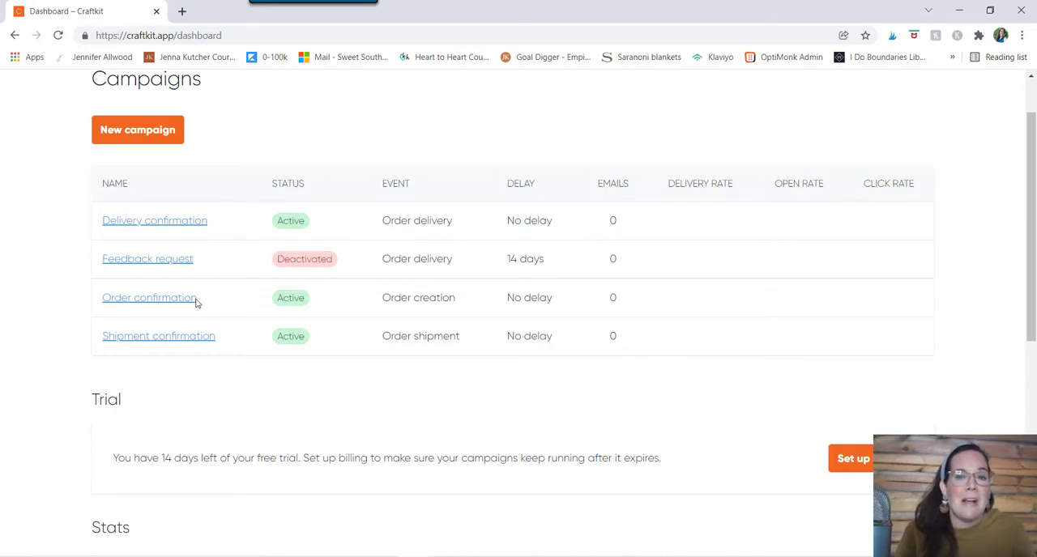
pyautogui.moveTo(149, 296)
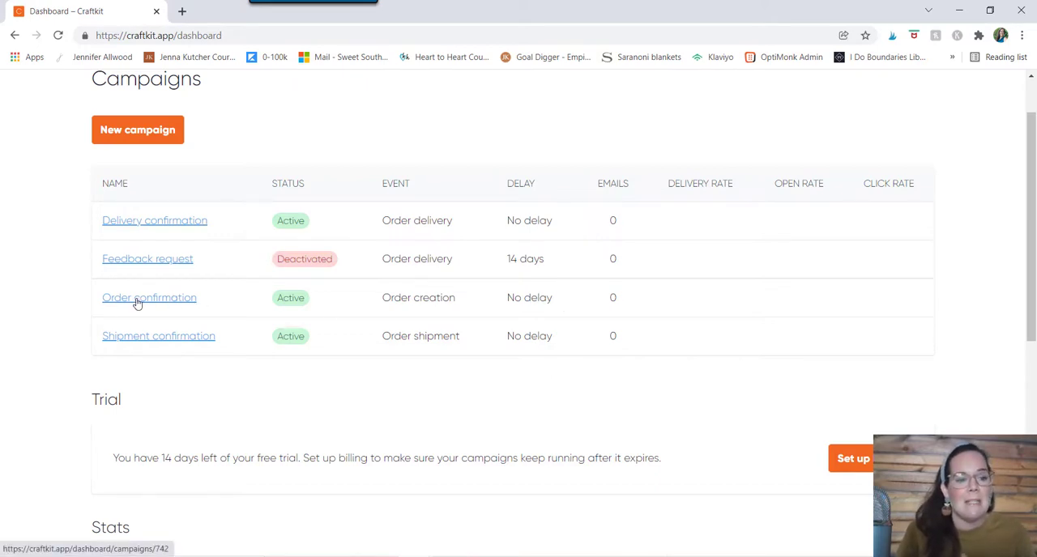
# Review the Order confirmation campaign's settings: active, order-creation event, no delay.
pyautogui.click(149, 297)
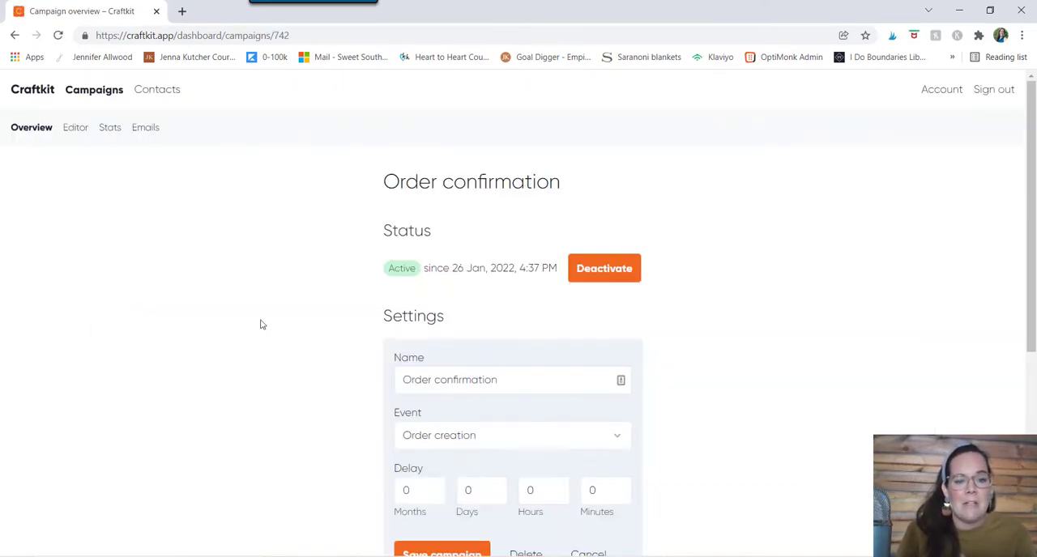
pyautogui.scroll(-3)
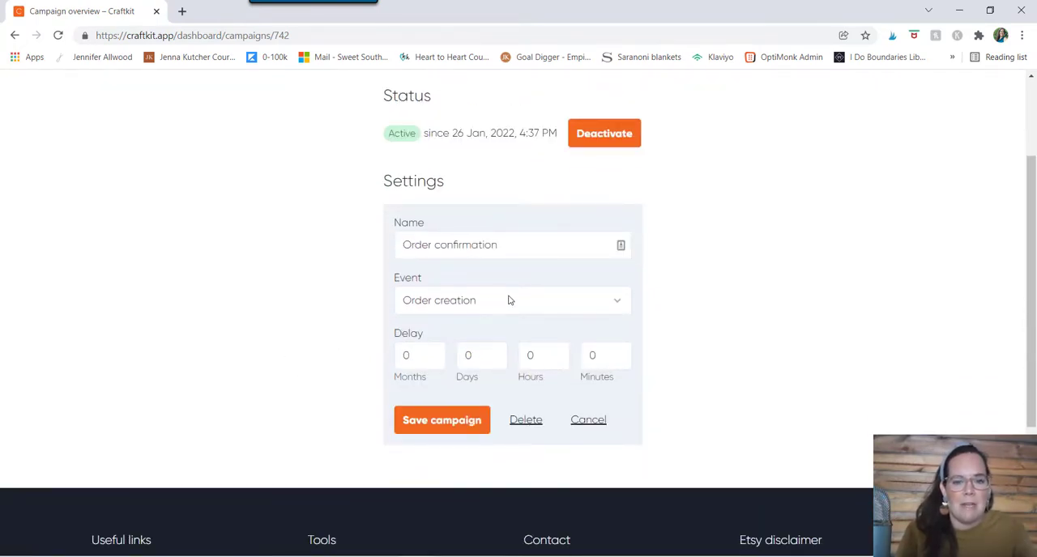
pyautogui.click(494, 244)
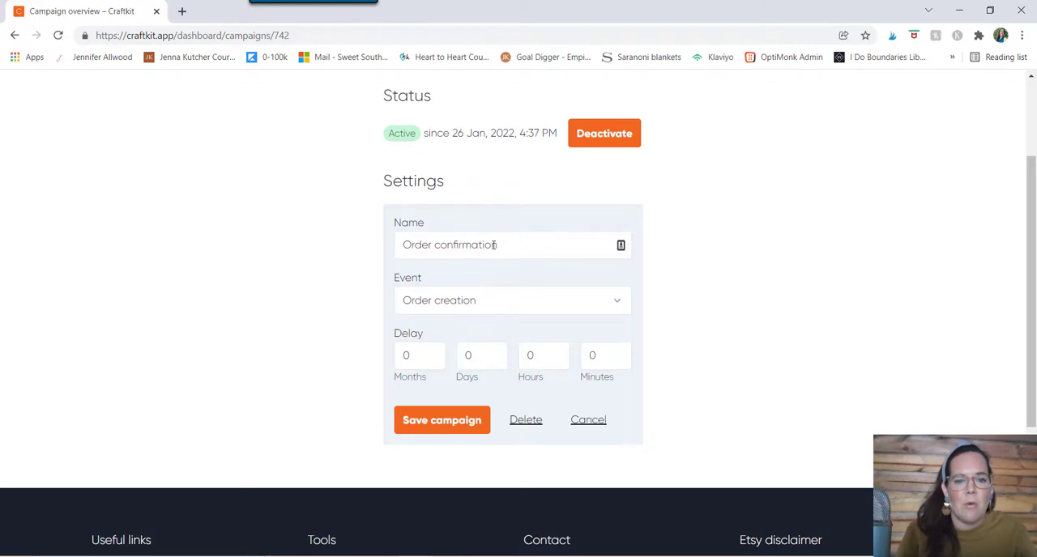
pyautogui.scroll(3)
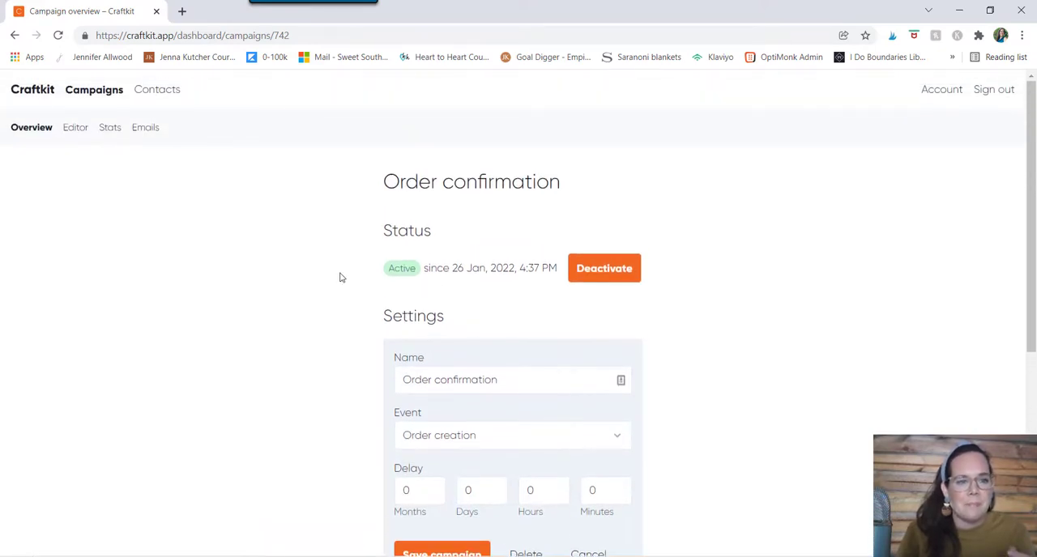
pyautogui.moveTo(77, 123)
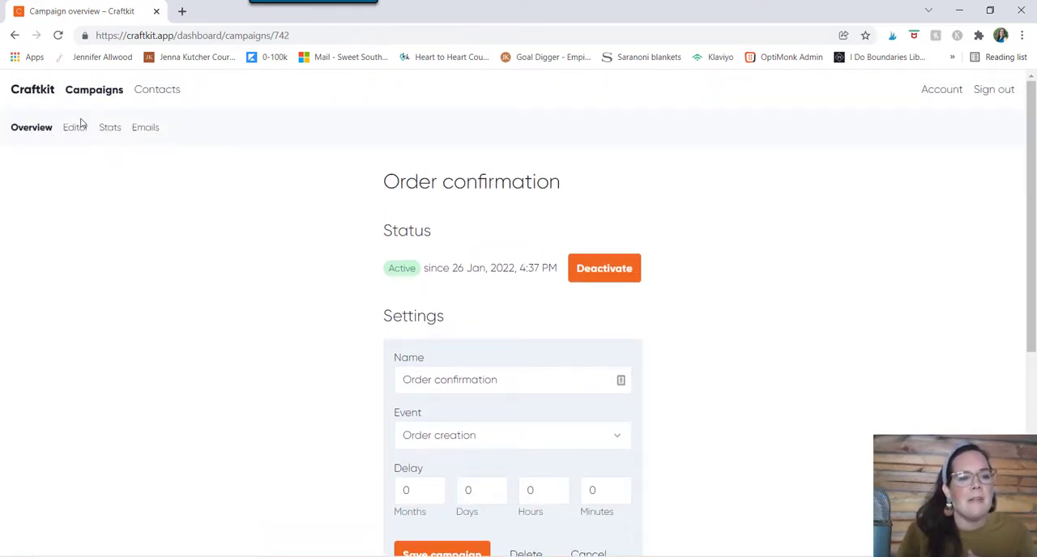
pyautogui.click(75, 126)
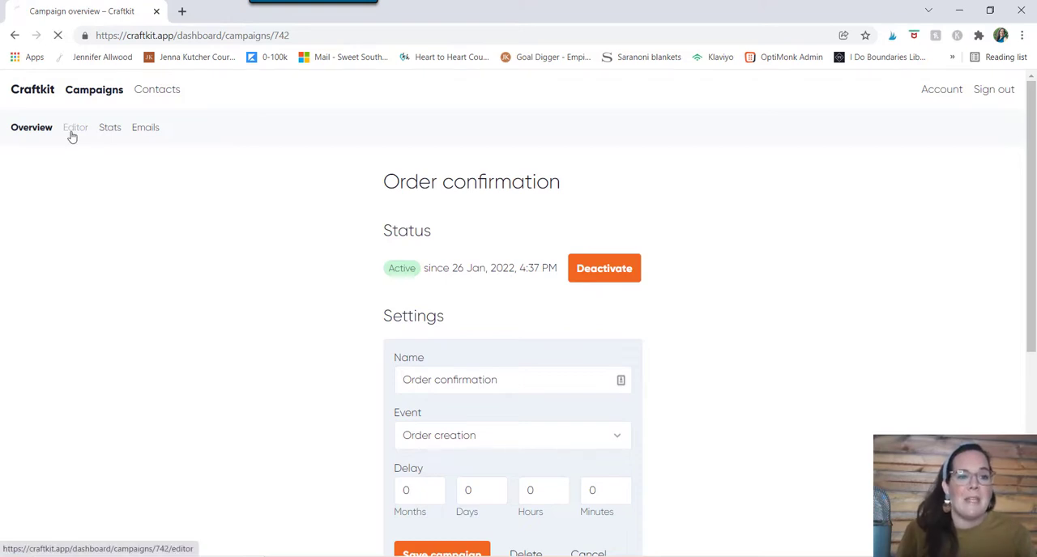
pyautogui.click(75, 127)
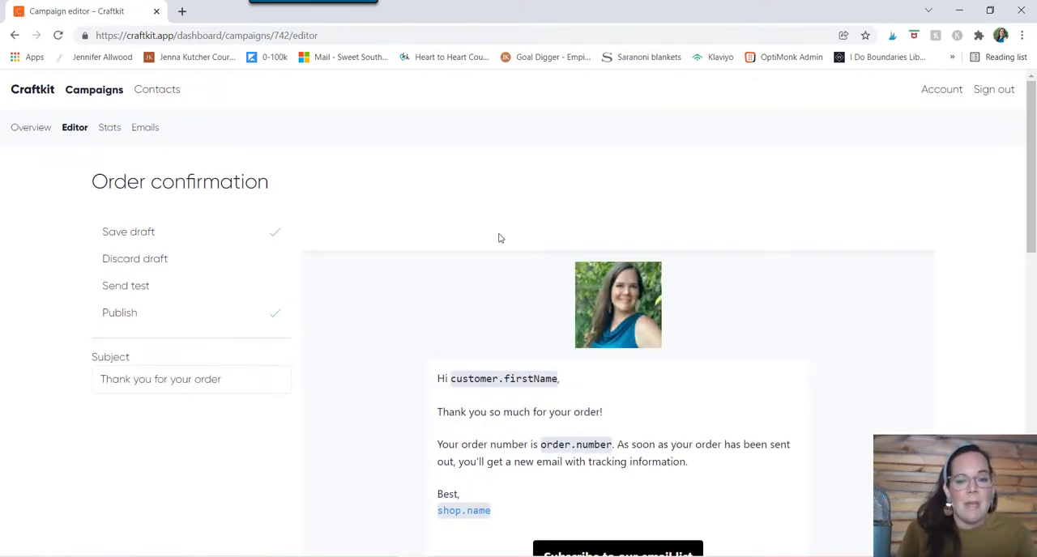
pyautogui.scroll(-3)
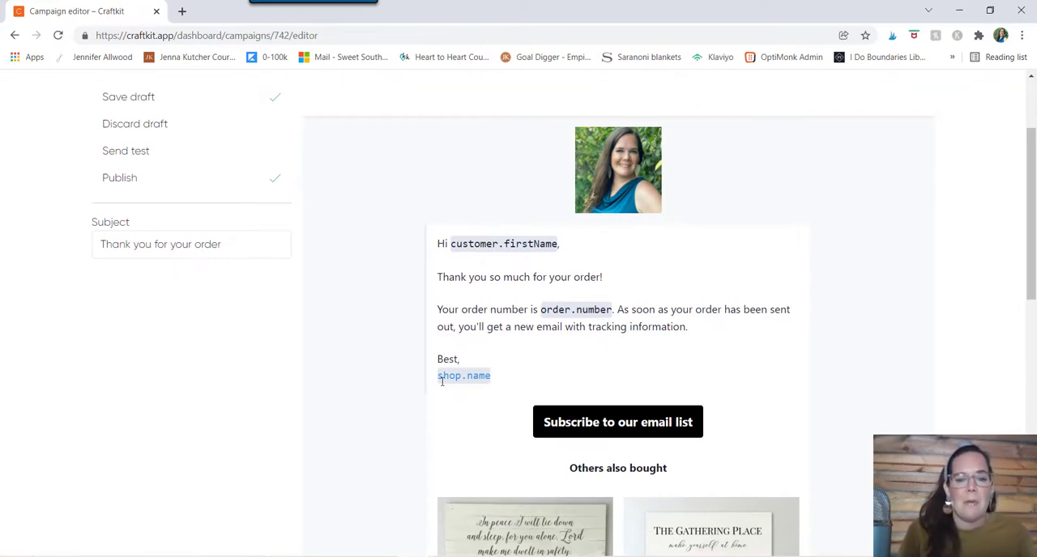
pyautogui.moveTo(509, 350)
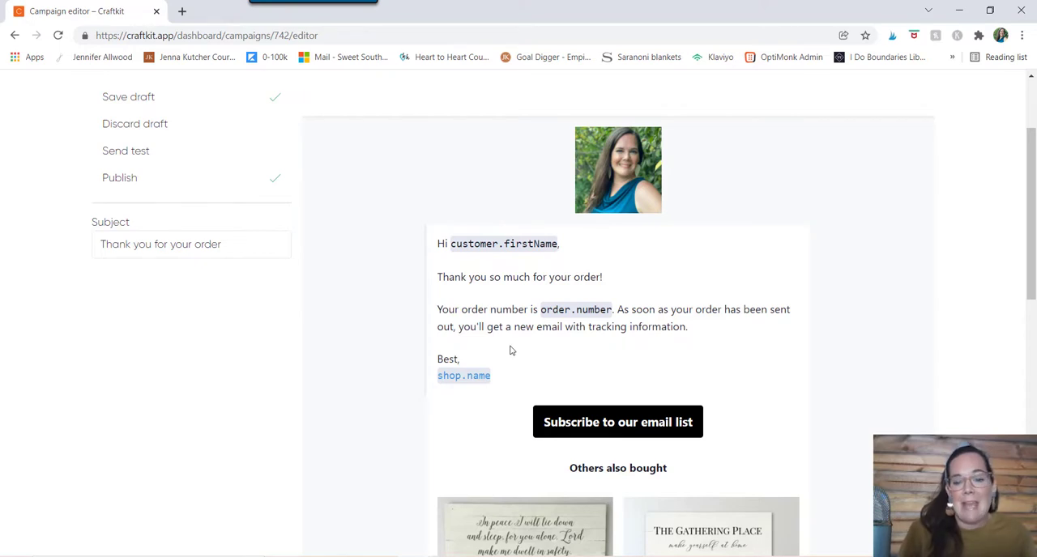
pyautogui.scroll(-3)
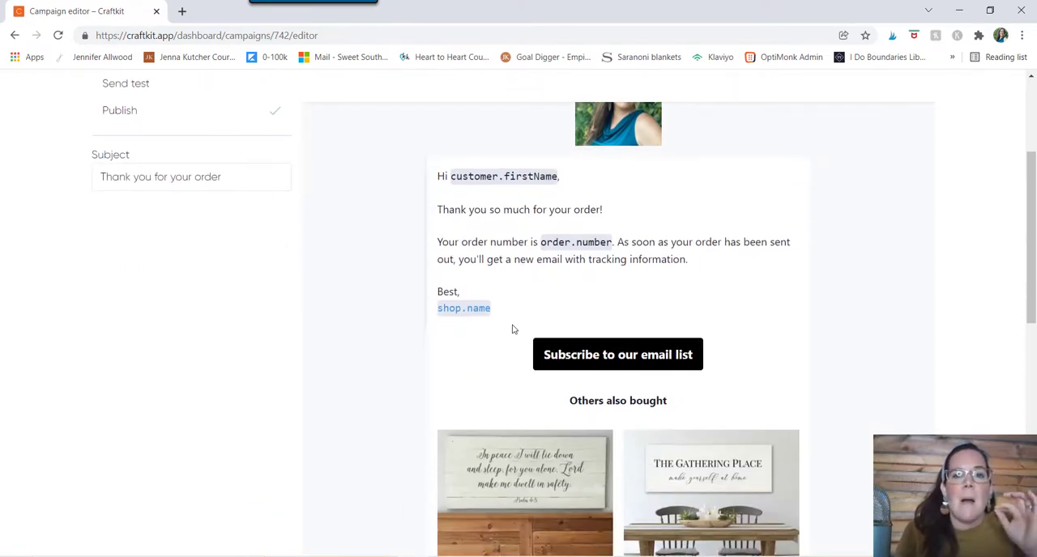
pyautogui.scroll(-3)
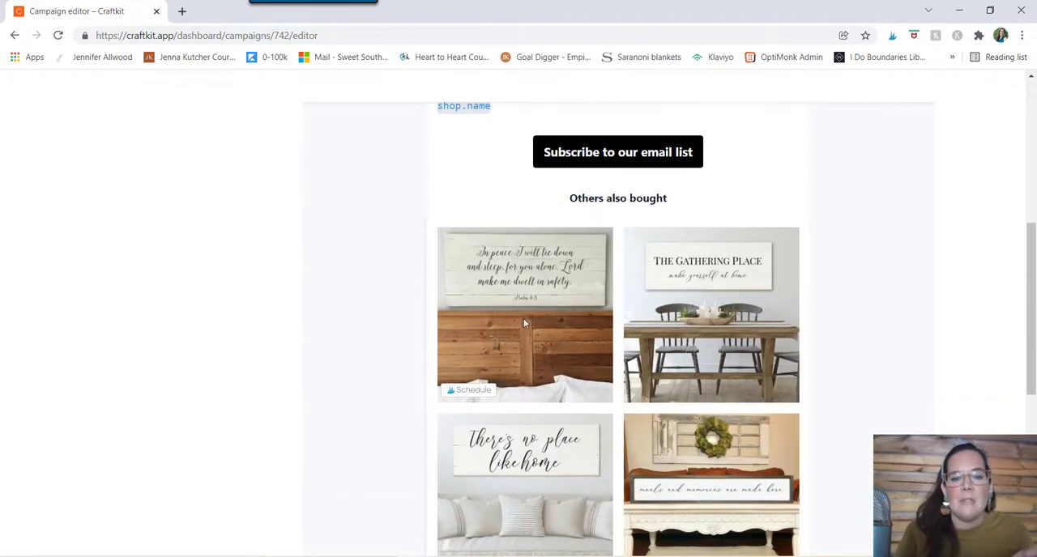
pyautogui.moveTo(677, 214)
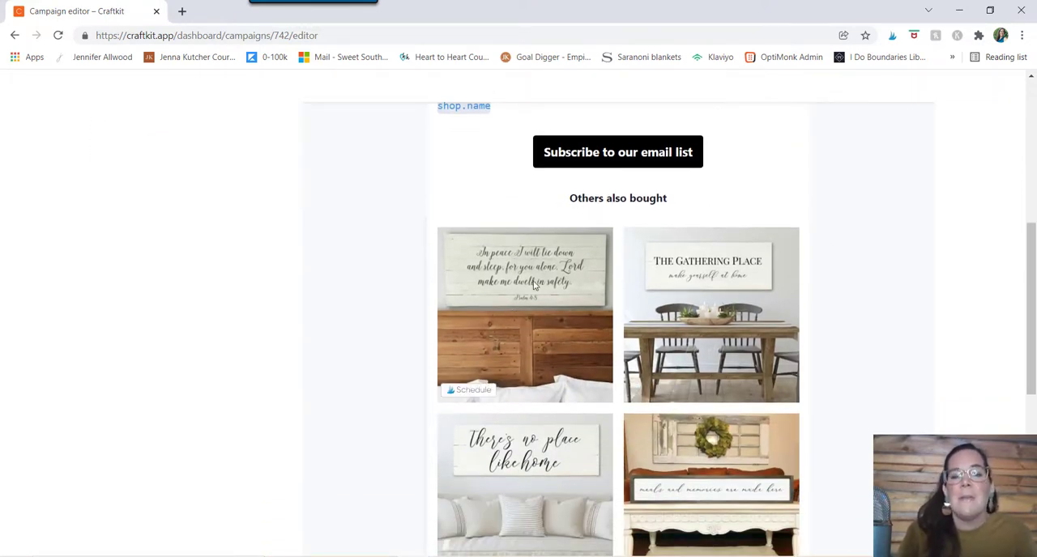
pyautogui.scroll(-3)
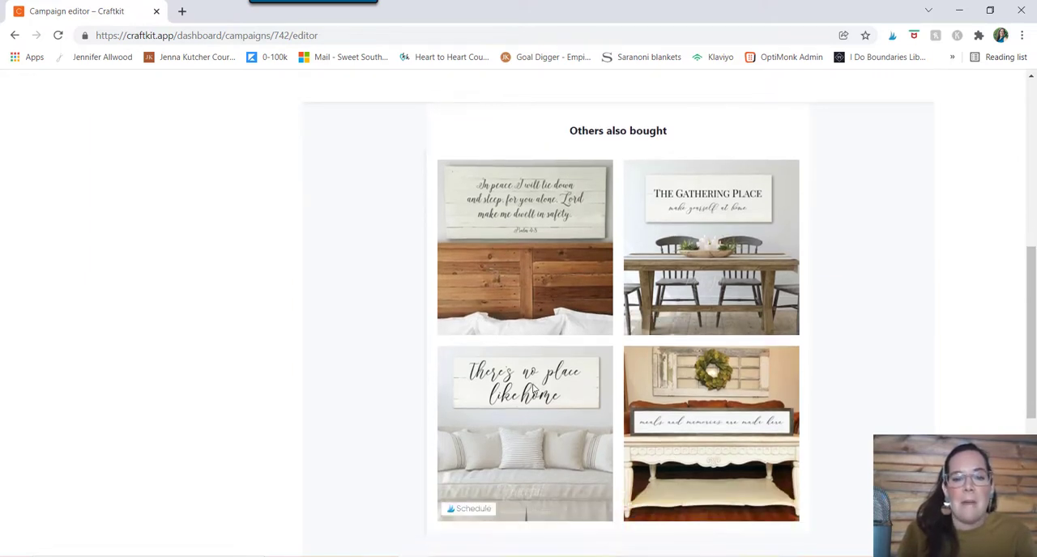
pyautogui.scroll(3)
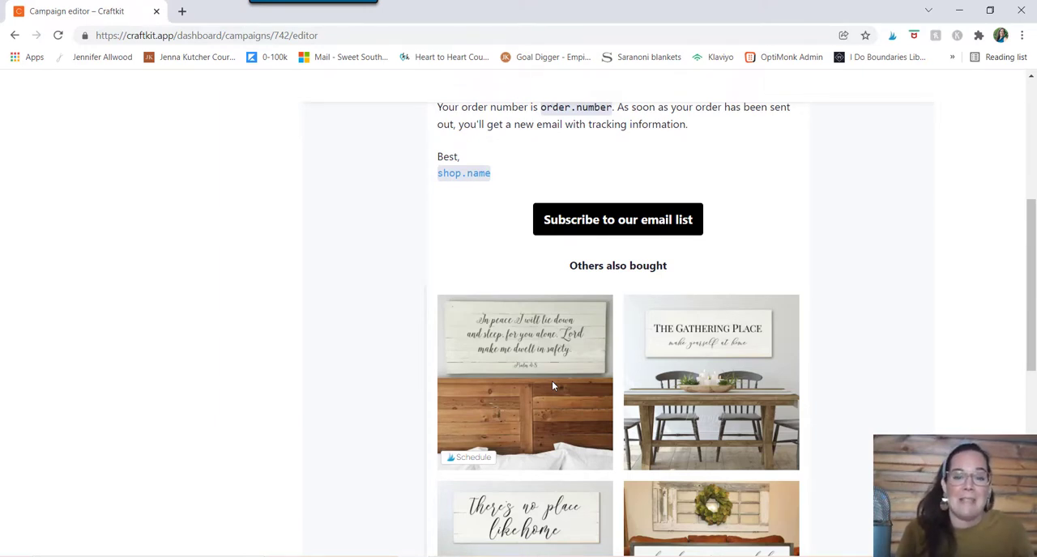
pyautogui.scroll(-3)
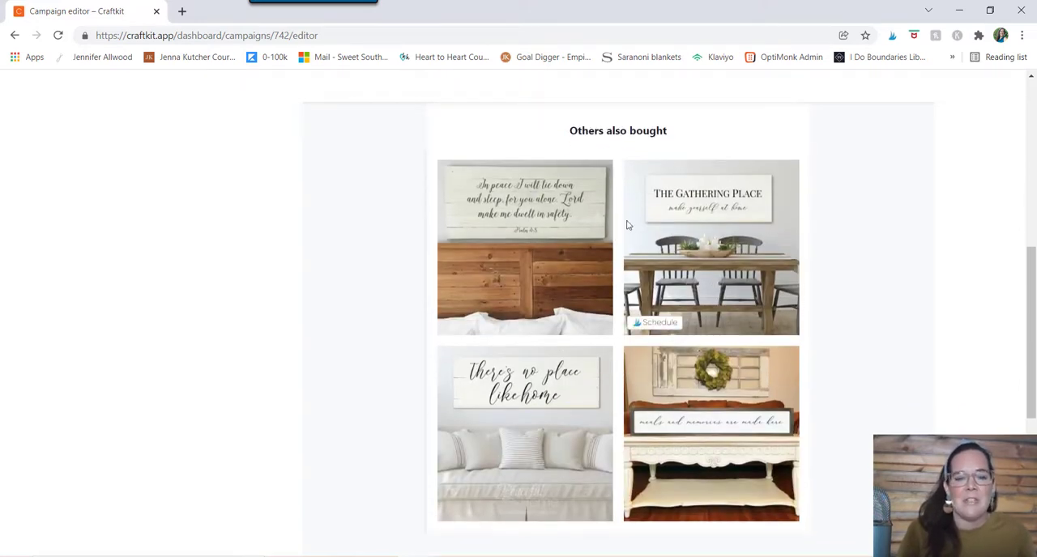
pyautogui.scroll(3)
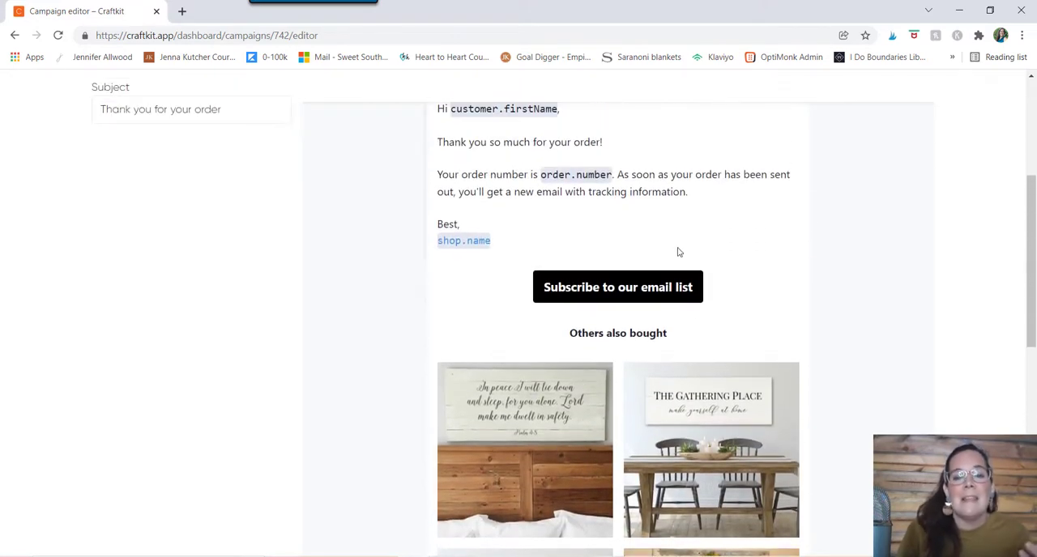
pyautogui.moveTo(775, 295)
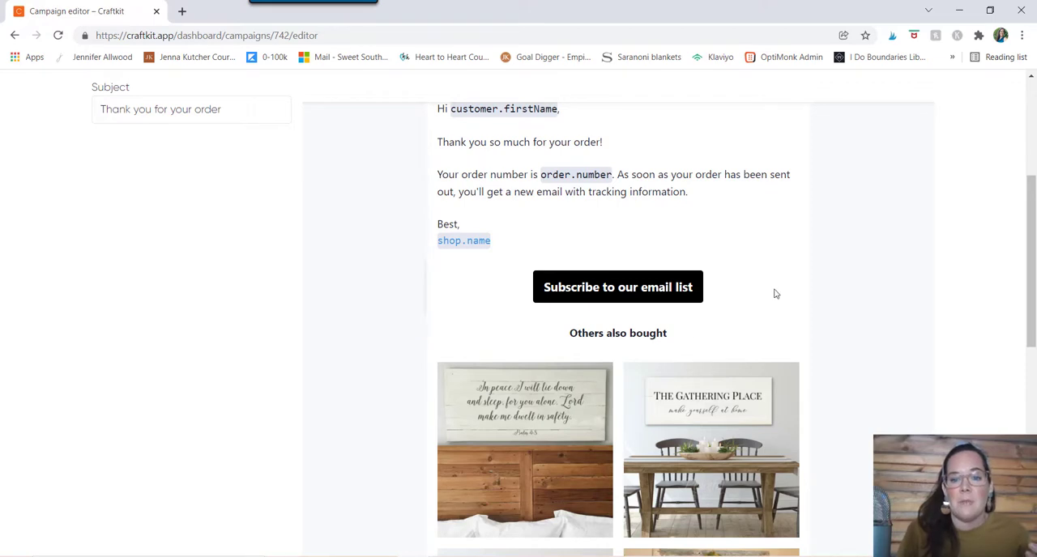
pyautogui.moveTo(504, 272)
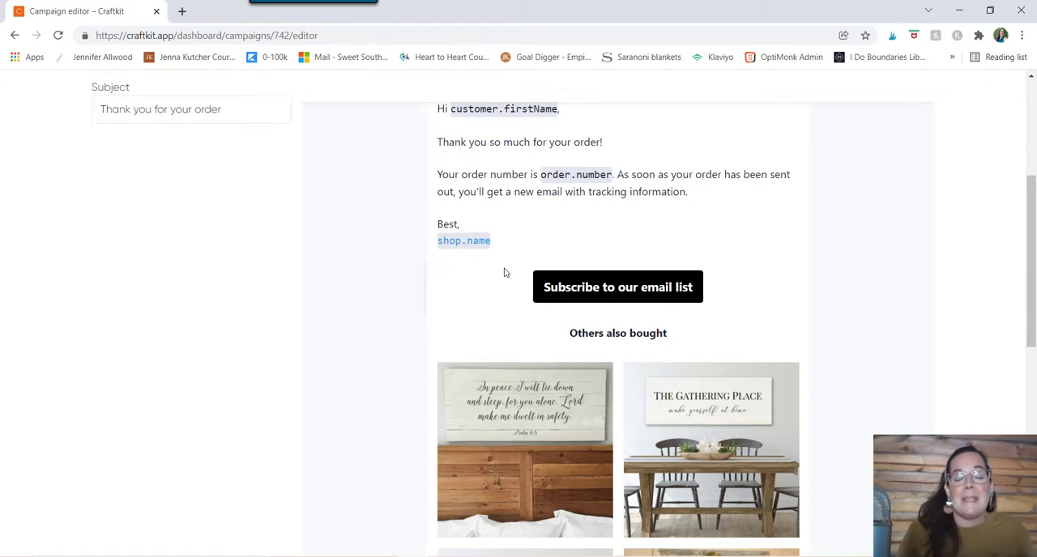
pyautogui.moveTo(700, 289)
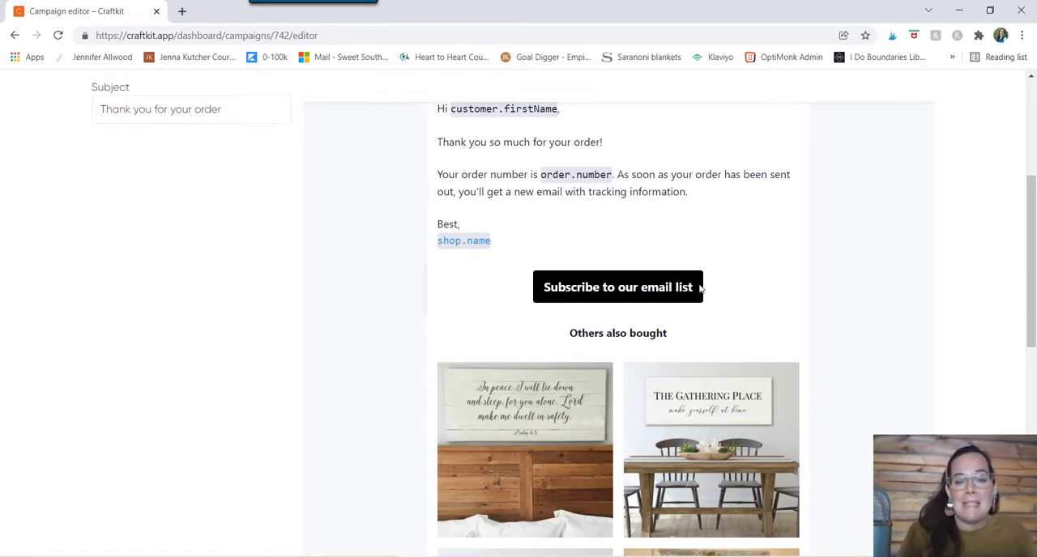
pyautogui.moveTo(503, 297)
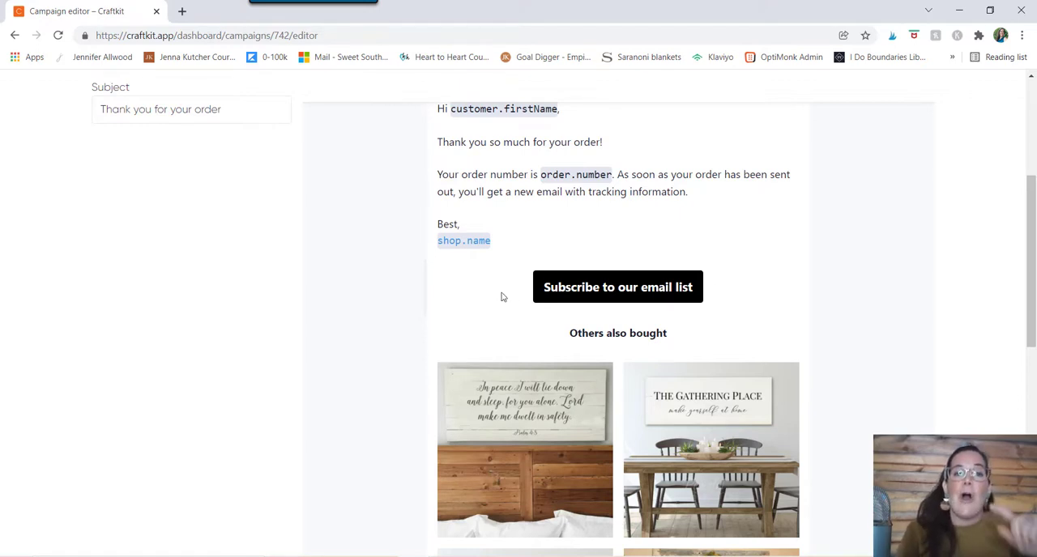
pyautogui.scroll(3)
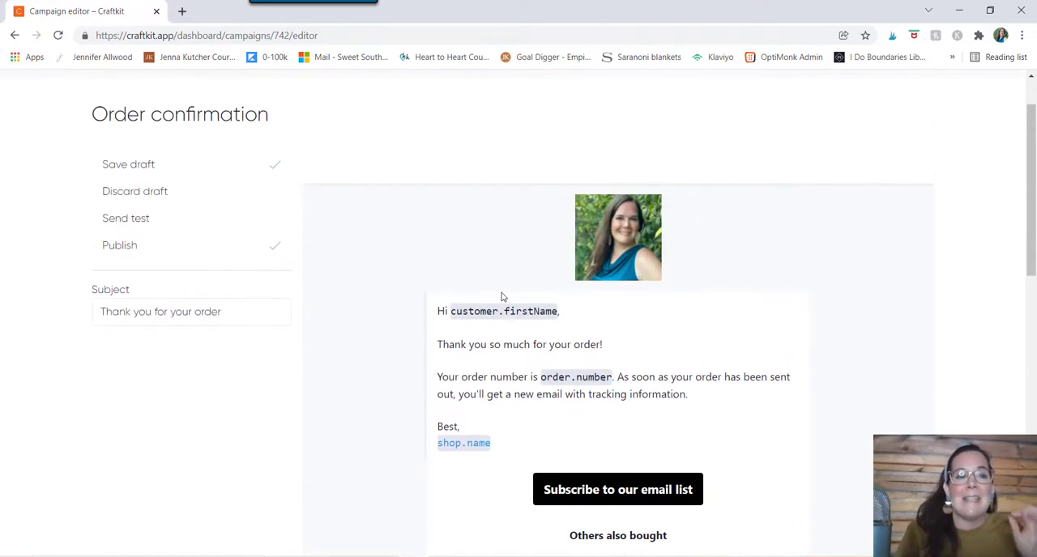
pyautogui.scroll(3)
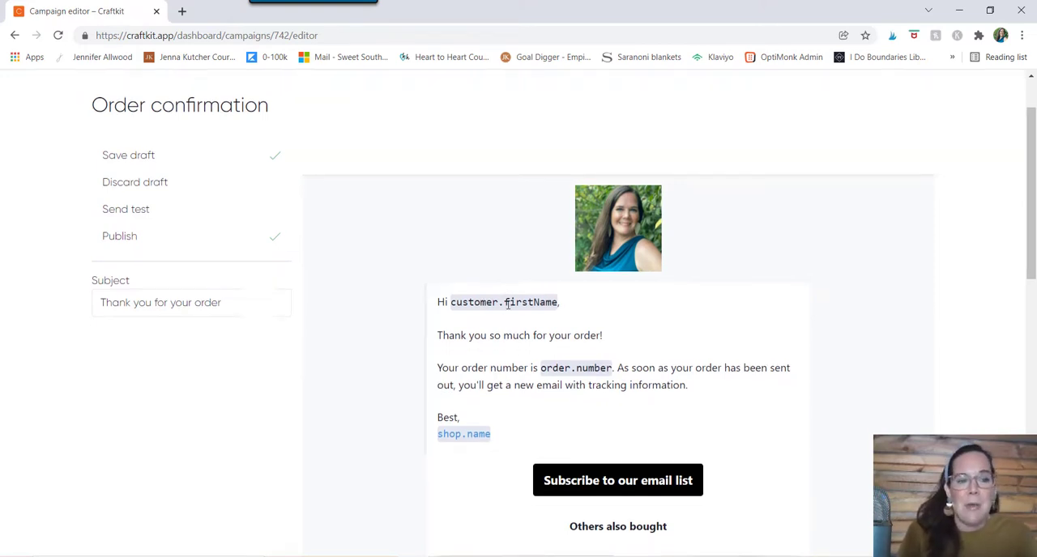
pyautogui.scroll(3)
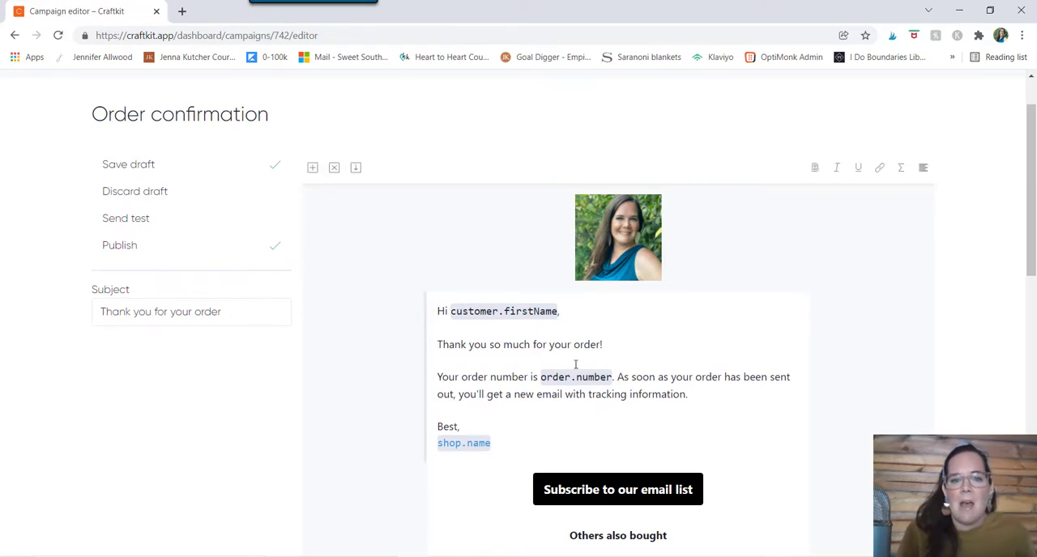
pyautogui.moveTo(749, 269)
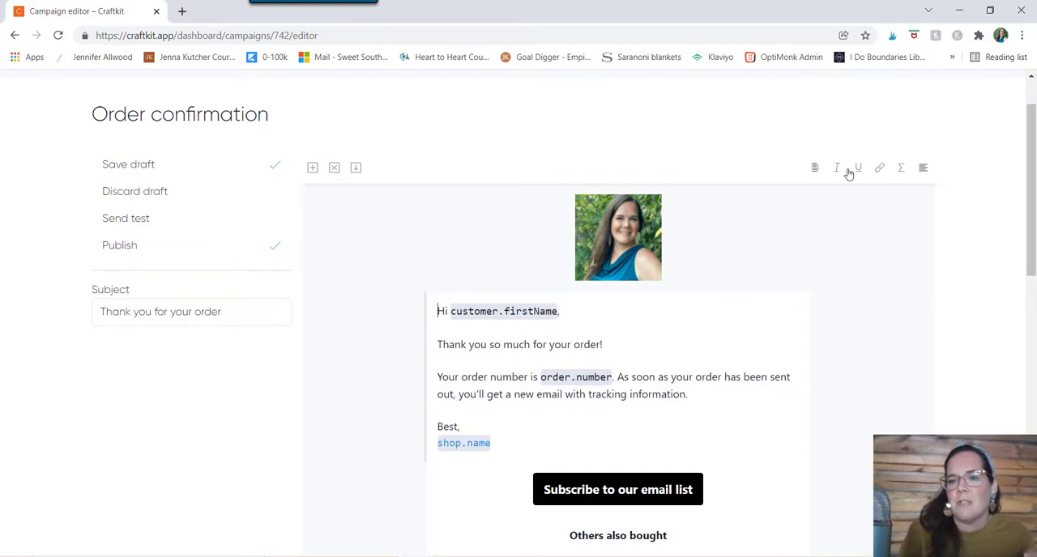
pyautogui.click(924, 169)
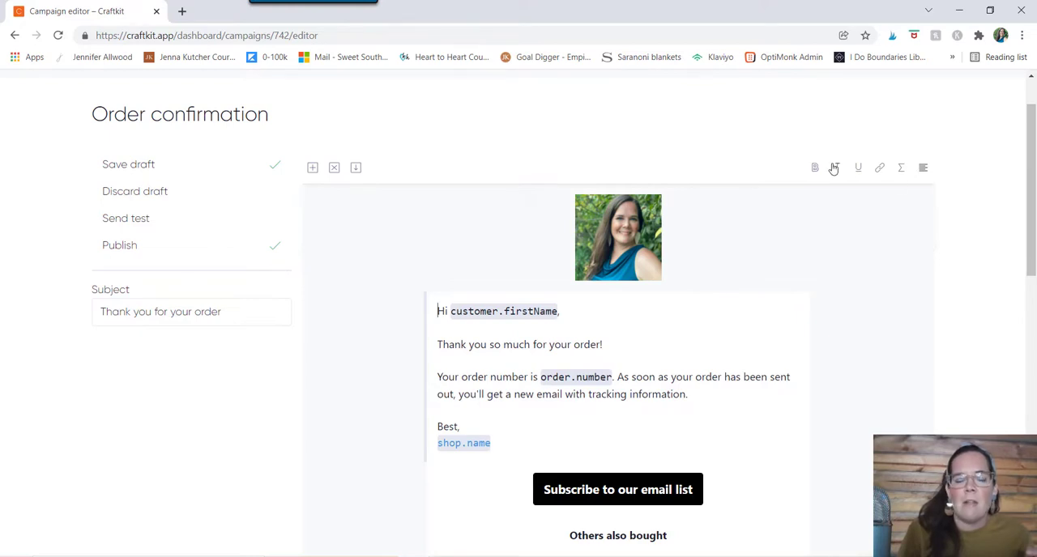
pyautogui.click(311, 168)
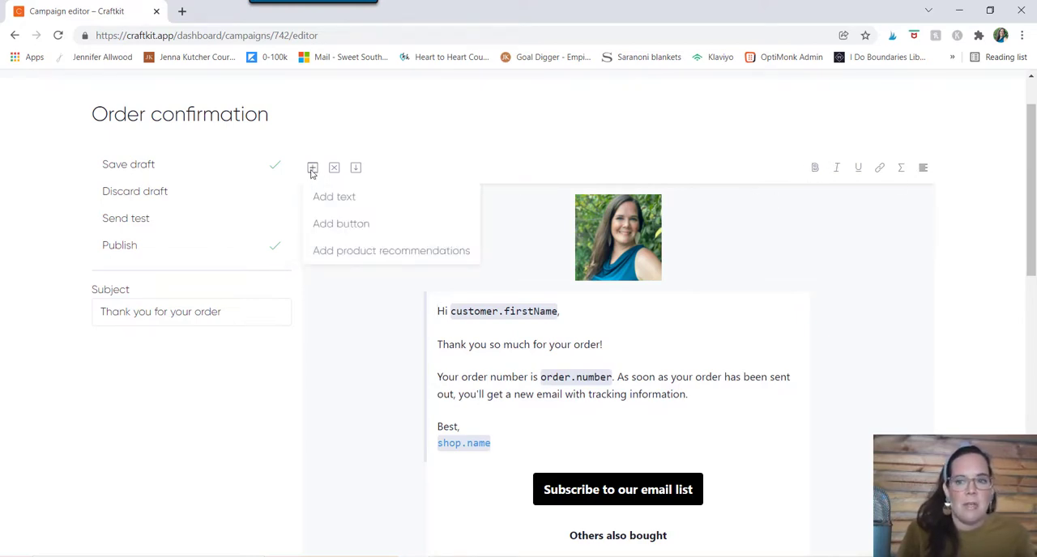
pyautogui.moveTo(323, 201)
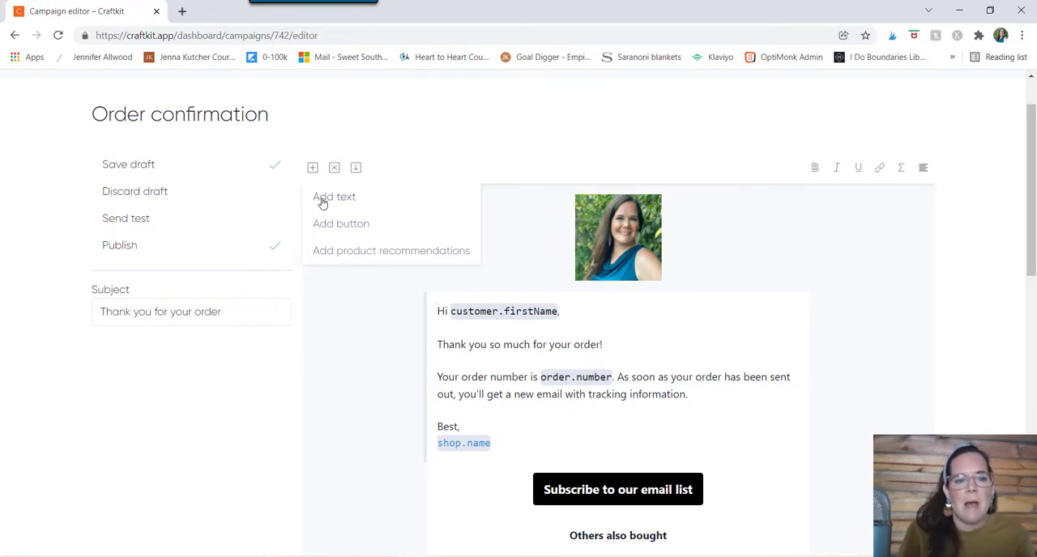
pyautogui.moveTo(341, 256)
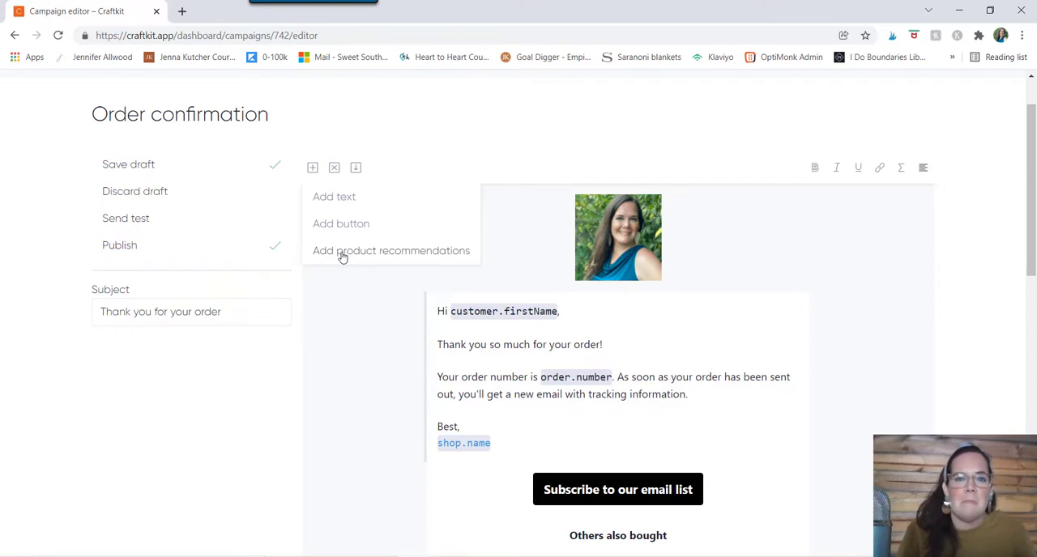
pyautogui.moveTo(348, 224)
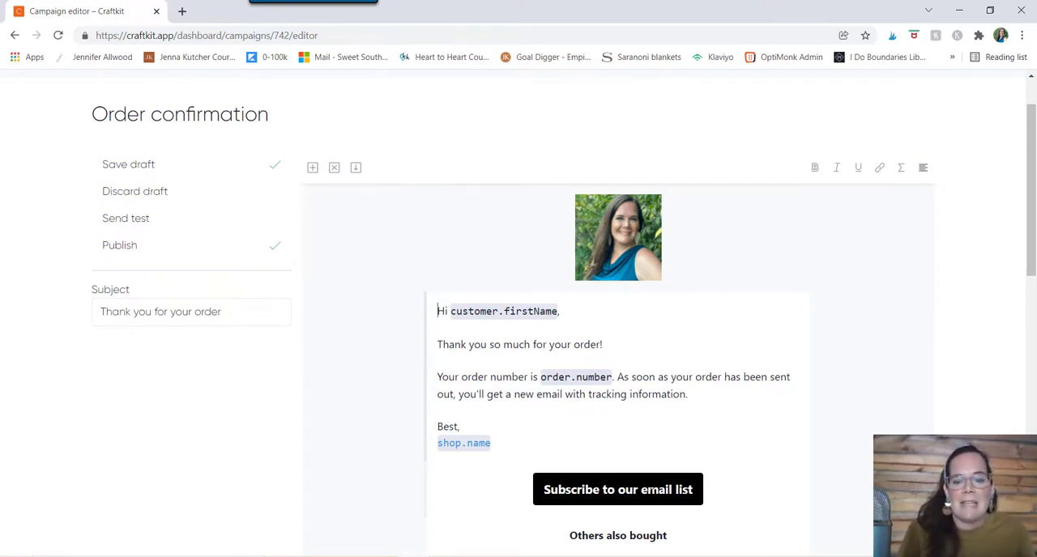
pyautogui.click(311, 168)
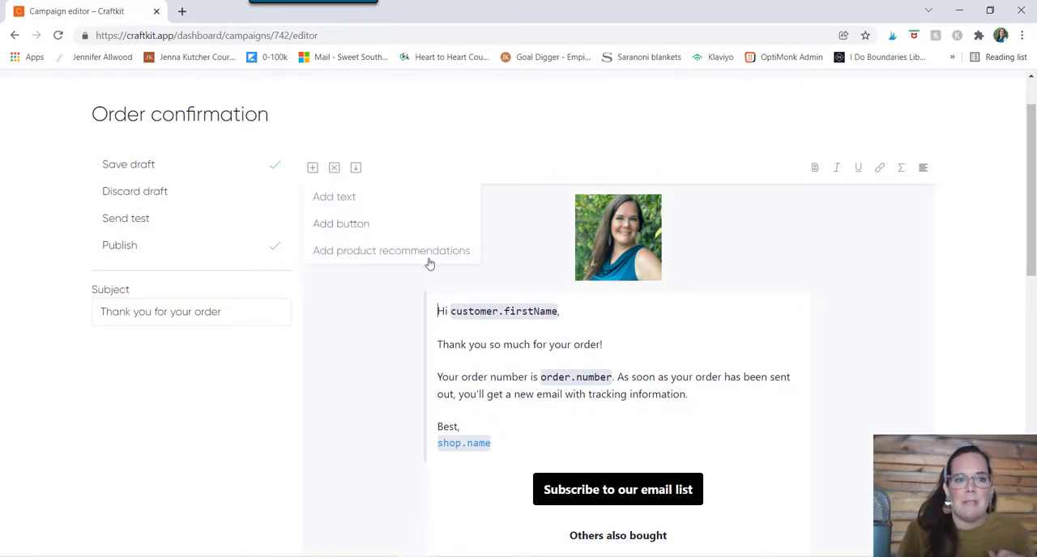
pyautogui.scroll(3)
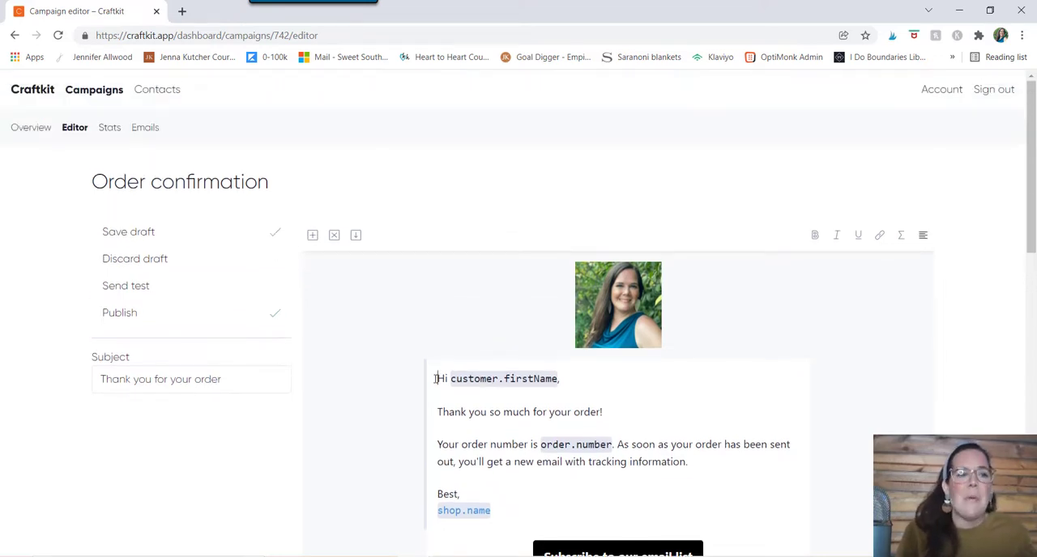
pyautogui.moveTo(110, 126)
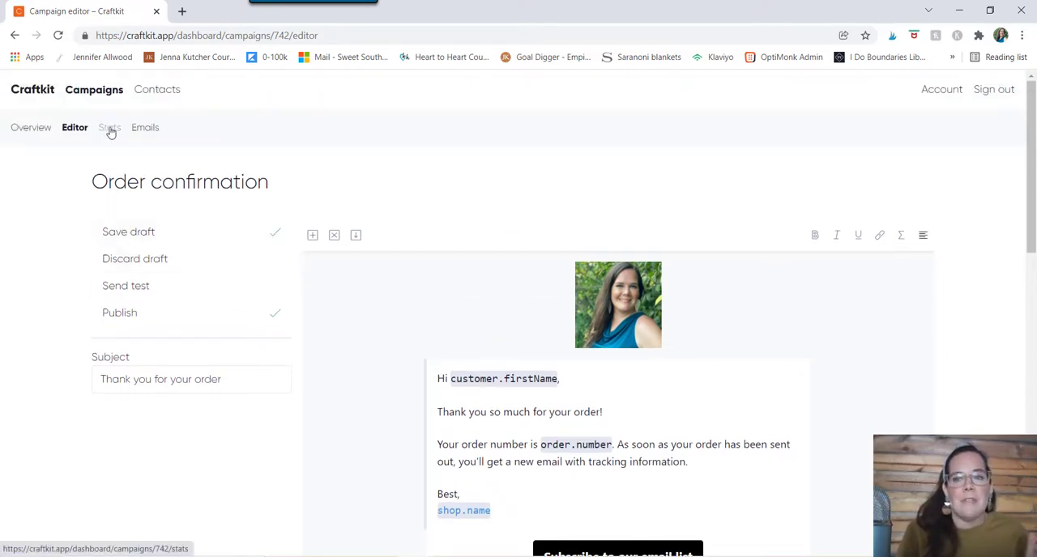
pyautogui.moveTo(146, 127)
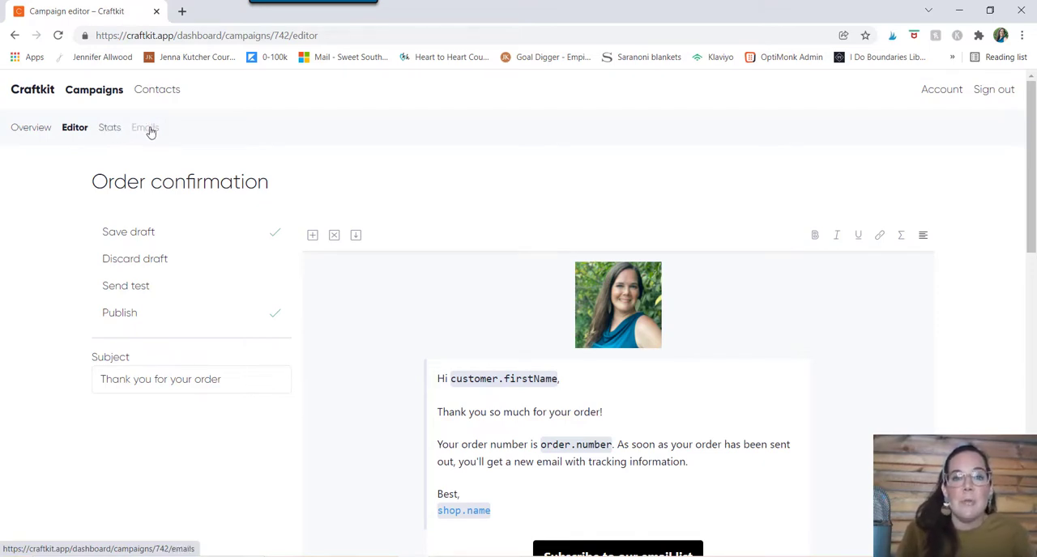
pyautogui.moveTo(110, 127)
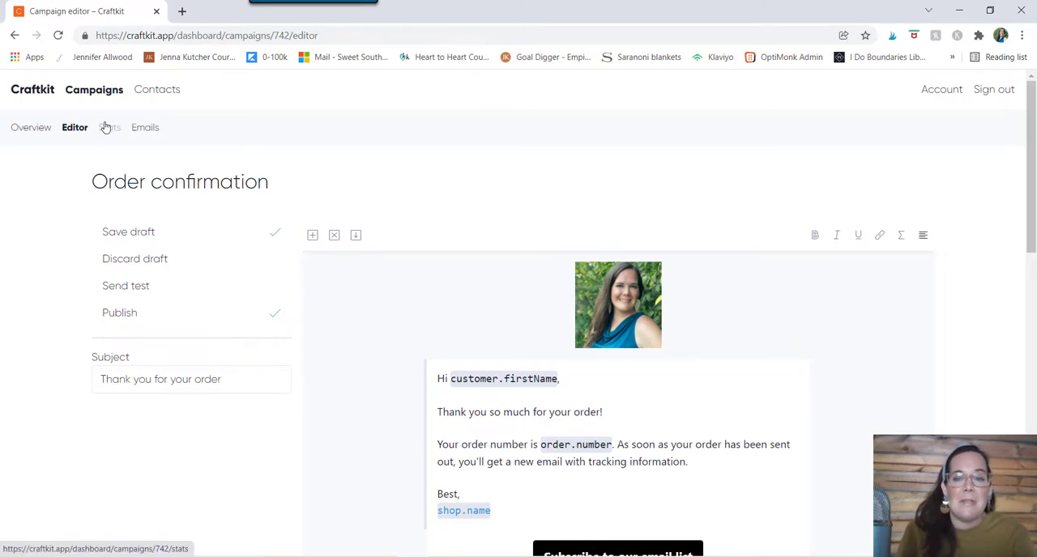
pyautogui.scroll(-3)
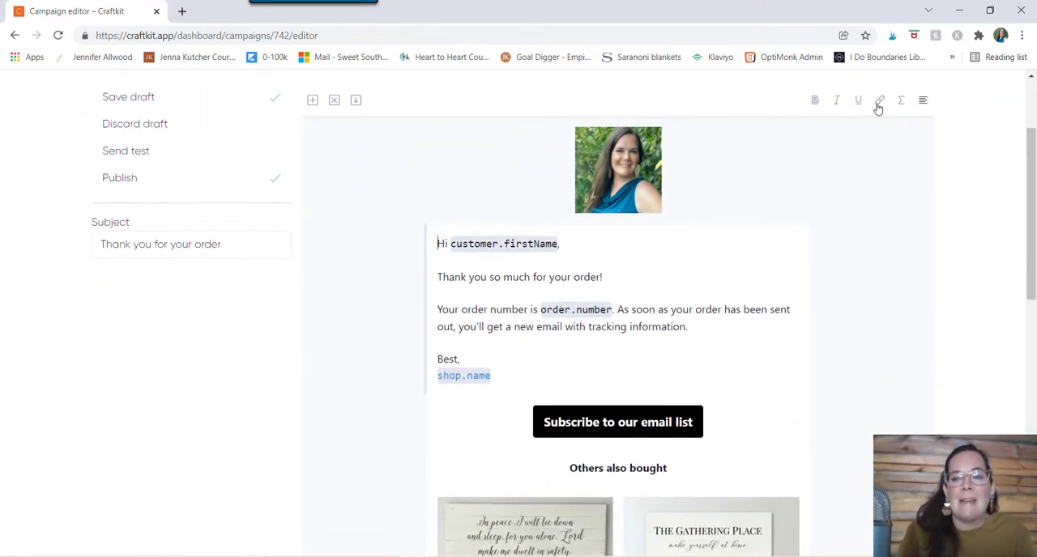
# Start a new link in the email text, keeping the Custom link type.
pyautogui.click(878, 100)
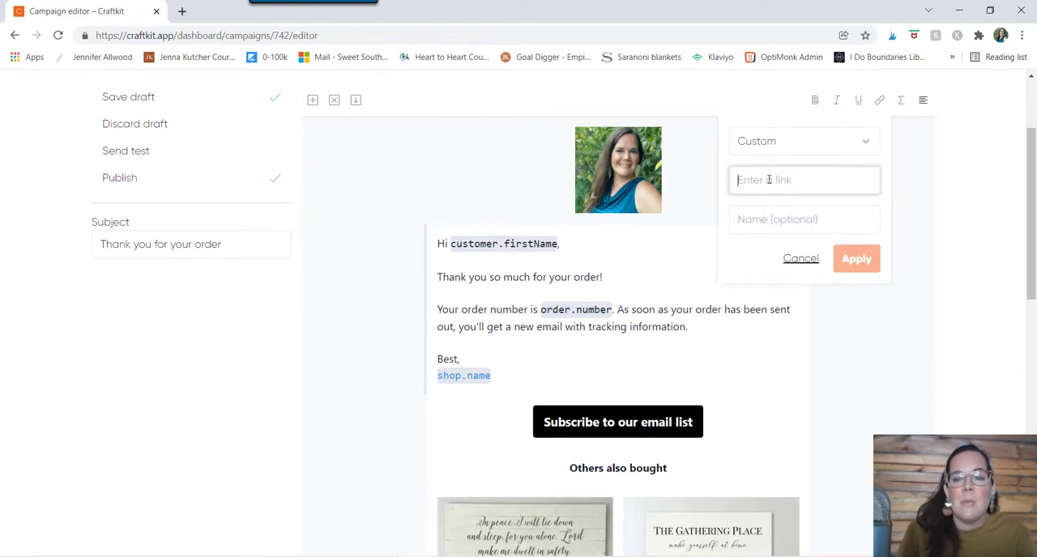
pyautogui.click(802, 141)
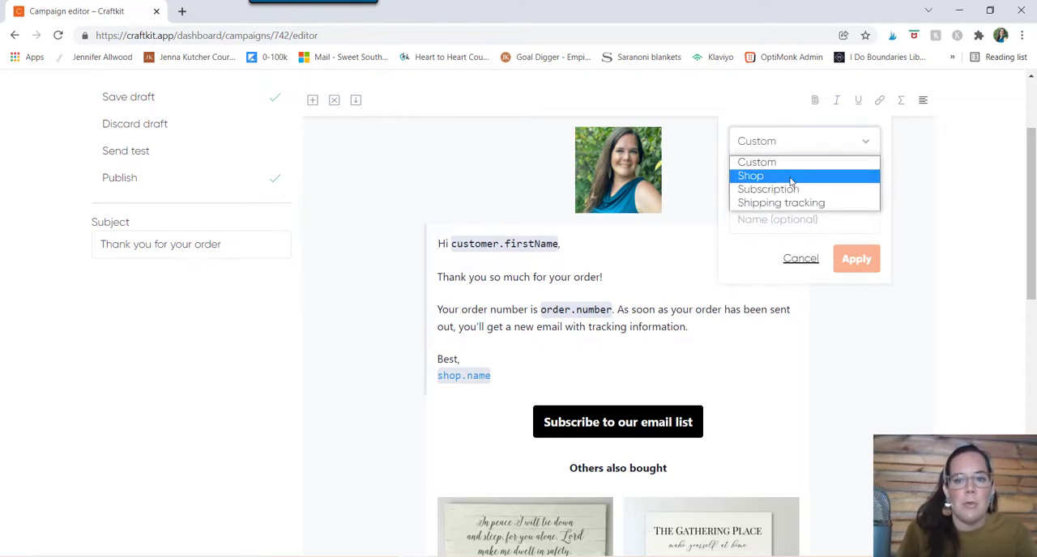
pyautogui.moveTo(768, 188)
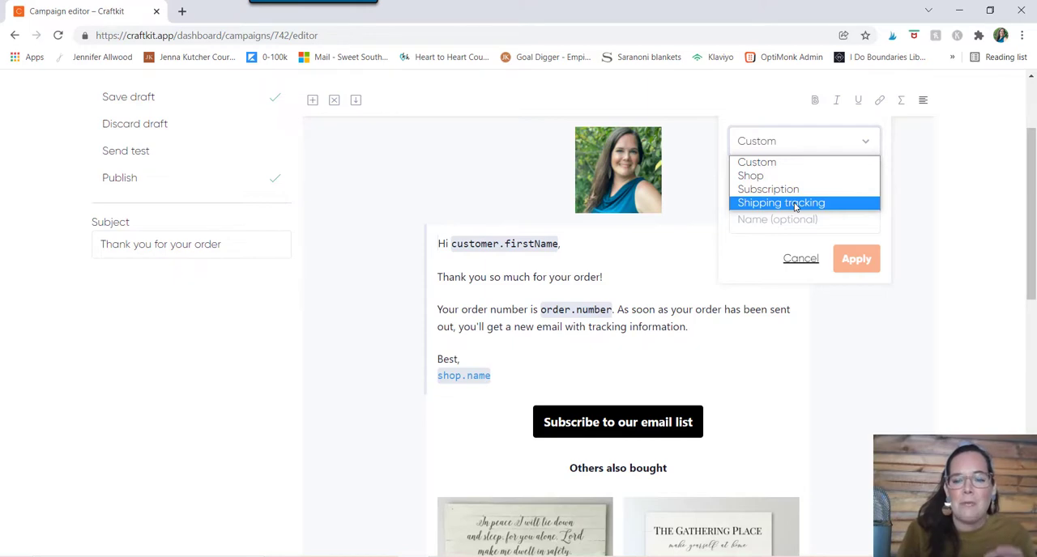
pyautogui.click(755, 162)
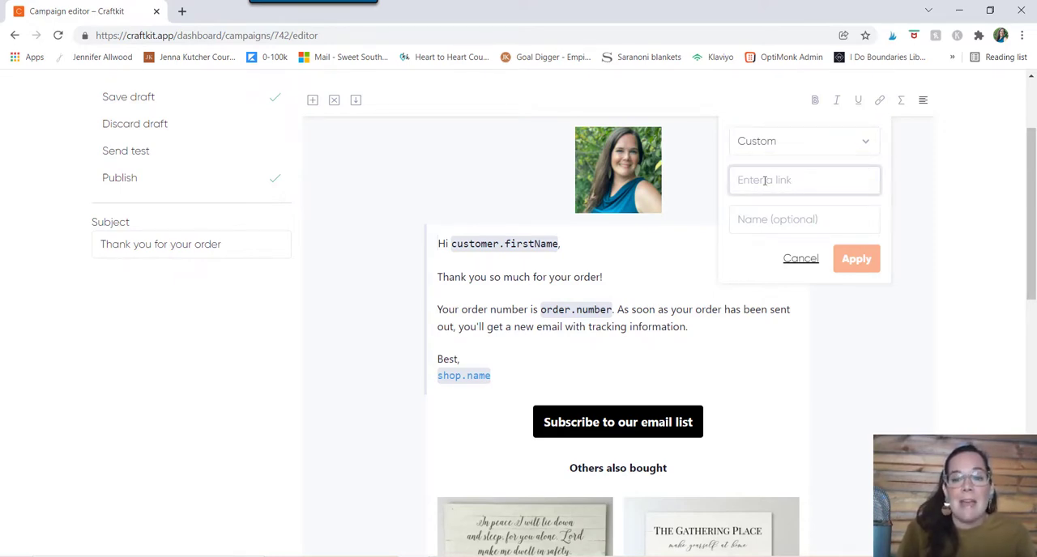
pyautogui.moveTo(716, 269)
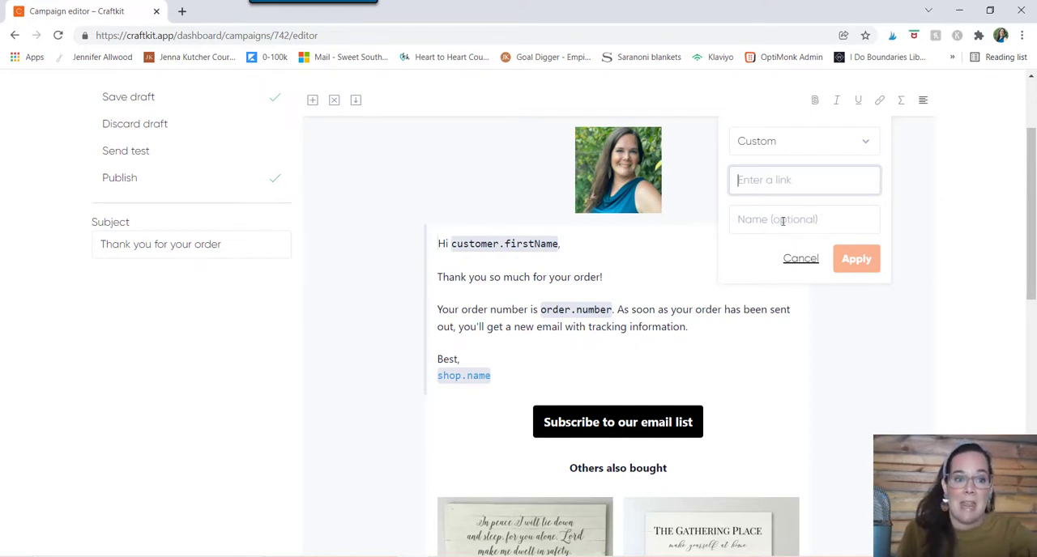
pyautogui.click(804, 218)
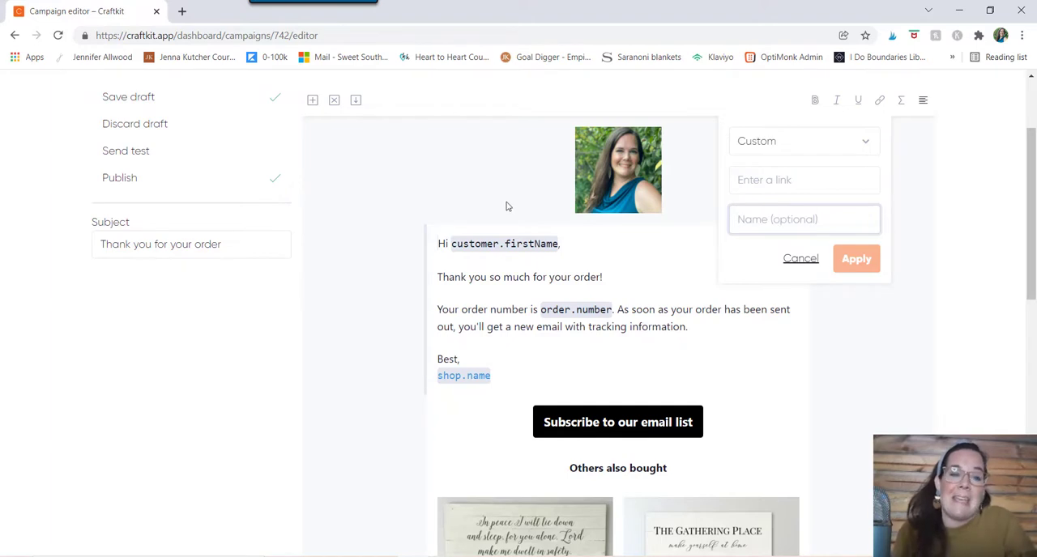
pyautogui.scroll(3)
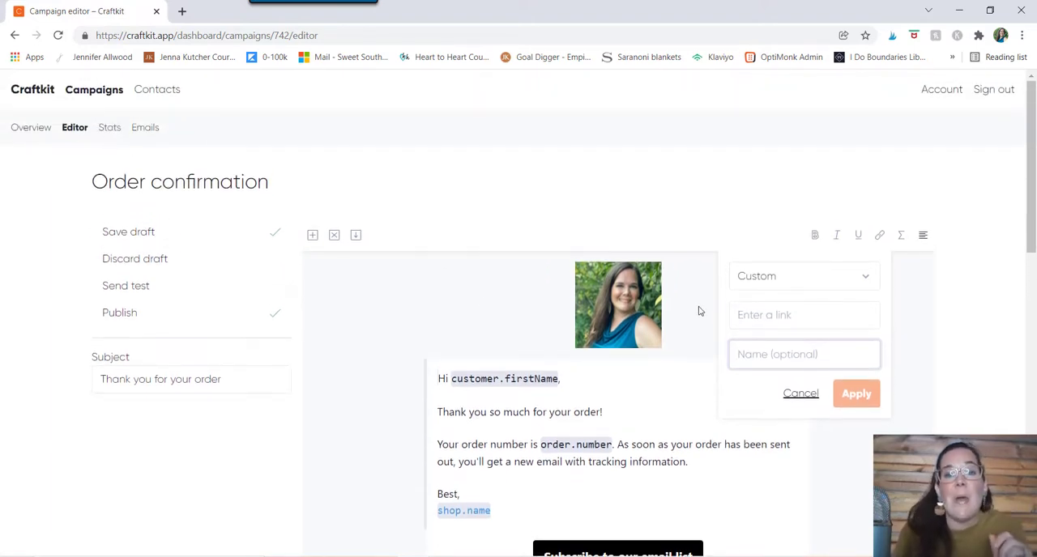
pyautogui.click(804, 314)
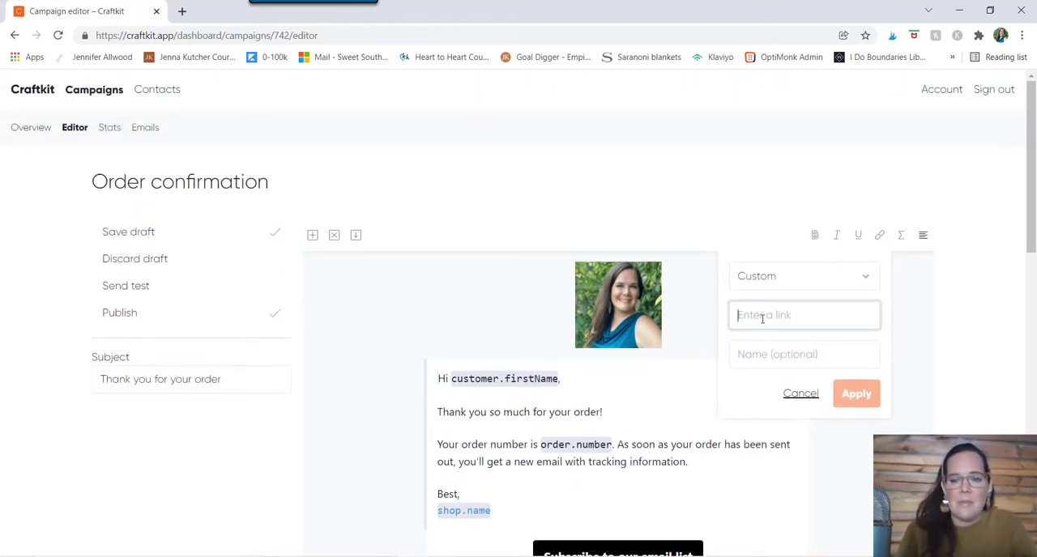
pyautogui.write('h')
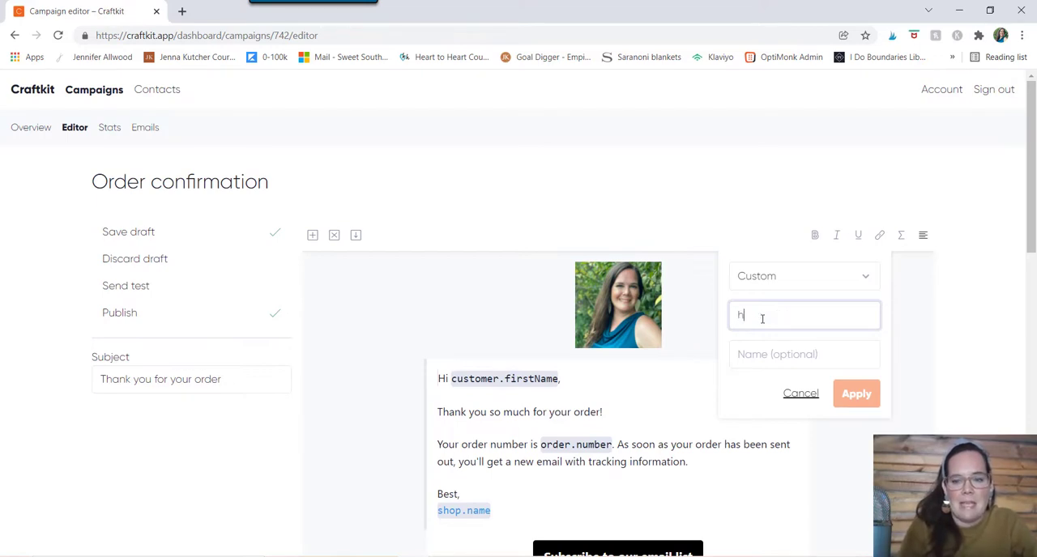
pyautogui.write('ttps')
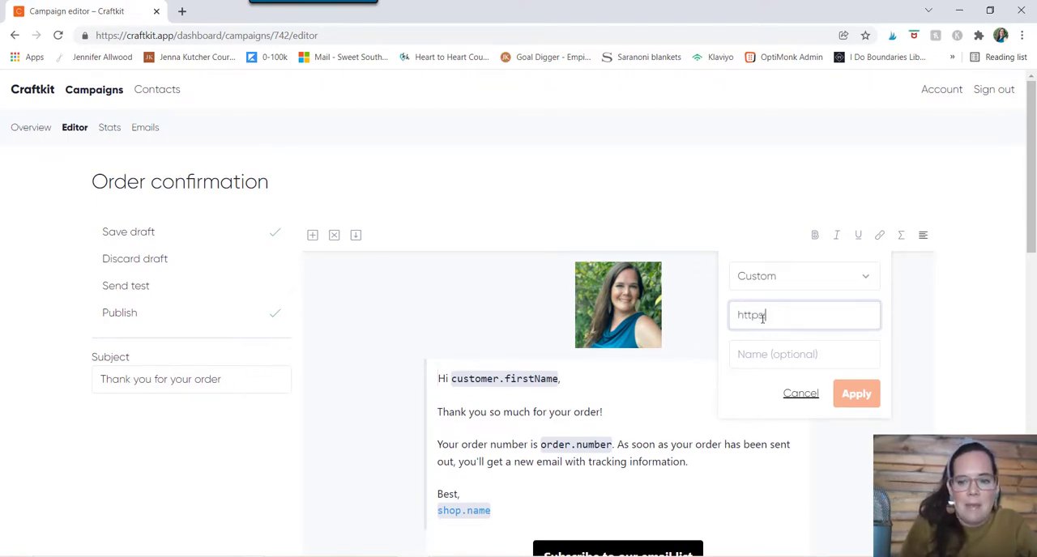
pyautogui.write('://www')
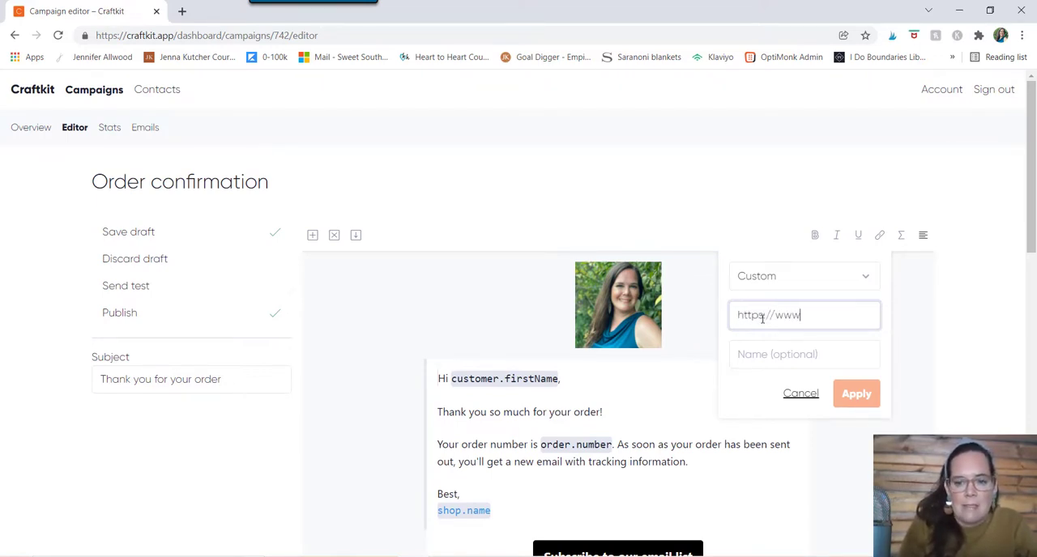
pyautogui.write('.etsy.c')
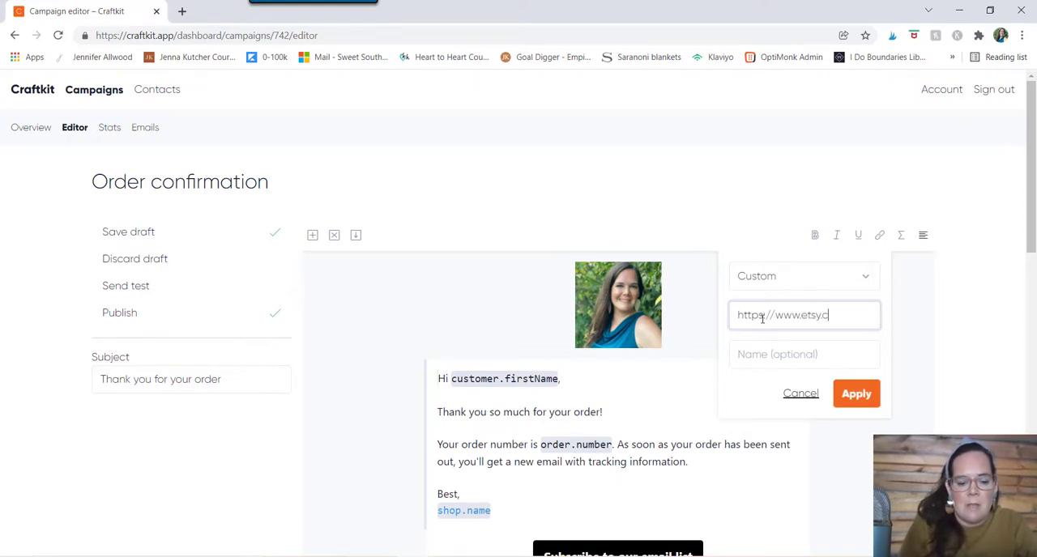
pyautogui.write('om')
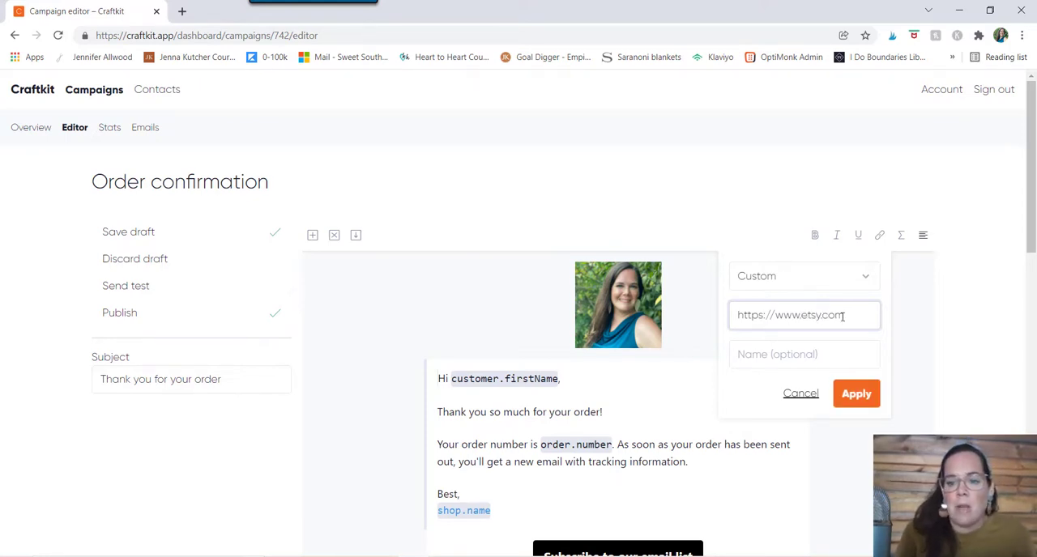
pyautogui.click(804, 353)
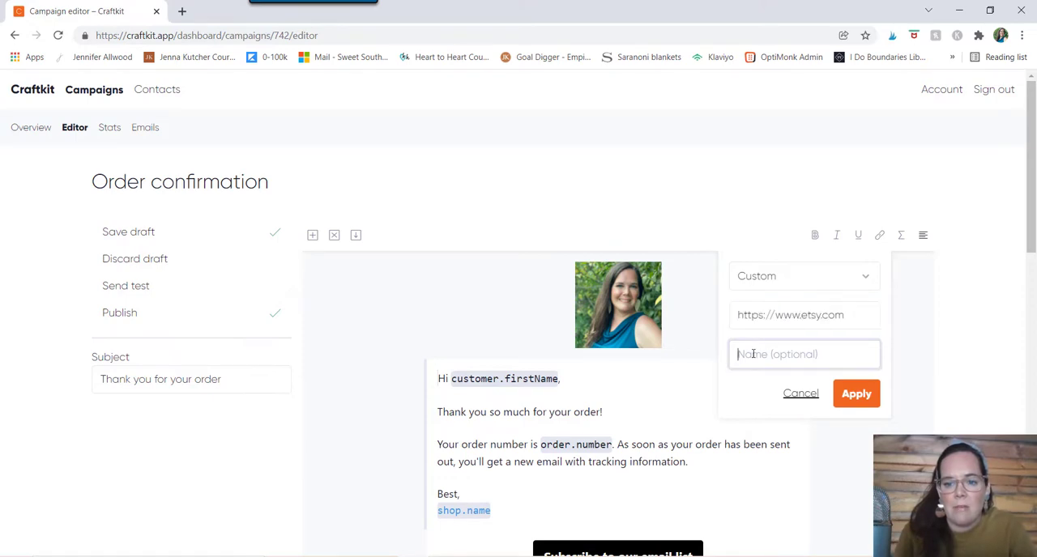
pyautogui.write('Etsy')
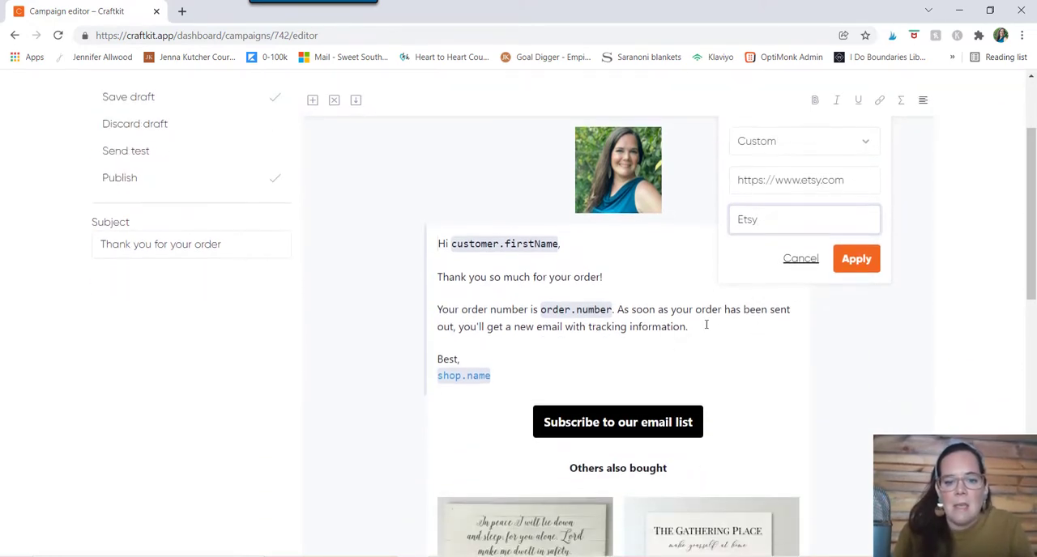
pyautogui.click(855, 259)
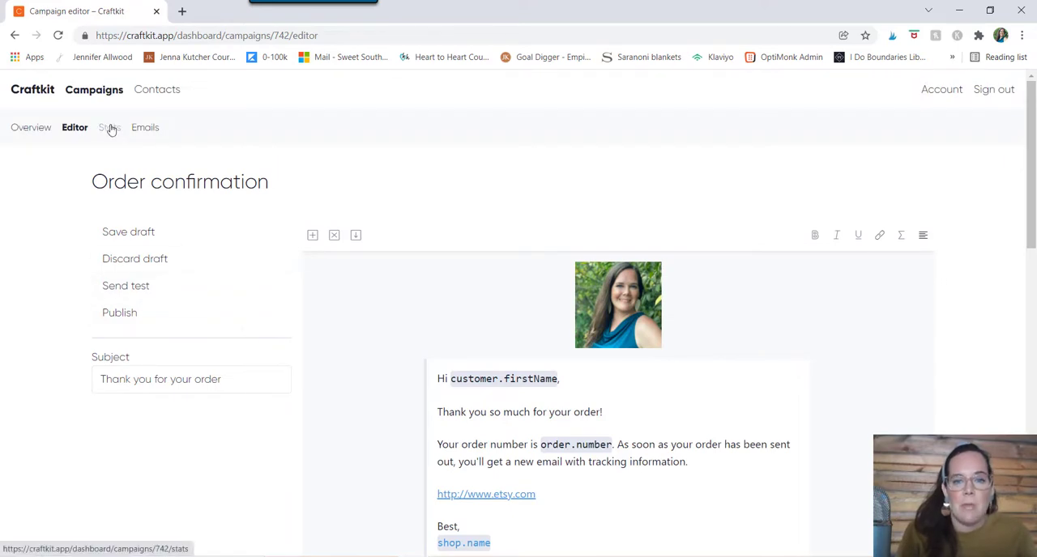
pyautogui.moveTo(397, 354)
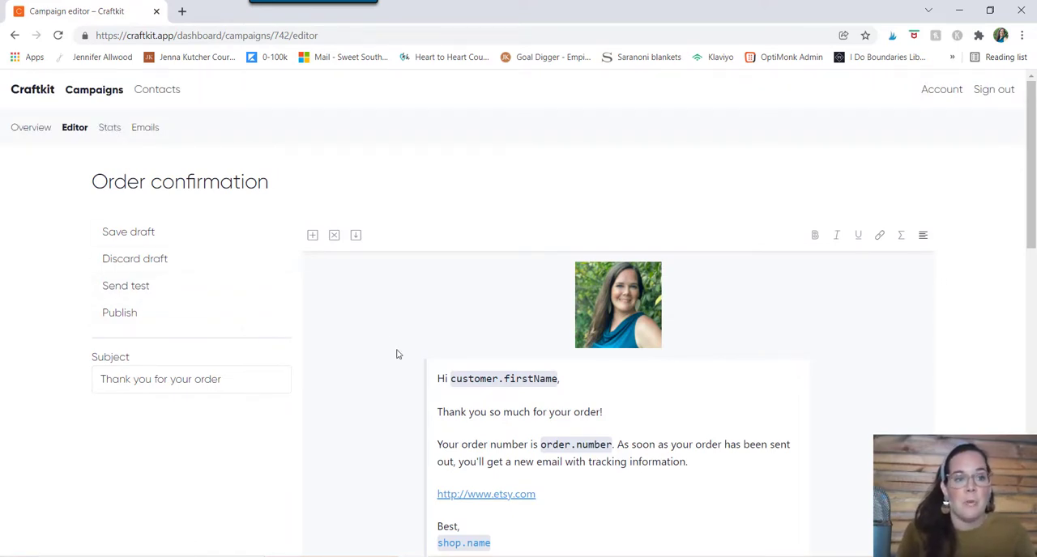
pyautogui.moveTo(94, 89)
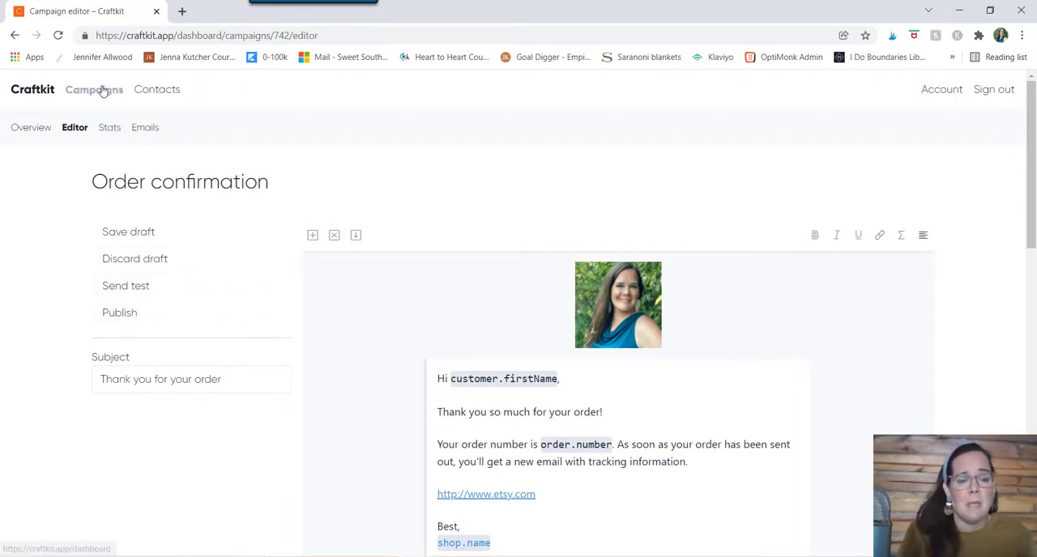
# Go back to the Campaigns dashboard listing the four campaigns.
pyautogui.click(94, 89)
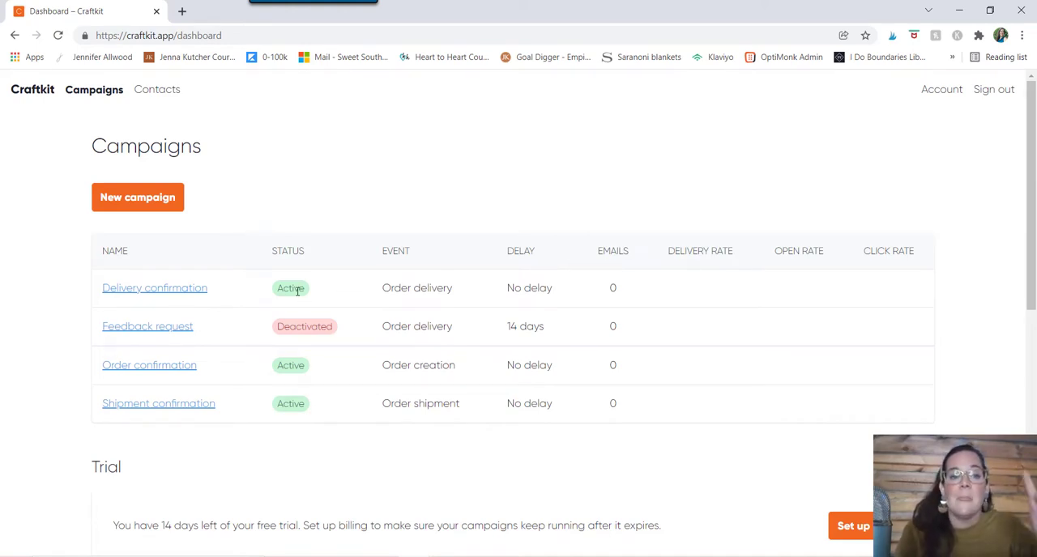
pyautogui.moveTo(213, 296)
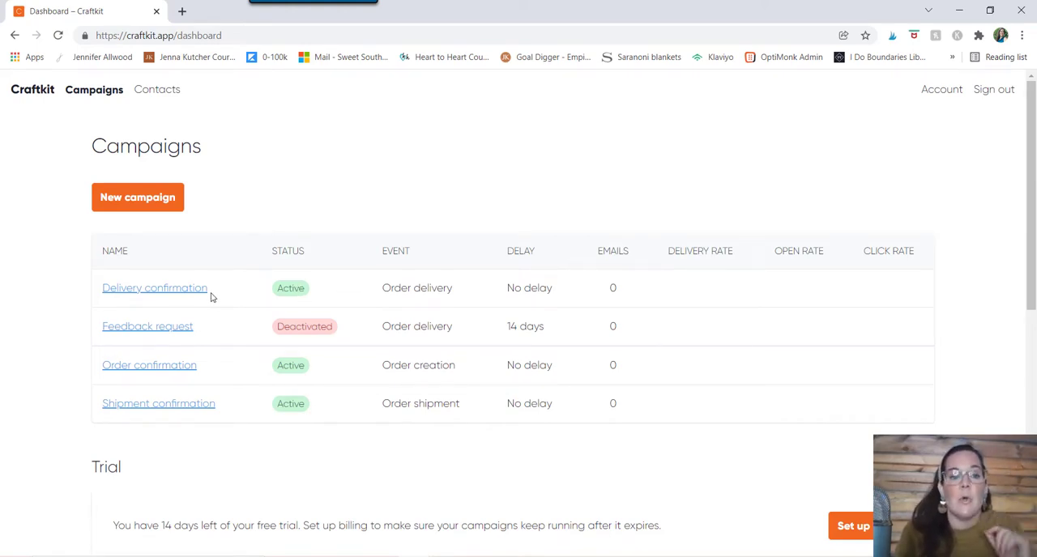
pyautogui.moveTo(201, 292)
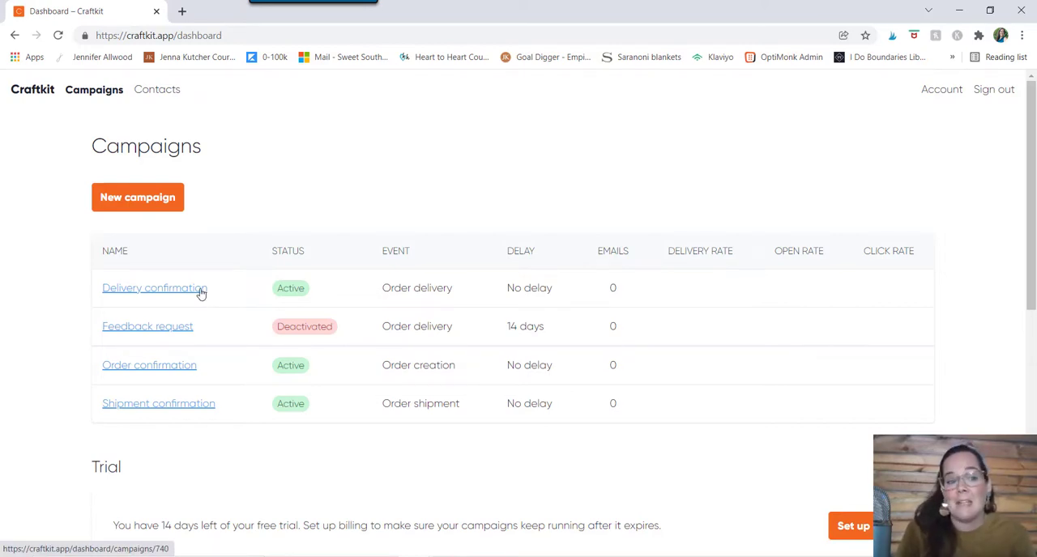
# Deactivate and save the Delivery confirmation campaign, then return to the dashboard.
pyautogui.click(155, 288)
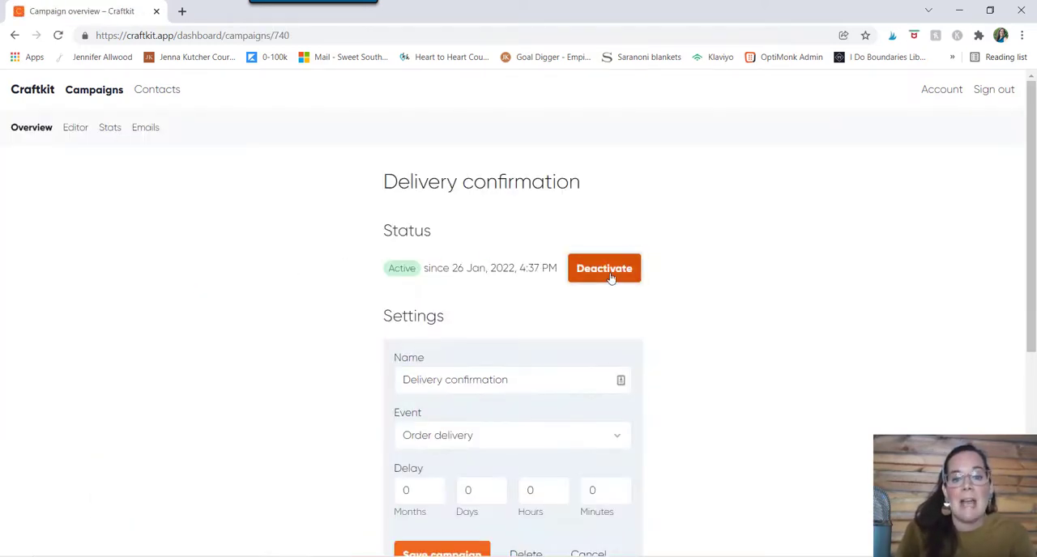
pyautogui.click(602, 269)
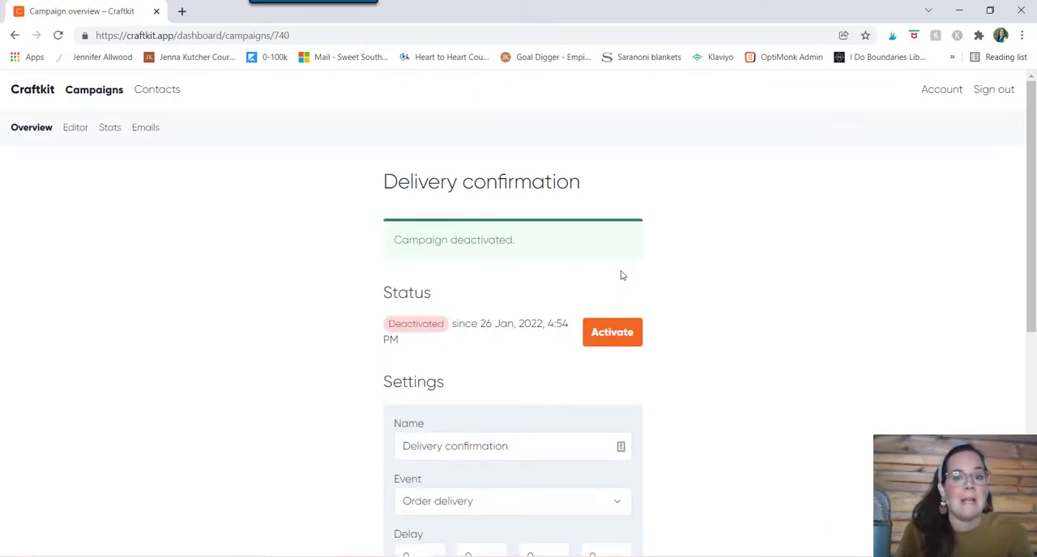
pyautogui.scroll(-3)
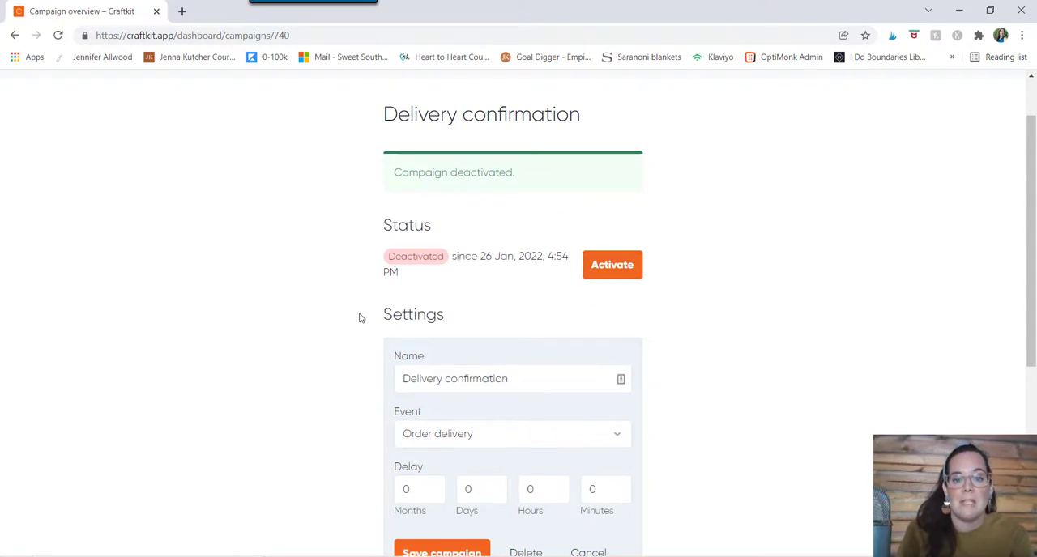
pyautogui.scroll(-3)
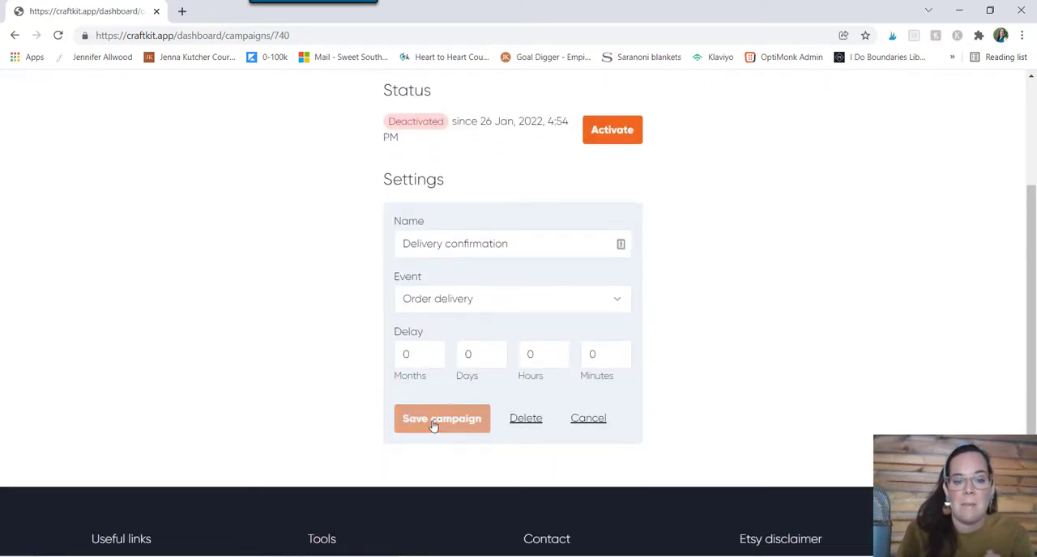
pyautogui.click(440, 418)
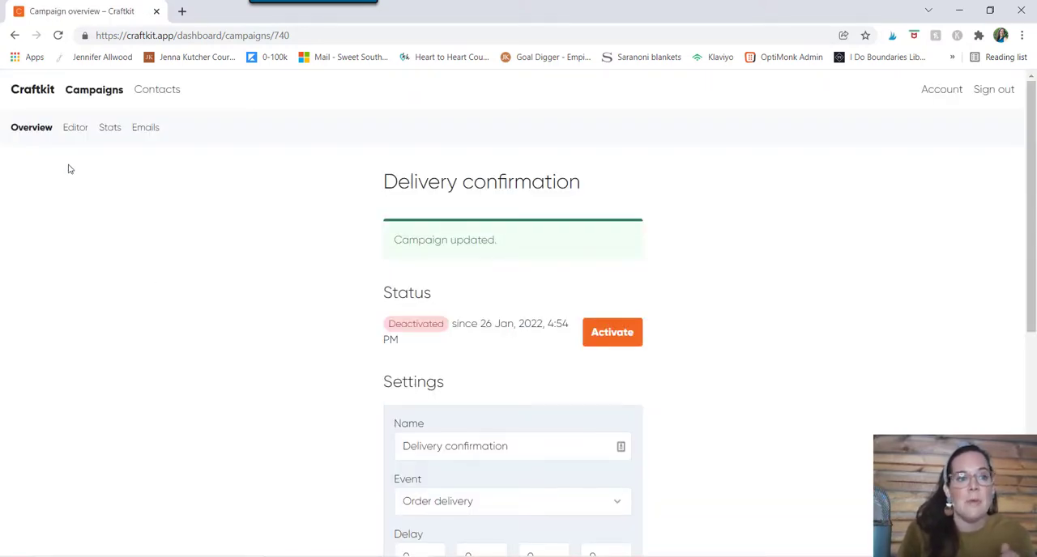
pyautogui.click(94, 89)
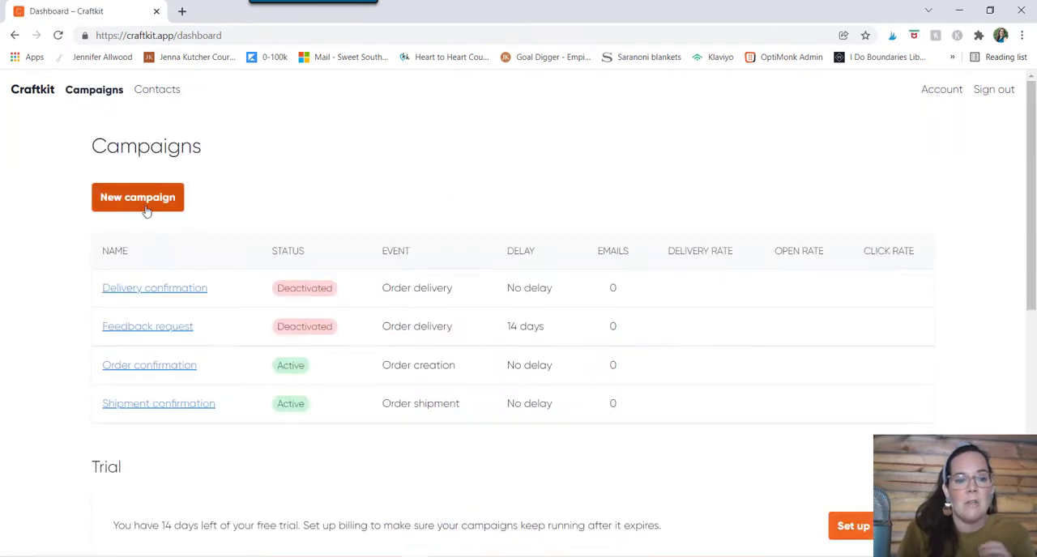
pyautogui.moveTo(290, 201)
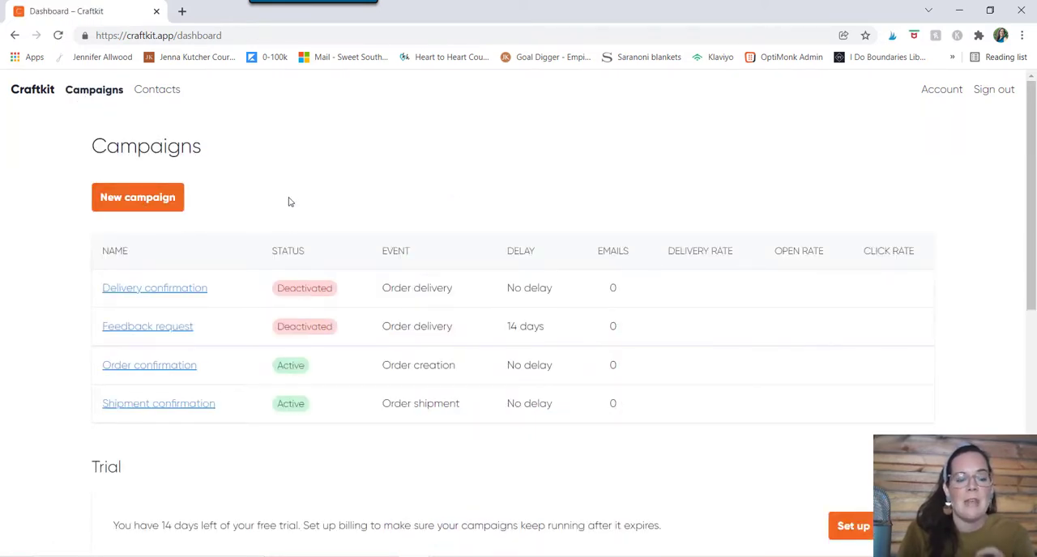
pyautogui.scroll(-3)
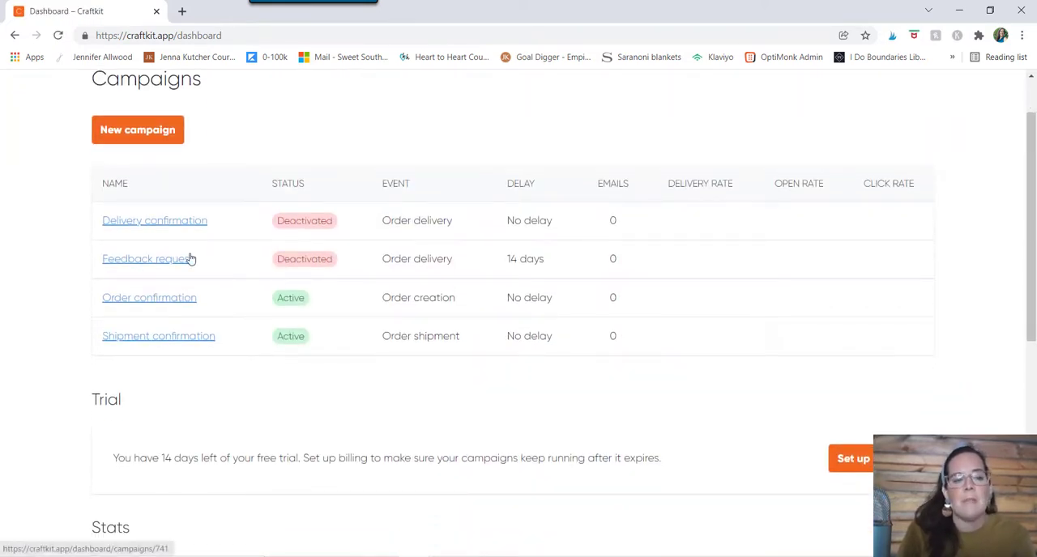
pyautogui.moveTo(342, 266)
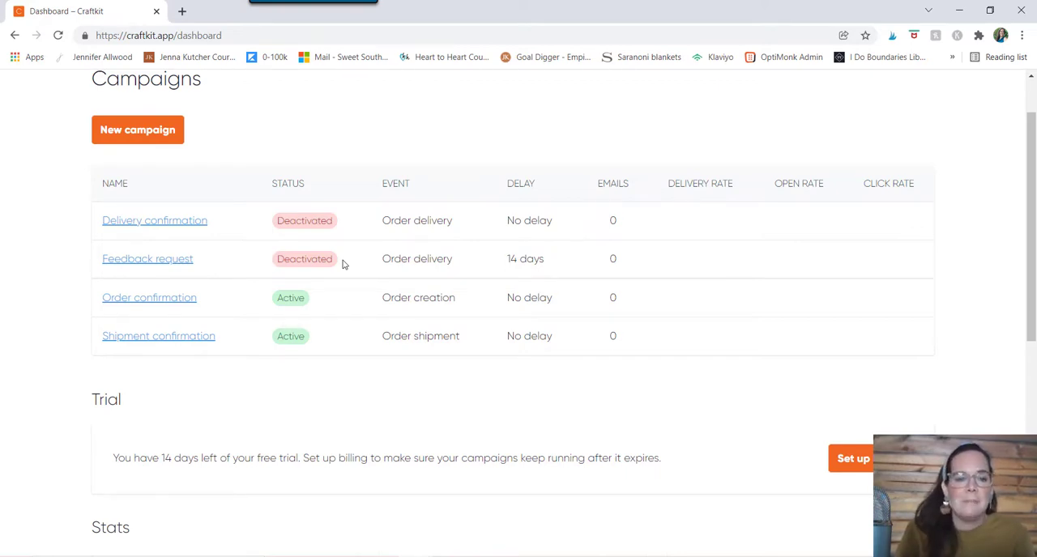
pyautogui.moveTo(147, 259)
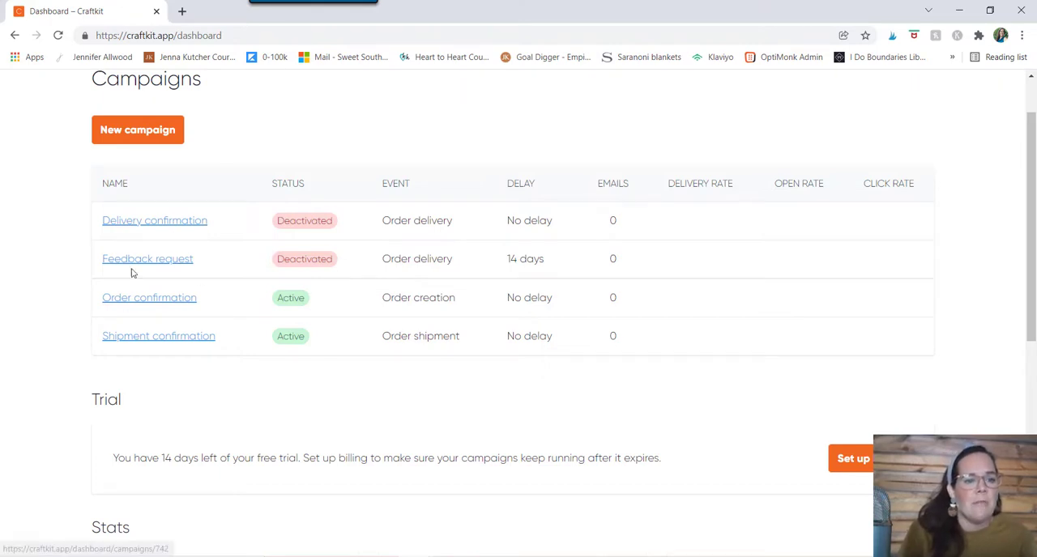
# Deactivate the Order confirmation campaign and return to the dashboard.
pyautogui.click(149, 296)
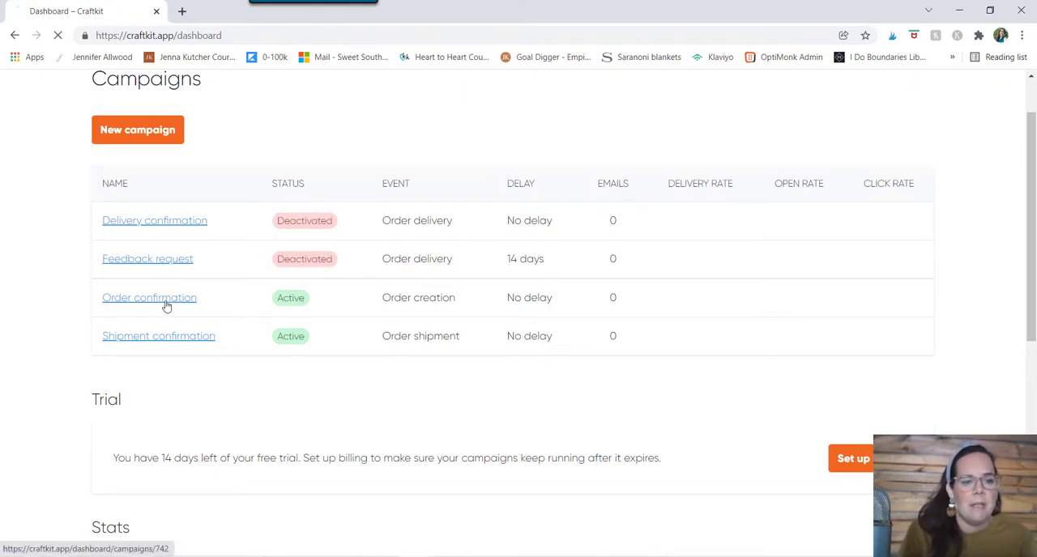
pyautogui.click(149, 297)
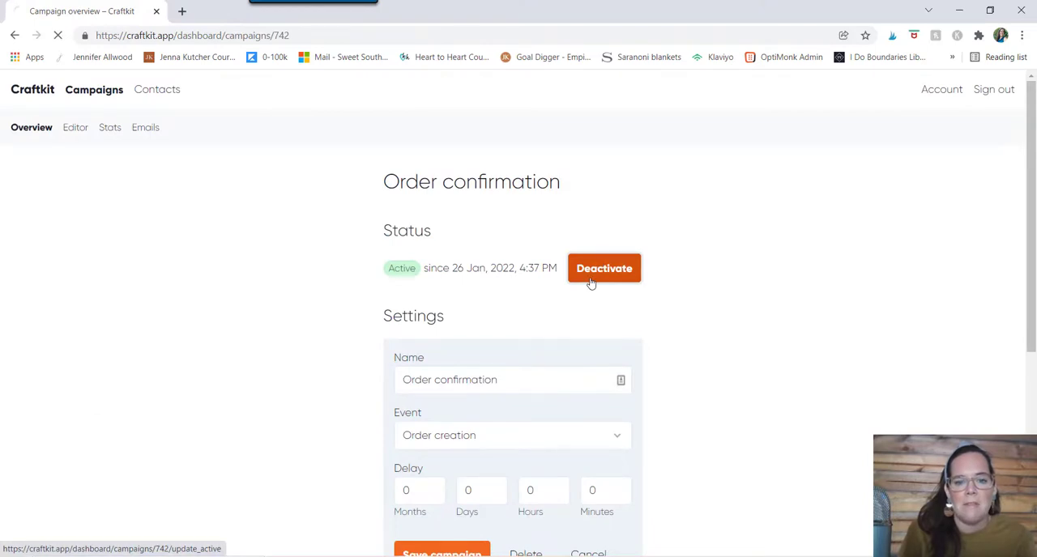
pyautogui.click(603, 269)
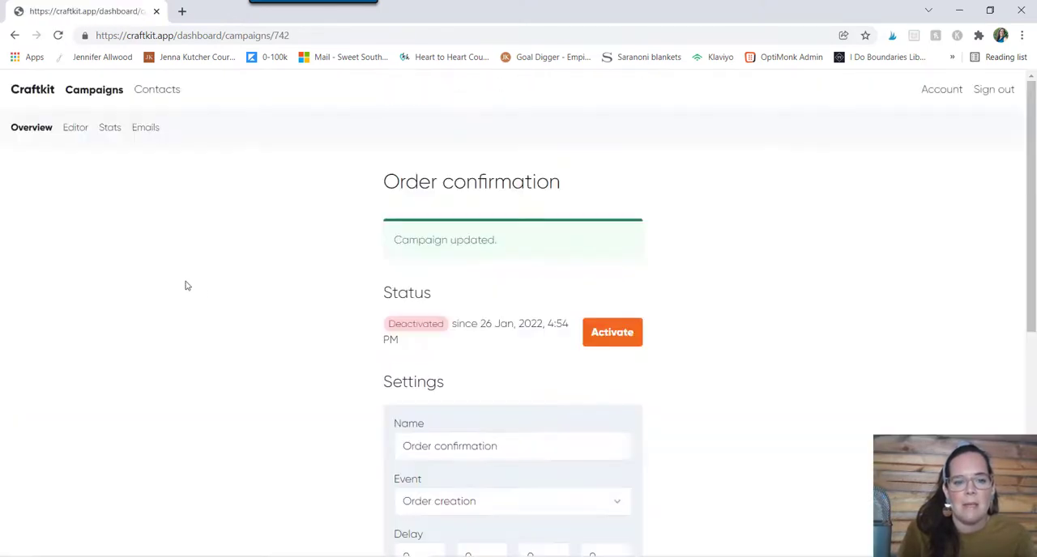
pyautogui.click(94, 89)
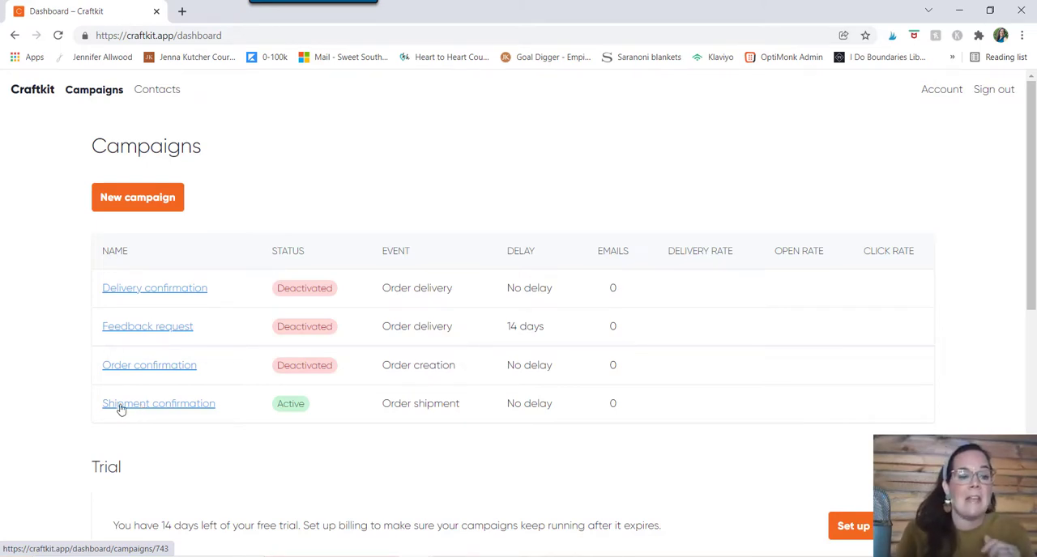
pyautogui.moveTo(188, 405)
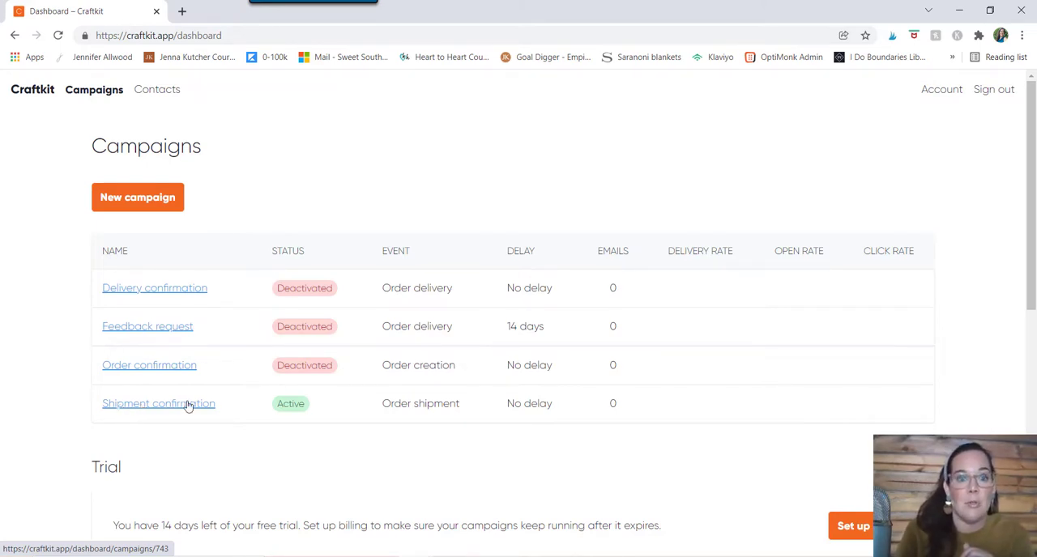
# Deactivate and save the Shipment confirmation campaign.
pyautogui.click(159, 404)
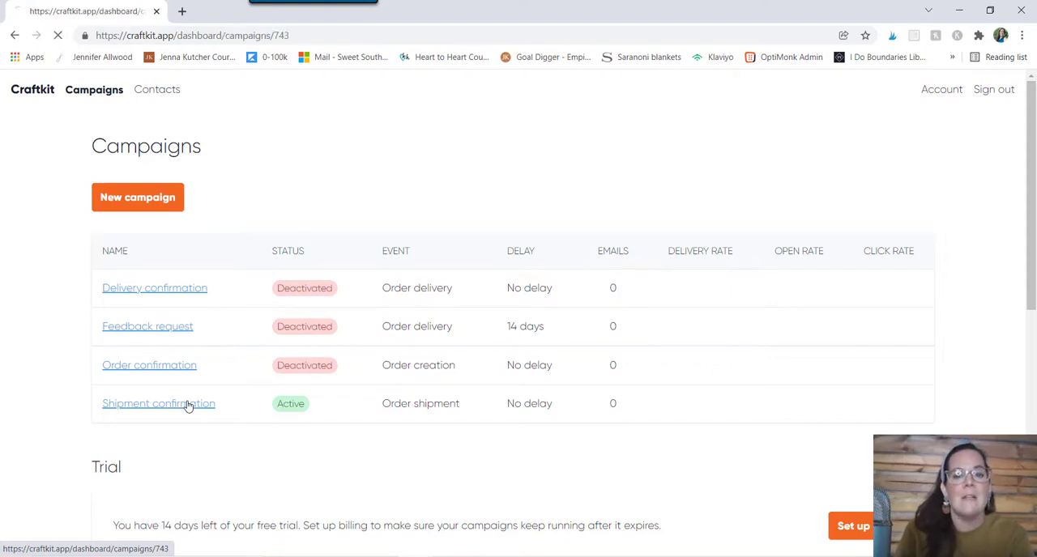
pyautogui.click(158, 403)
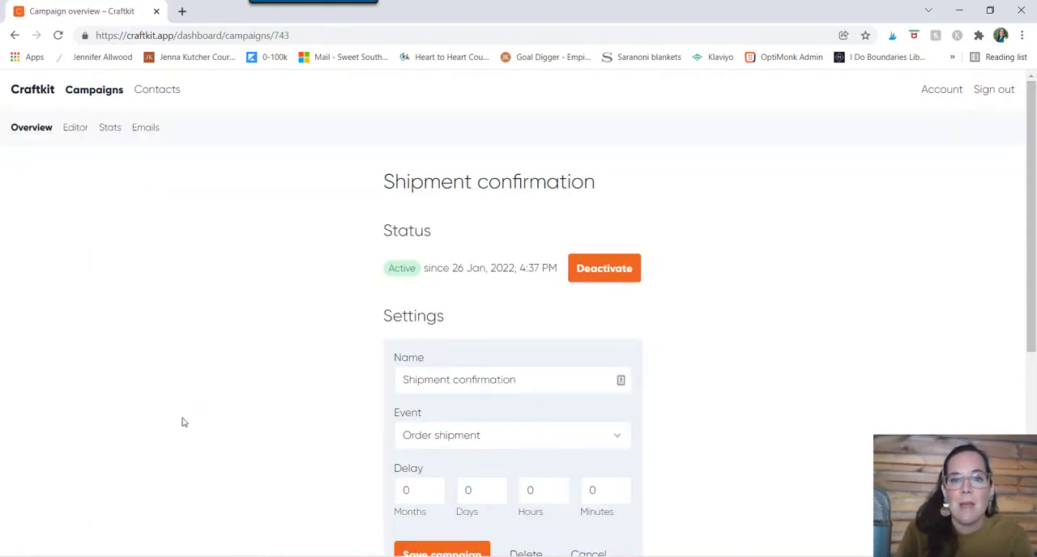
pyautogui.click(603, 269)
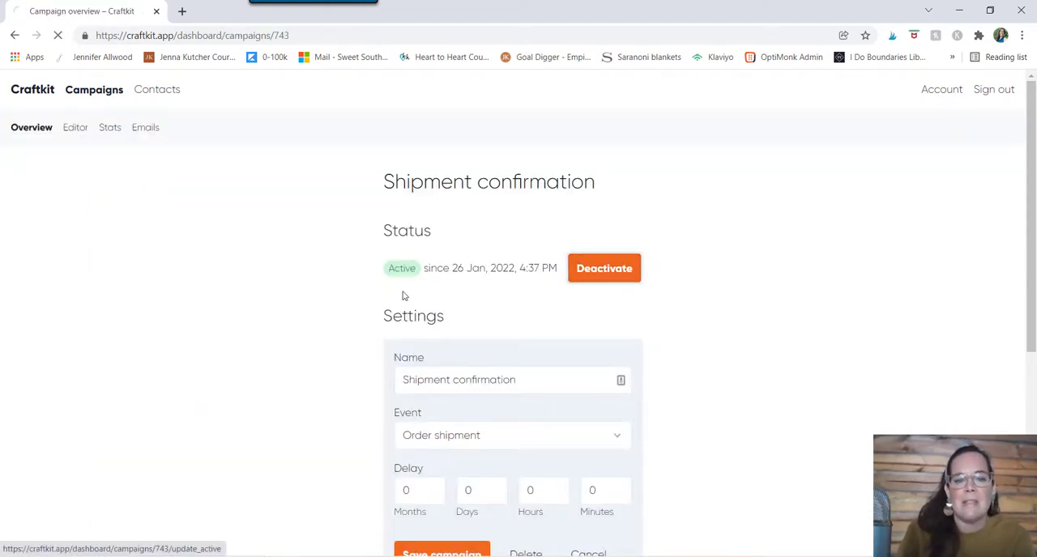
pyautogui.click(602, 269)
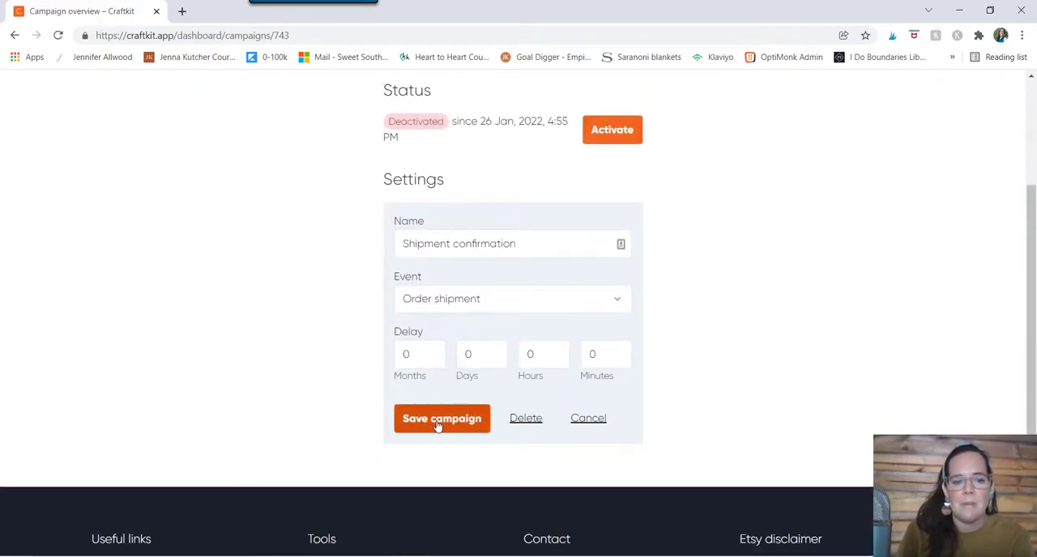
pyautogui.click(440, 418)
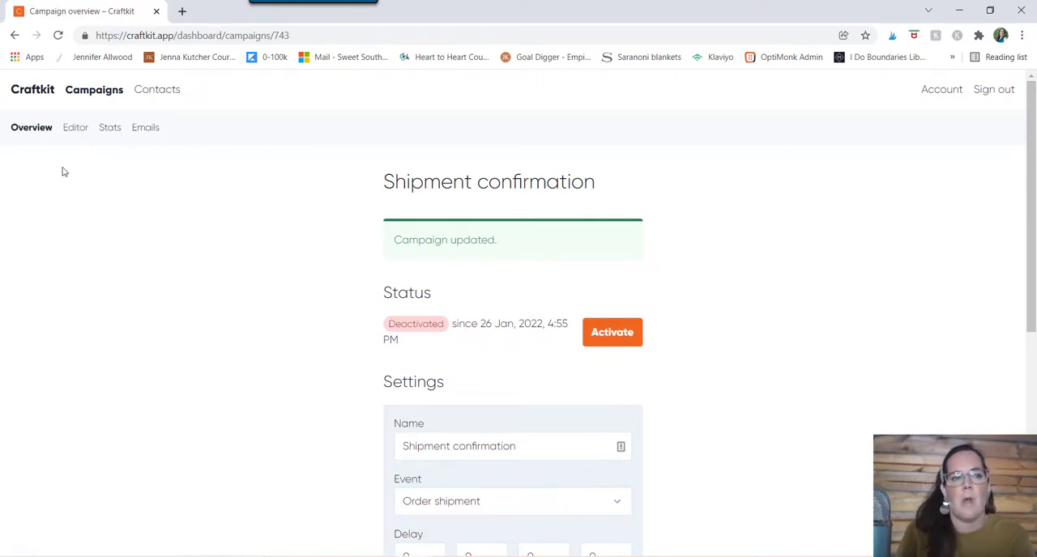
pyautogui.click(75, 126)
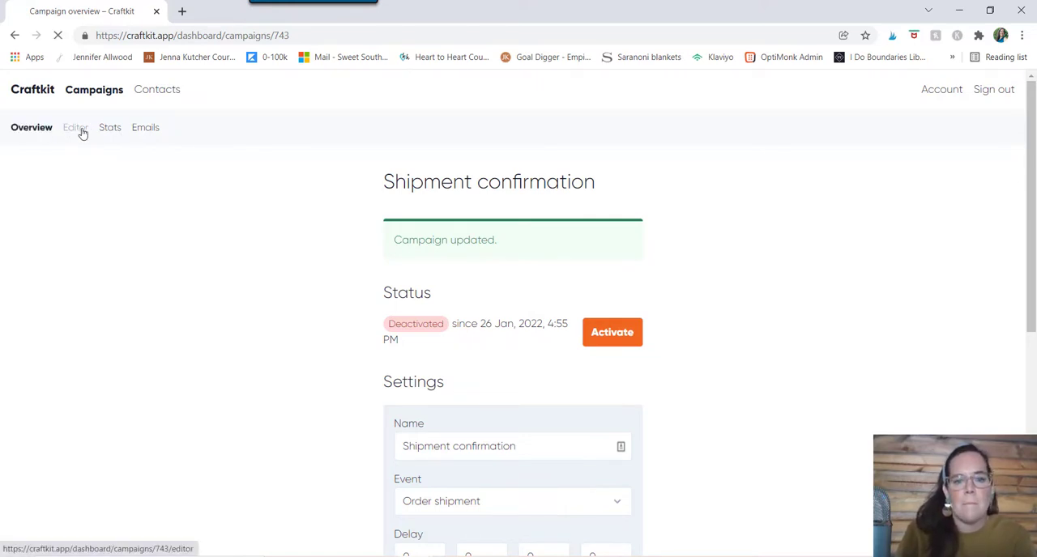
# Review the Shipment confirmation email in the editor and bring up its colour picker.
pyautogui.click(74, 127)
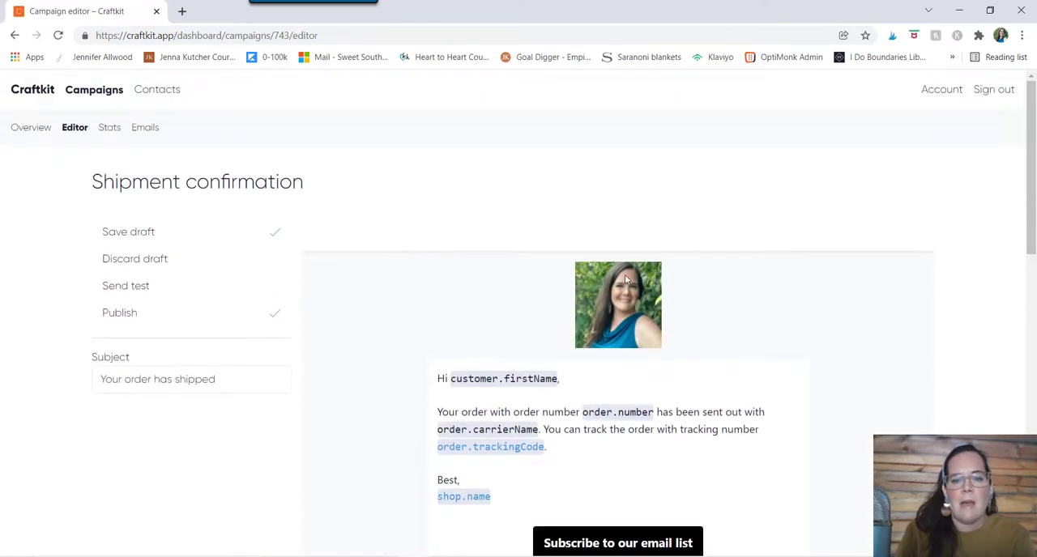
pyautogui.moveTo(637, 350)
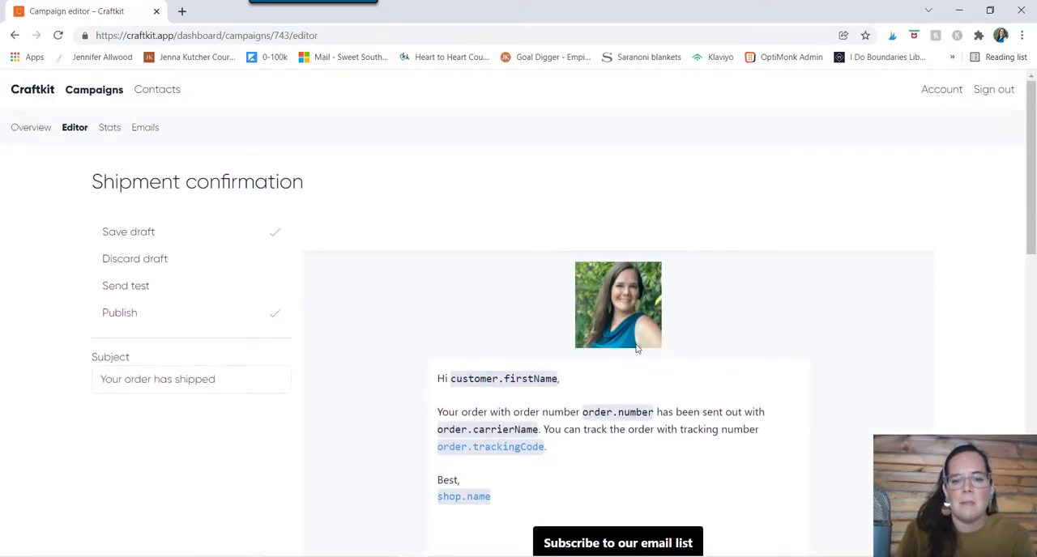
pyautogui.moveTo(603, 313)
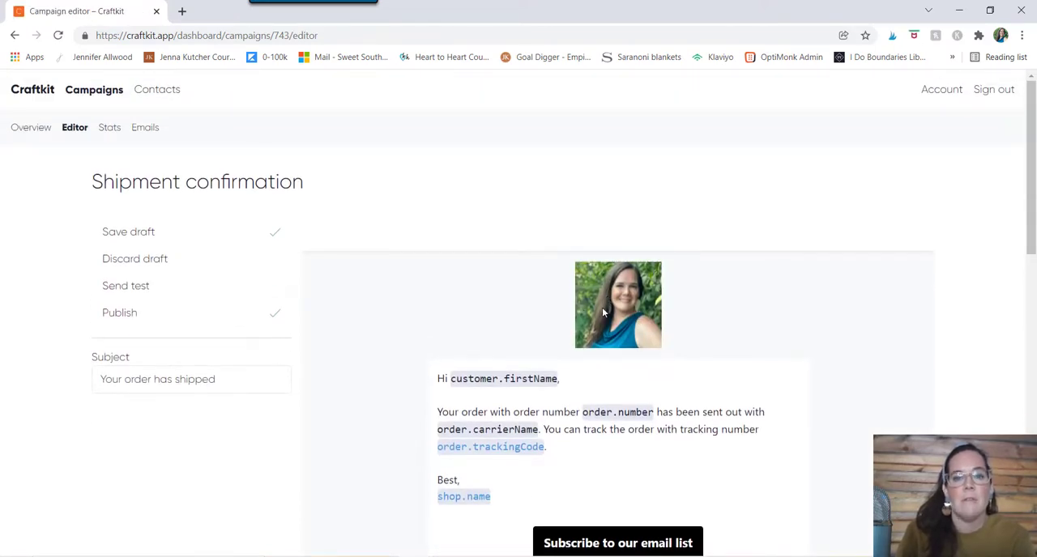
pyautogui.moveTo(563, 304)
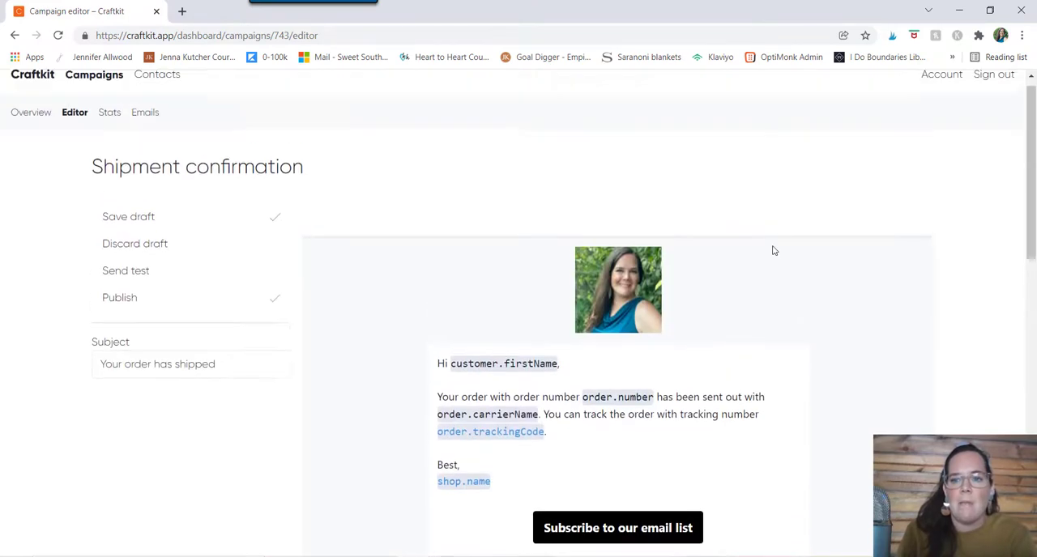
pyautogui.scroll(3)
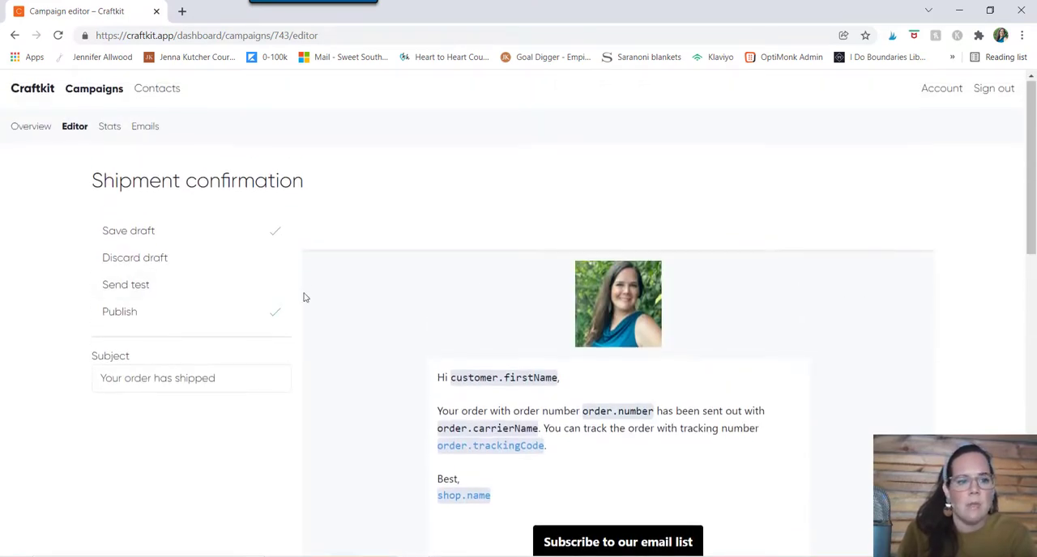
pyautogui.scroll(-3)
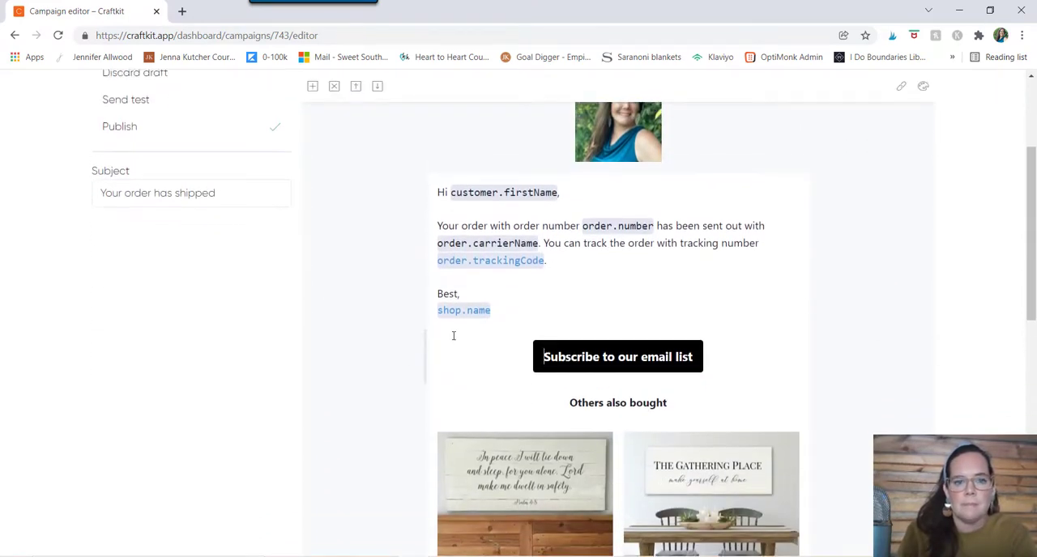
pyautogui.scroll(3)
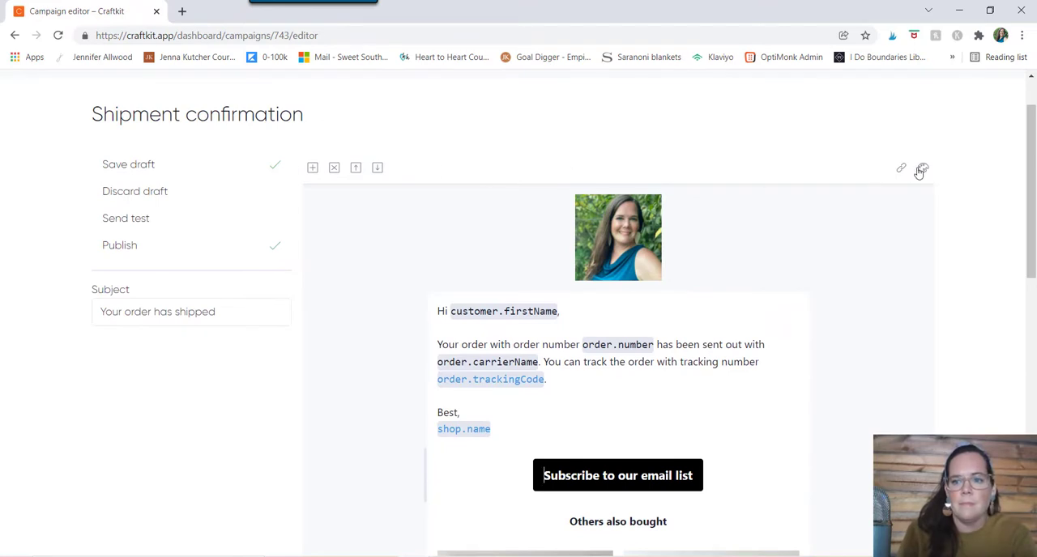
pyautogui.click(921, 168)
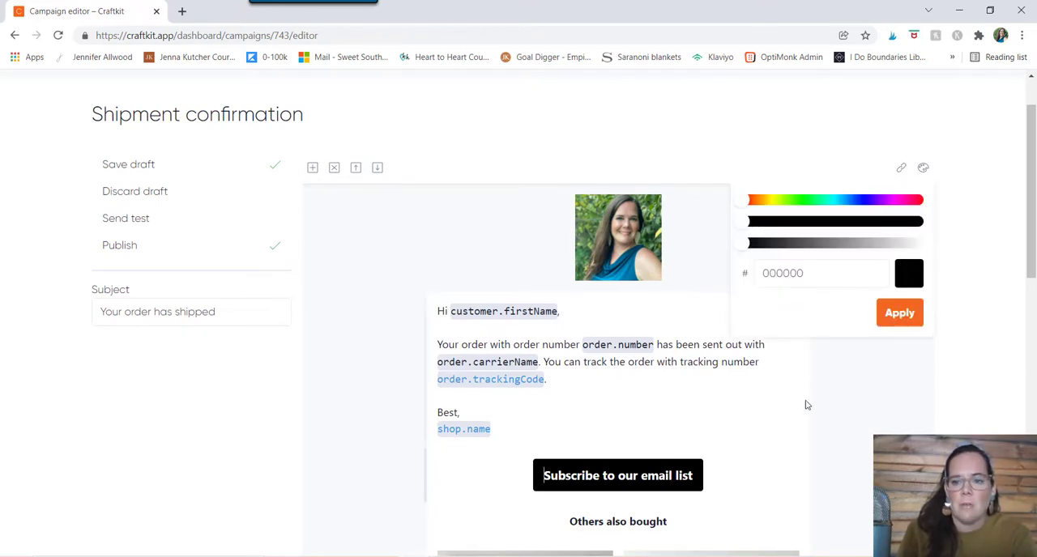
pyautogui.moveTo(399, 211)
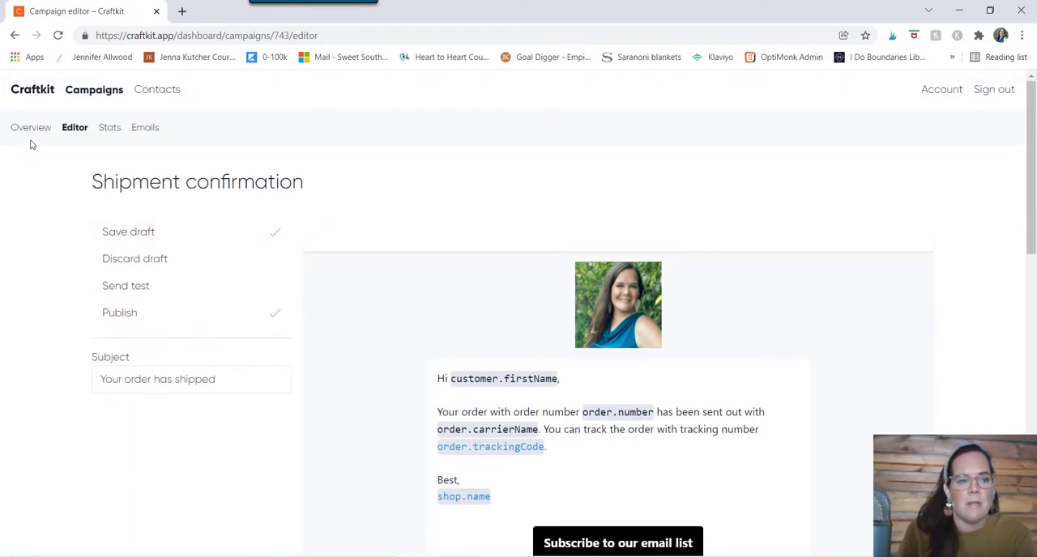
# Return to the Campaigns dashboard listing all four campaigns as Deactivated.
pyautogui.click(94, 89)
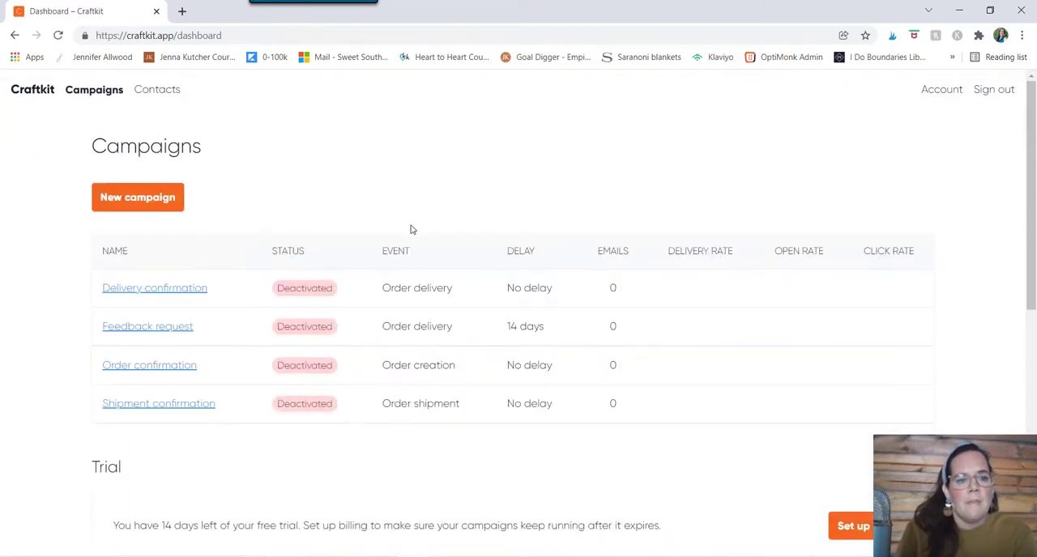
pyautogui.moveTo(165, 293)
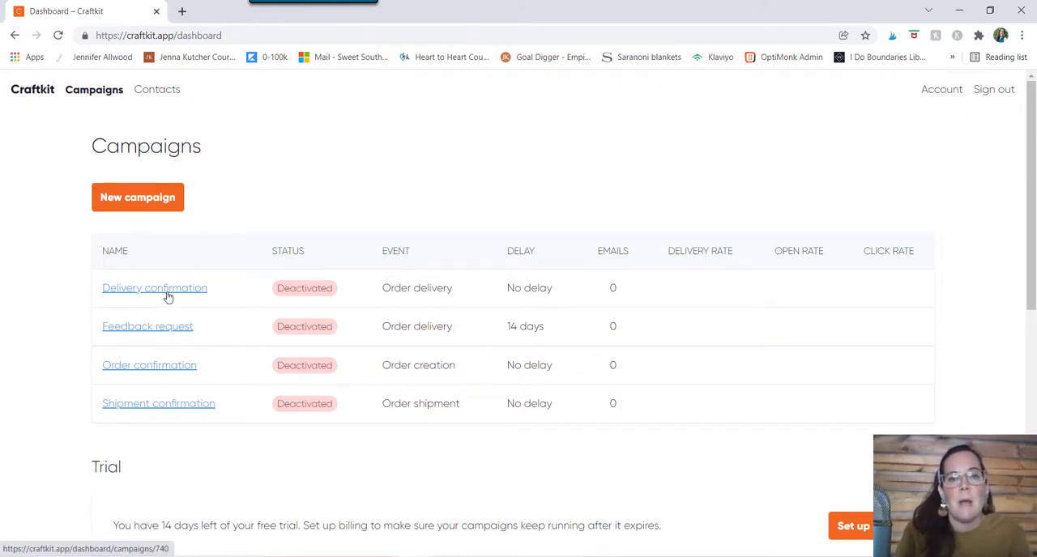
pyautogui.moveTo(156, 293)
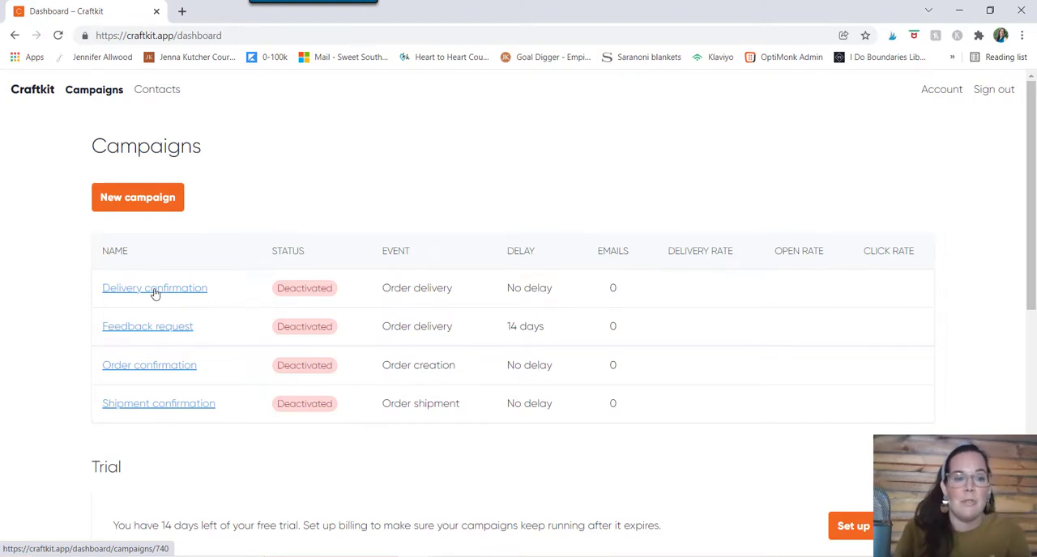
pyautogui.moveTo(362, 233)
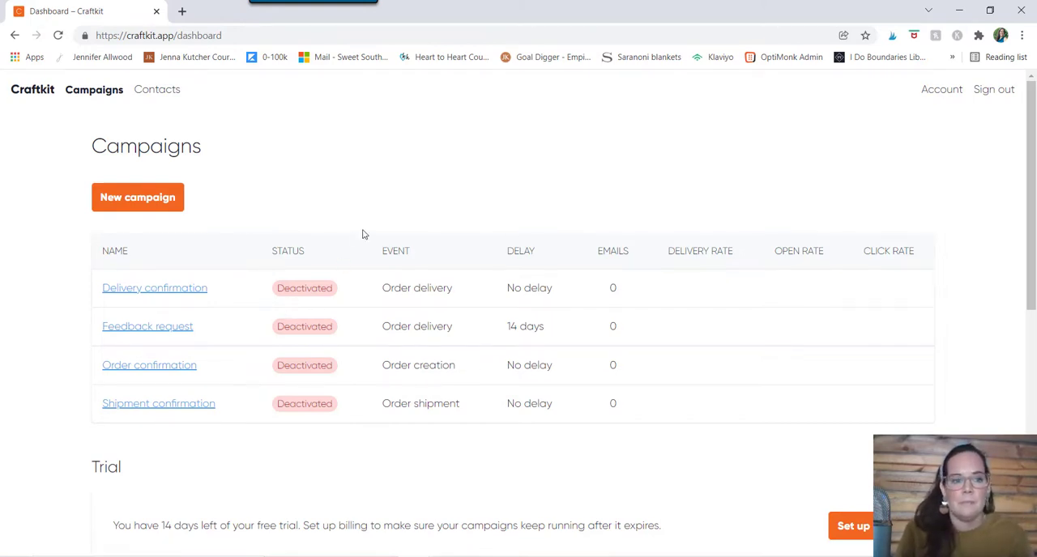
pyautogui.moveTo(554, 168)
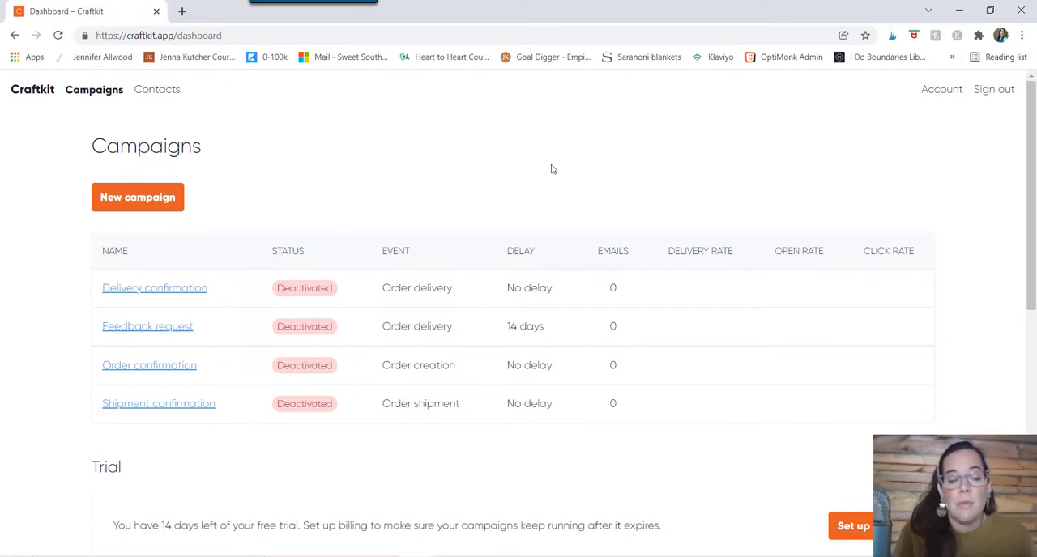
pyautogui.scroll(-3)
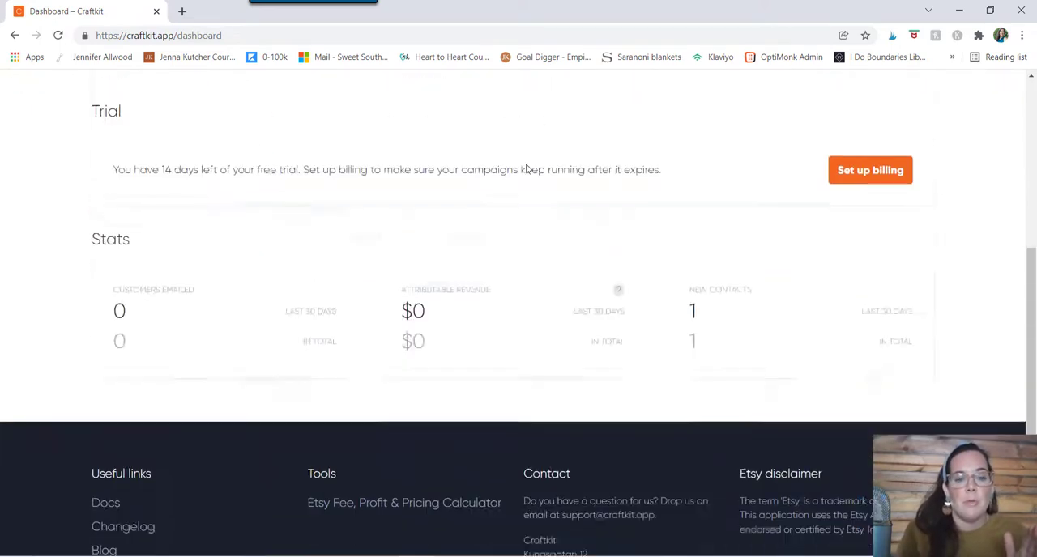
pyautogui.scroll(-3)
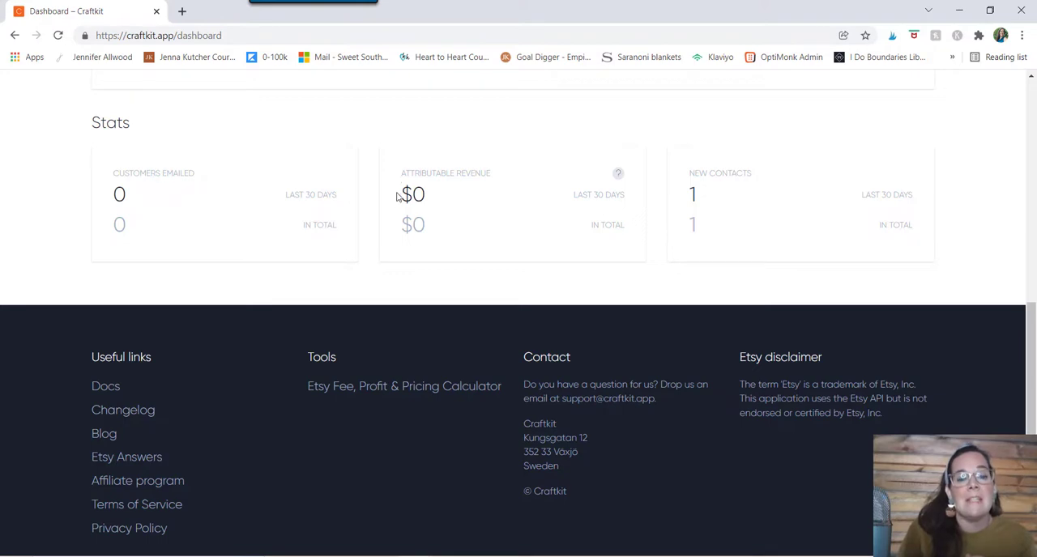
pyautogui.moveTo(499, 185)
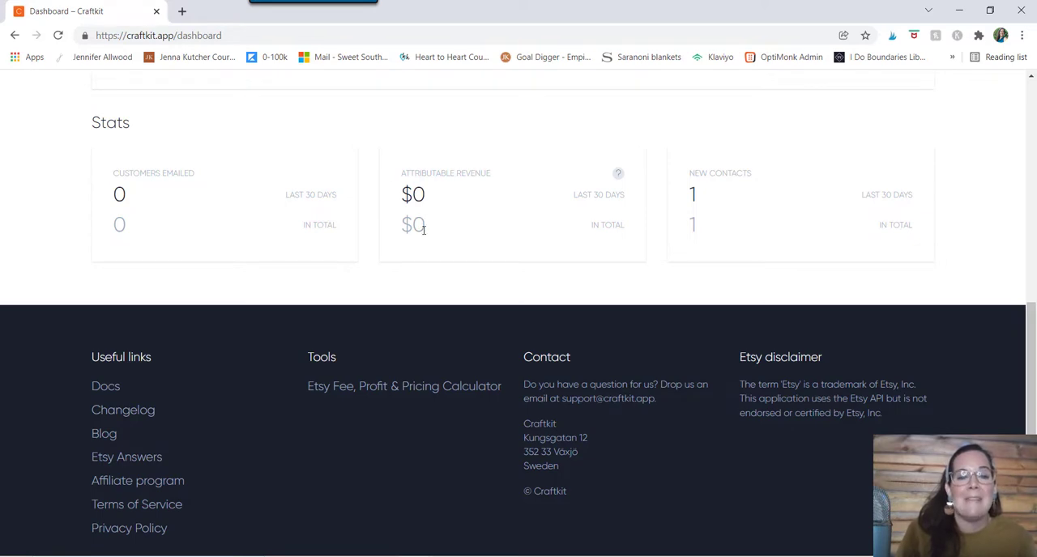
pyautogui.moveTo(397, 227)
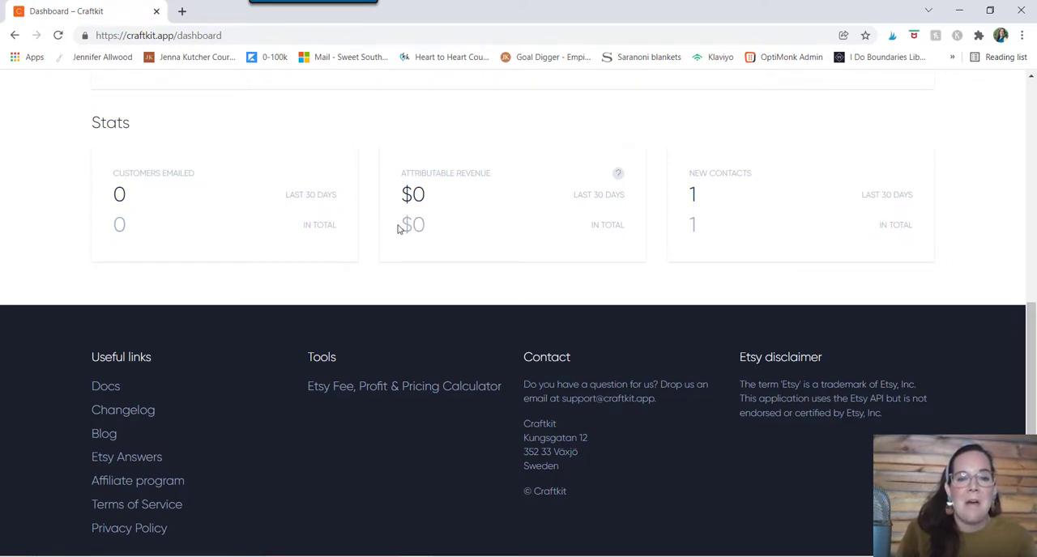
pyautogui.moveTo(451, 201)
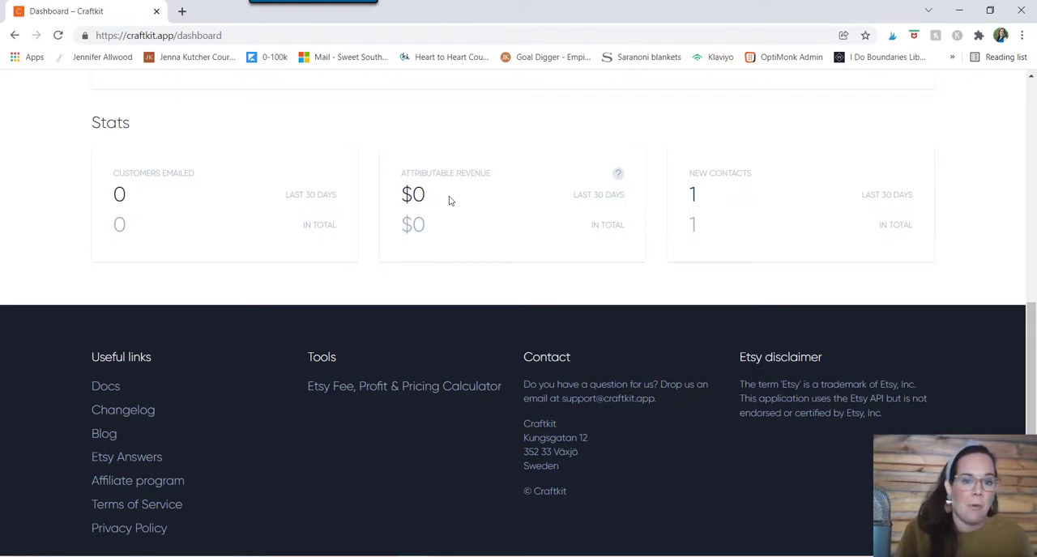
pyautogui.scroll(3)
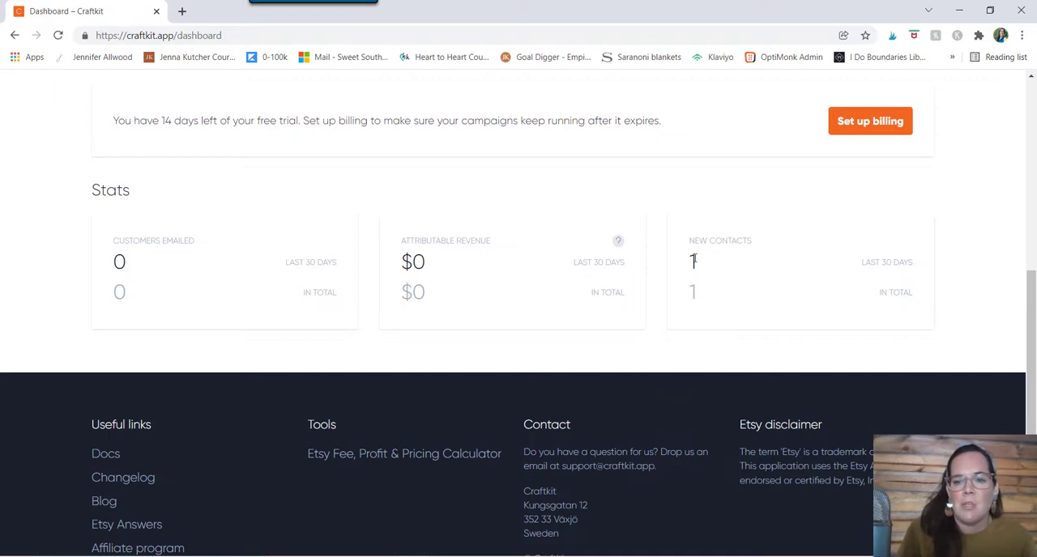
pyautogui.moveTo(703, 276)
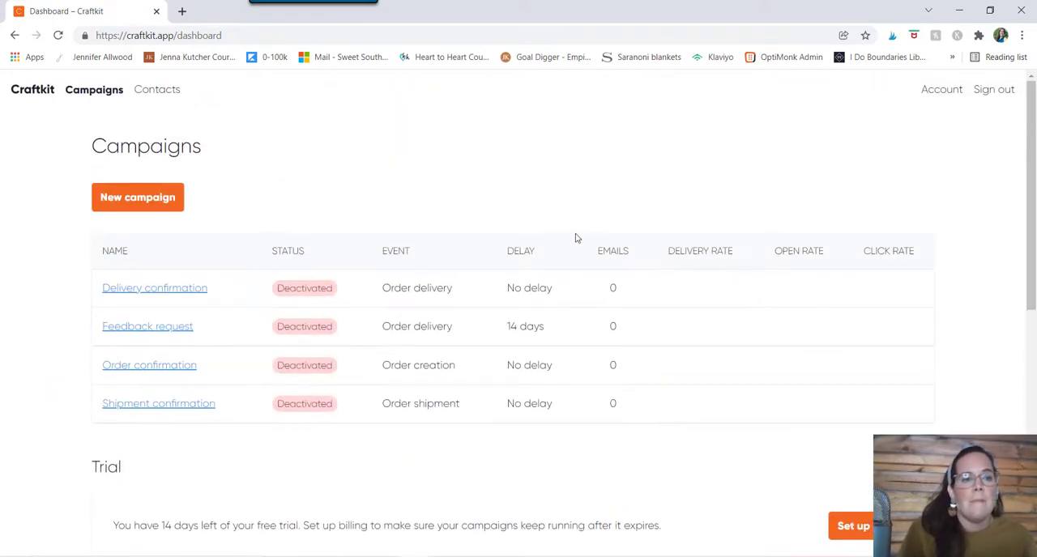
pyautogui.moveTo(476, 214)
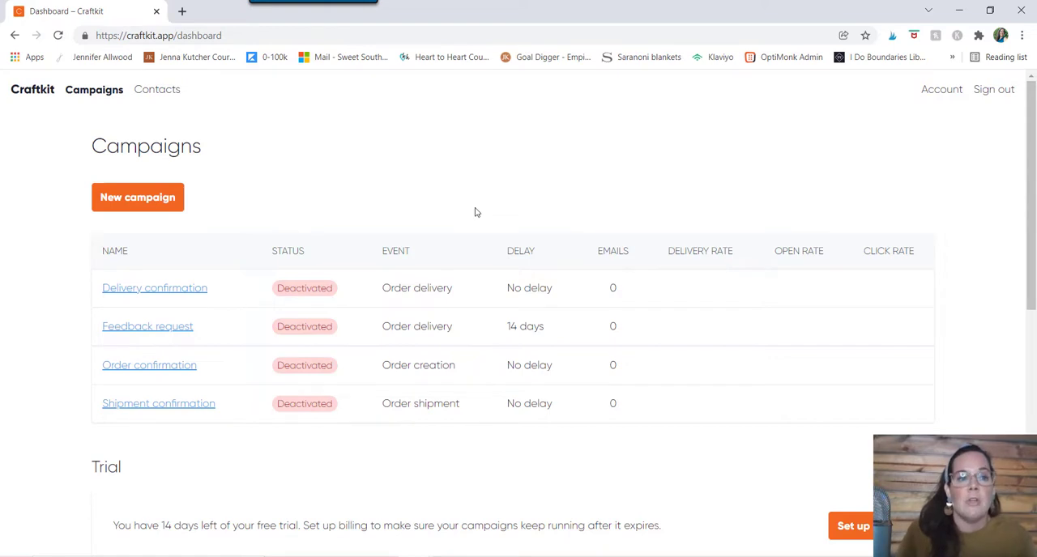
# Leave the Campaigns dashboard and head to the Contacts list.
pyautogui.click(155, 89)
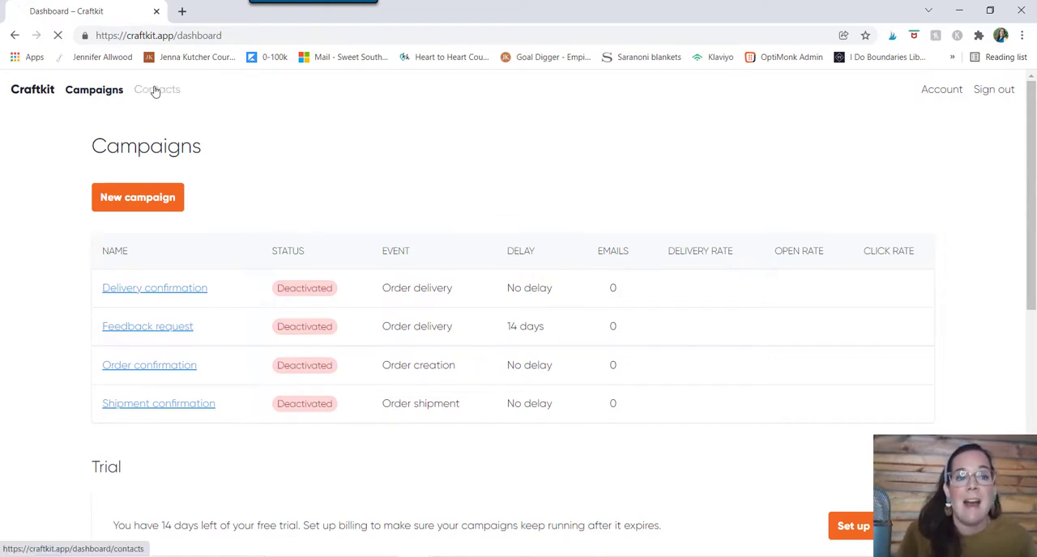
# Show the Contacts overview listing the single contact added on 25 Jan 2022.
pyautogui.click(158, 89)
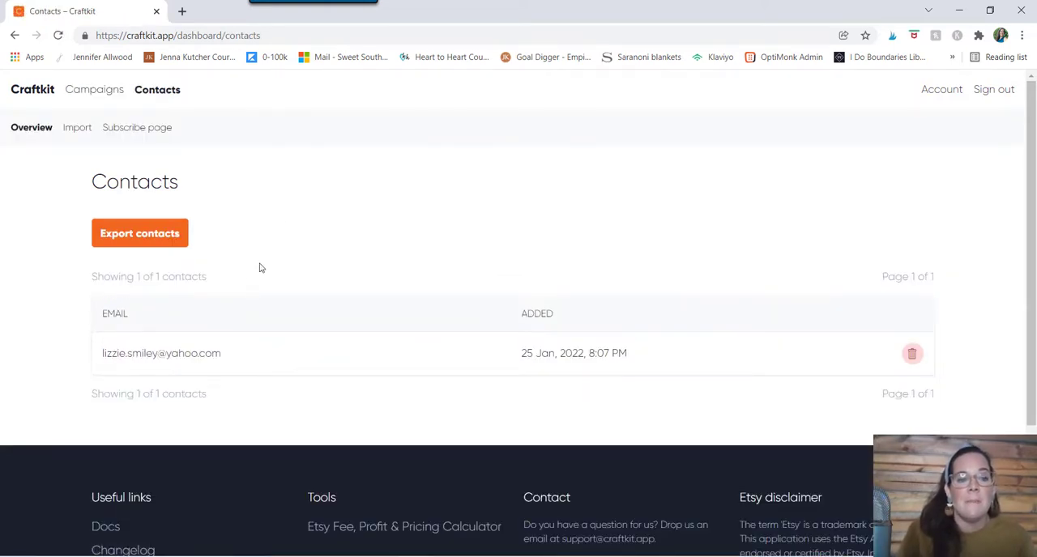
pyautogui.moveTo(230, 352)
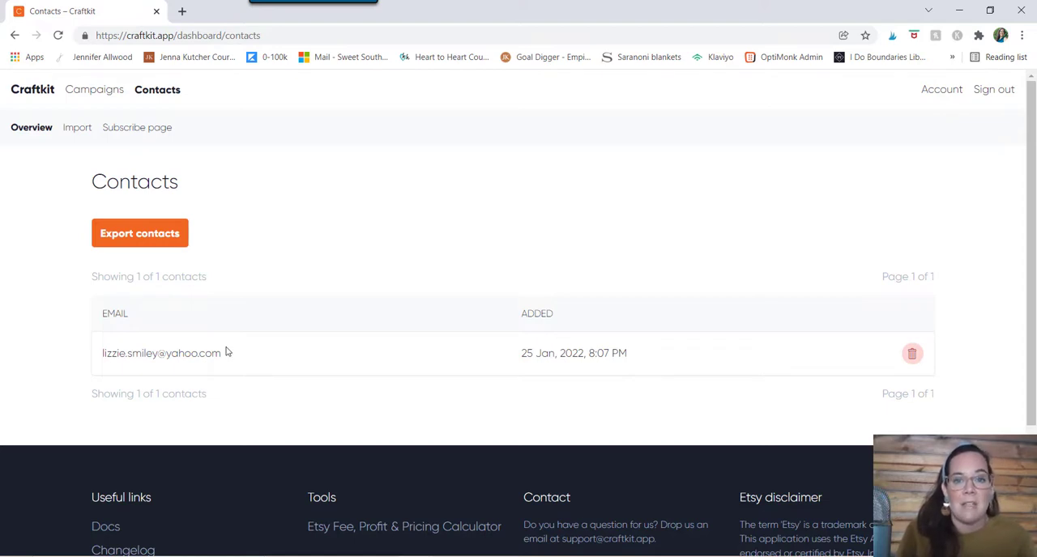
pyautogui.moveTo(235, 347)
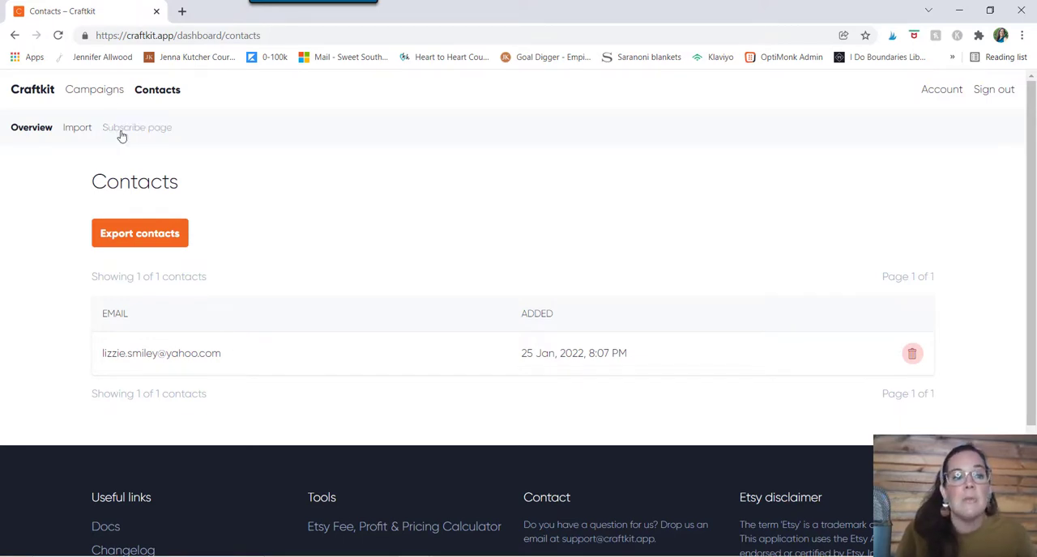
pyautogui.moveTo(136, 127)
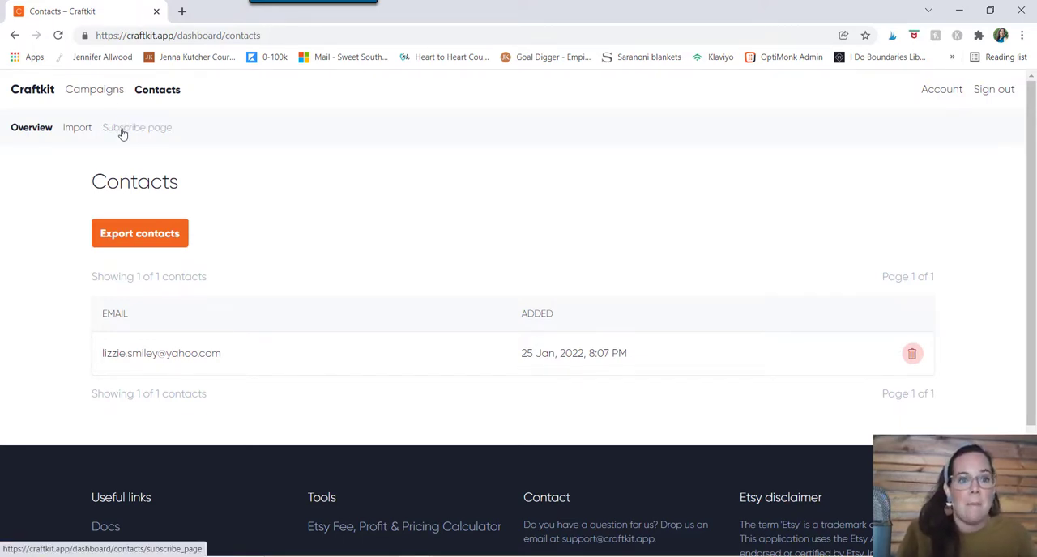
# Show the Subscribe page with the shop's public signup link.
pyautogui.click(137, 126)
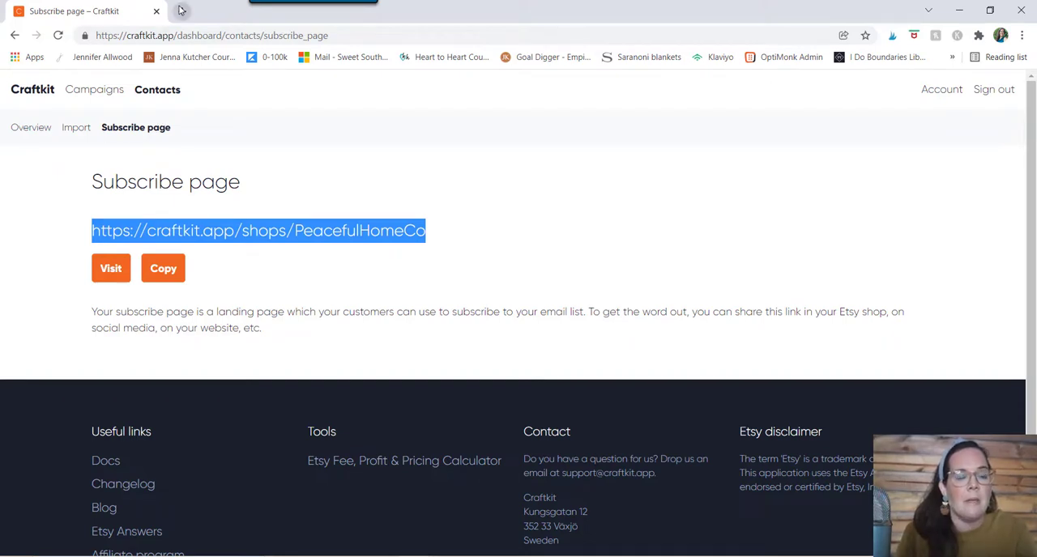
# Visit the PeacefulHomeCo newsletter signup landing page in a new browser tab.
pyautogui.click(111, 269)
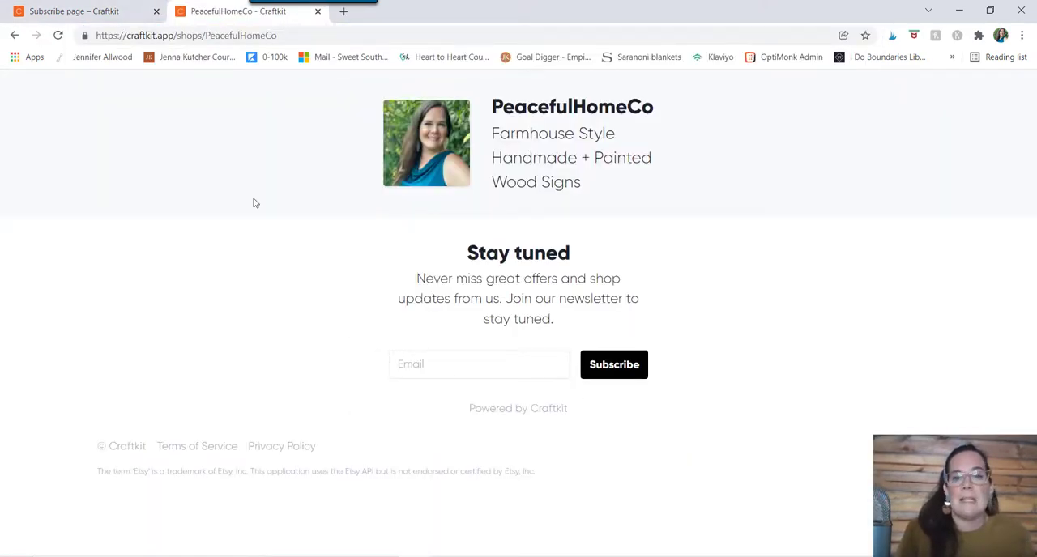
pyautogui.moveTo(408, 298)
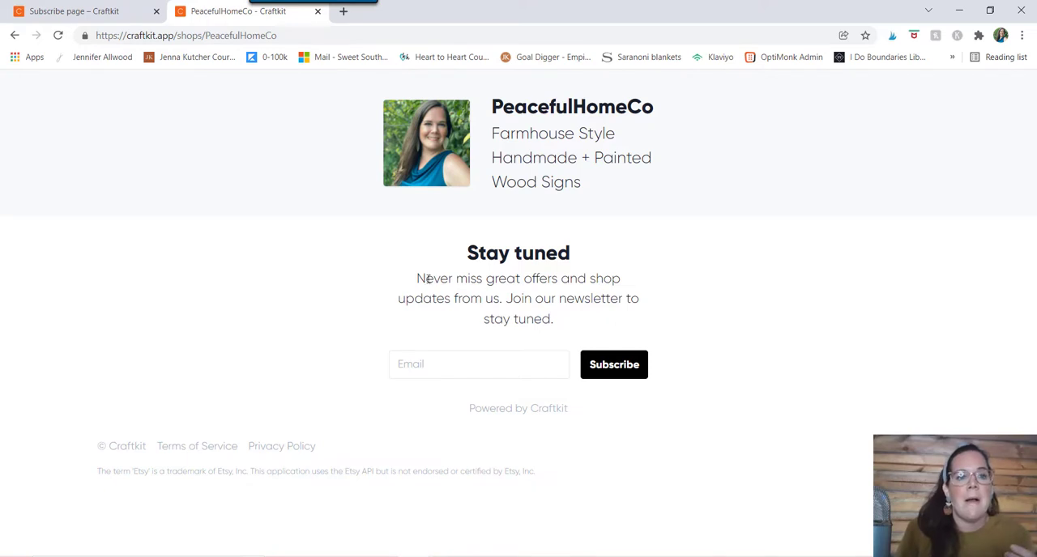
pyautogui.moveTo(407, 275)
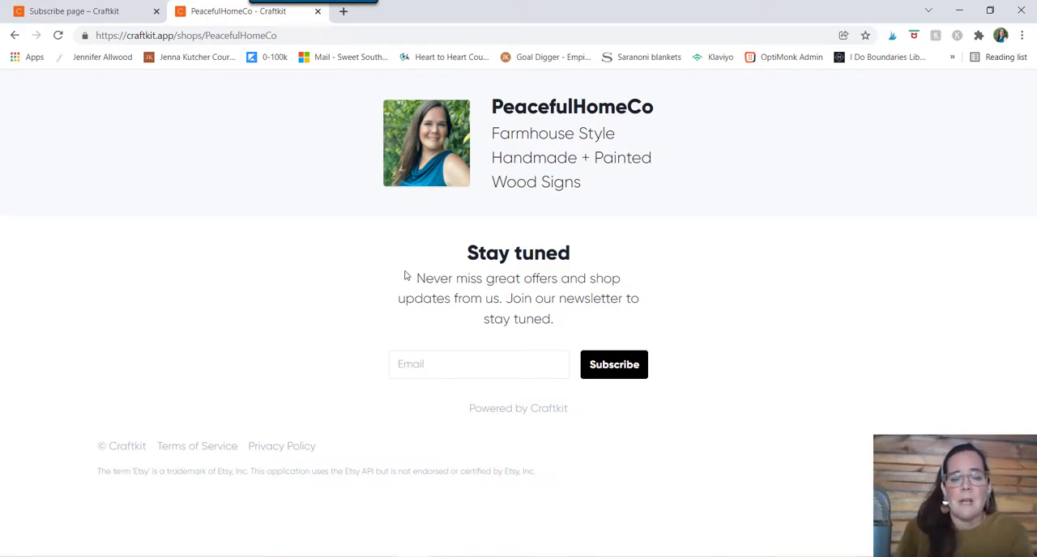
pyautogui.moveTo(365, 305)
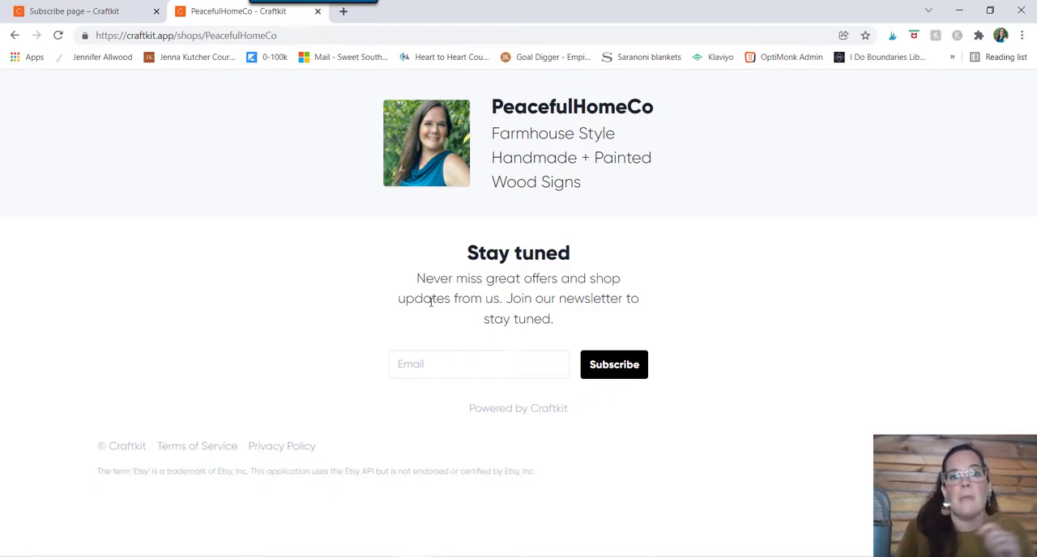
pyautogui.moveTo(141, 183)
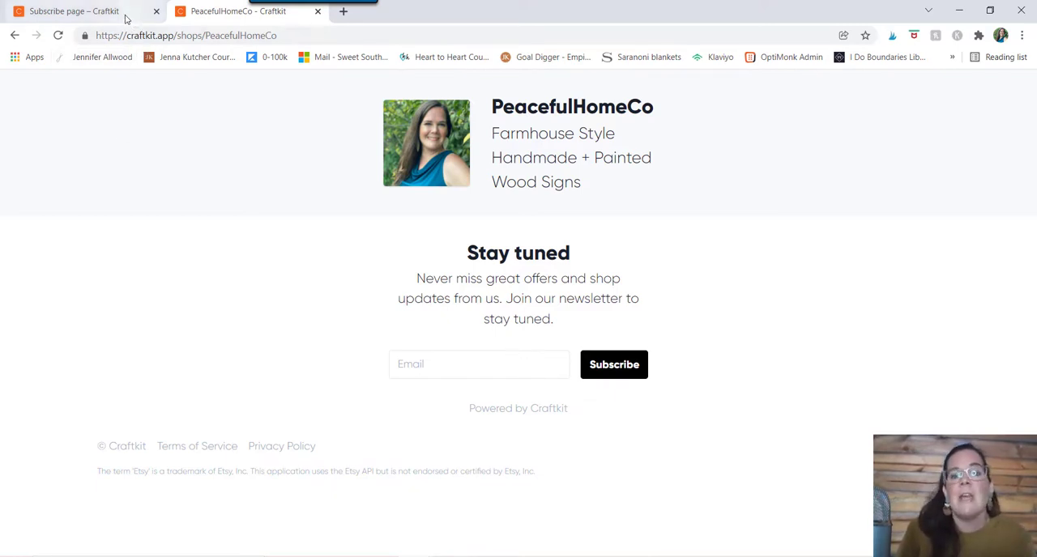
pyautogui.moveTo(197, 195)
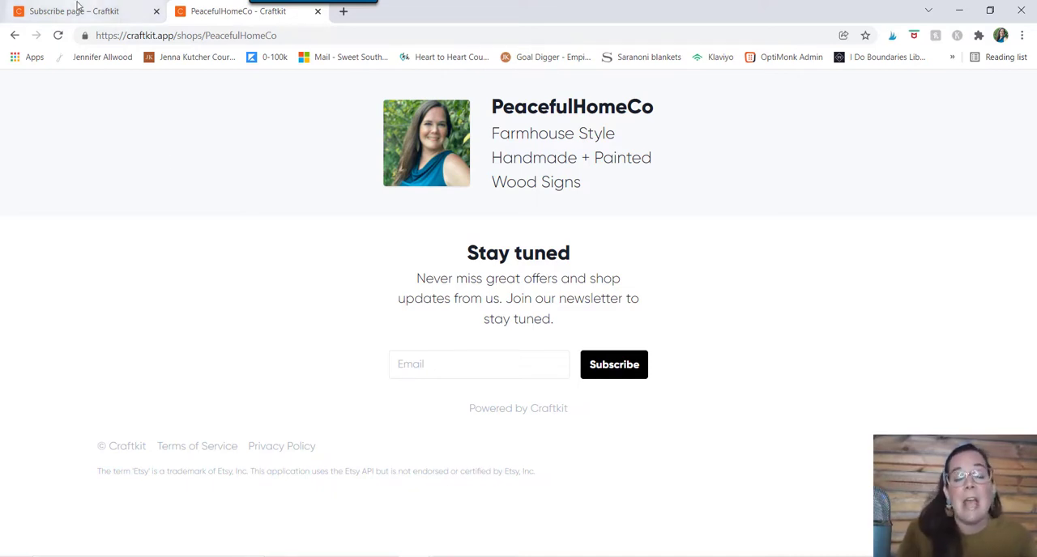
pyautogui.moveTo(204, 129)
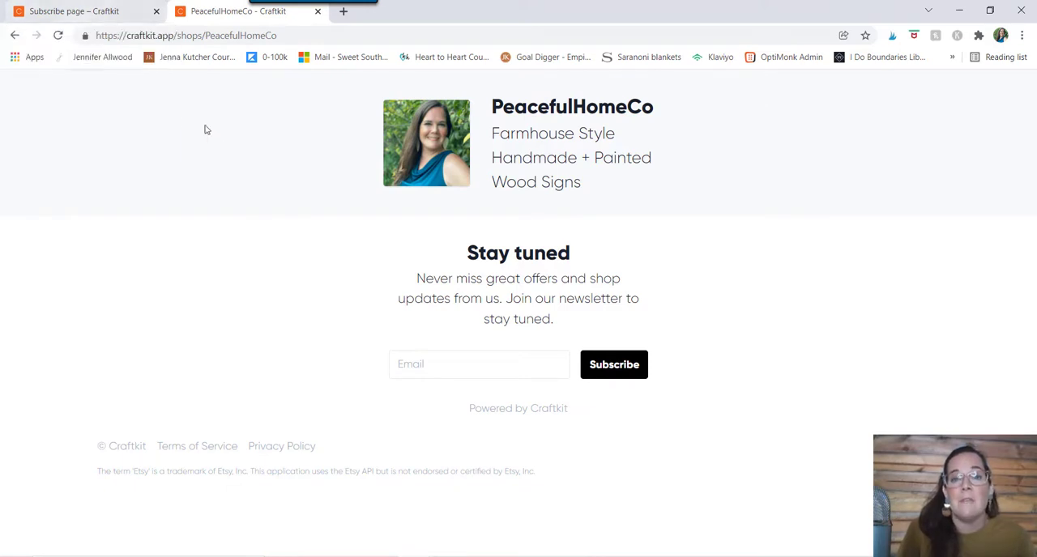
pyautogui.moveTo(243, 188)
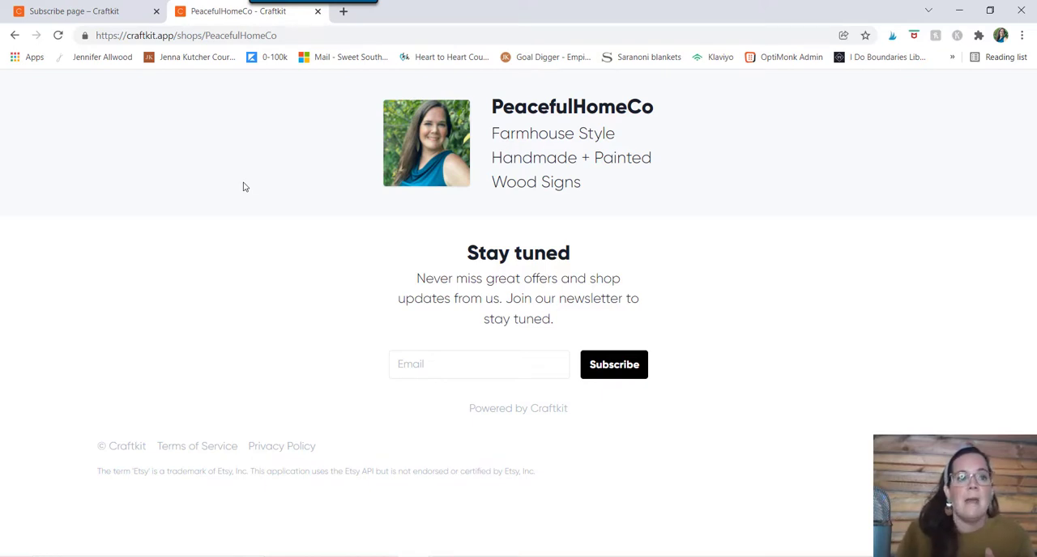
# Switch back to the Craftkit Subscribe page tab with the signup link.
pyautogui.click(73, 9)
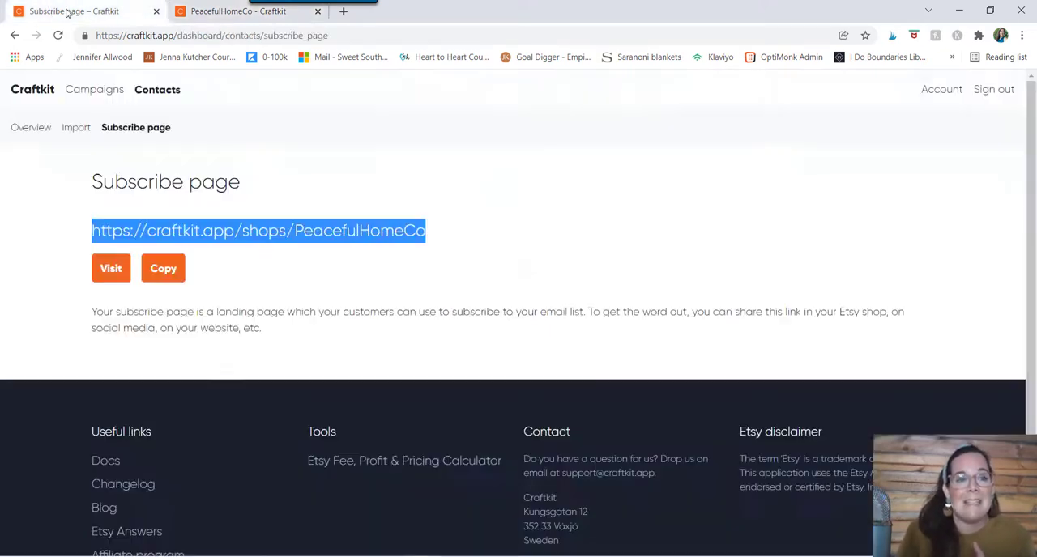
pyautogui.moveTo(157, 89)
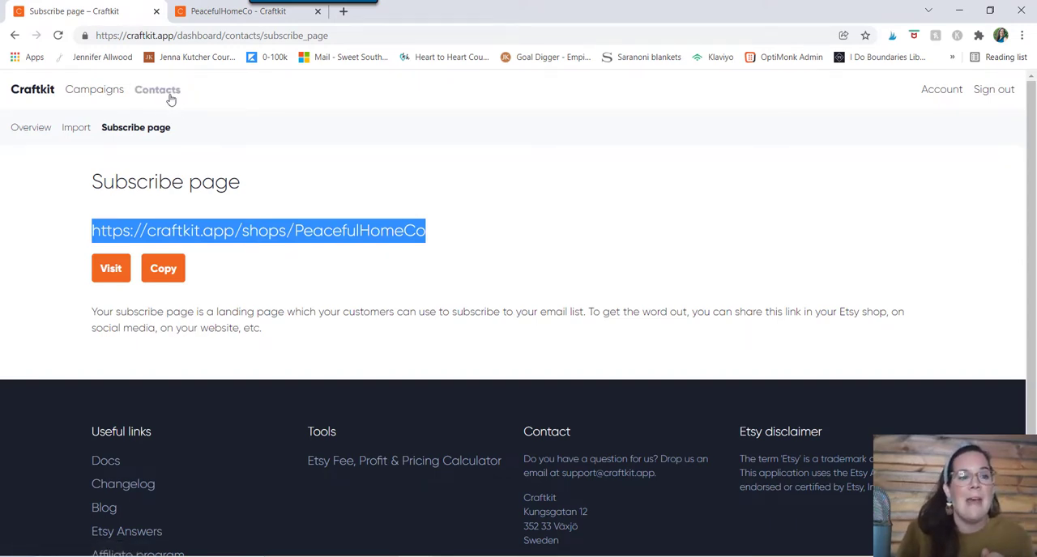
# Go back to the Contacts overview listing the one contact.
pyautogui.click(157, 91)
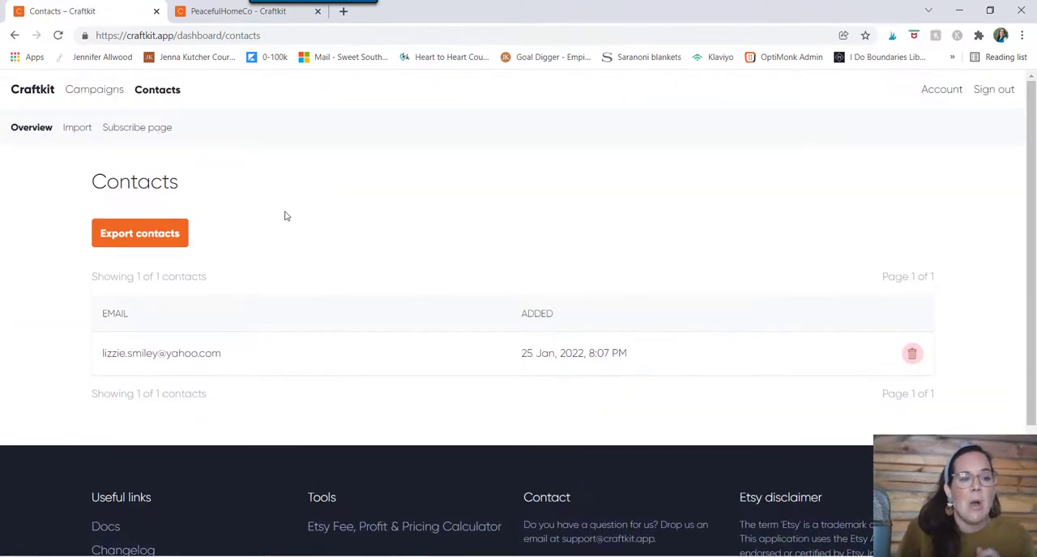
pyautogui.moveTo(263, 210)
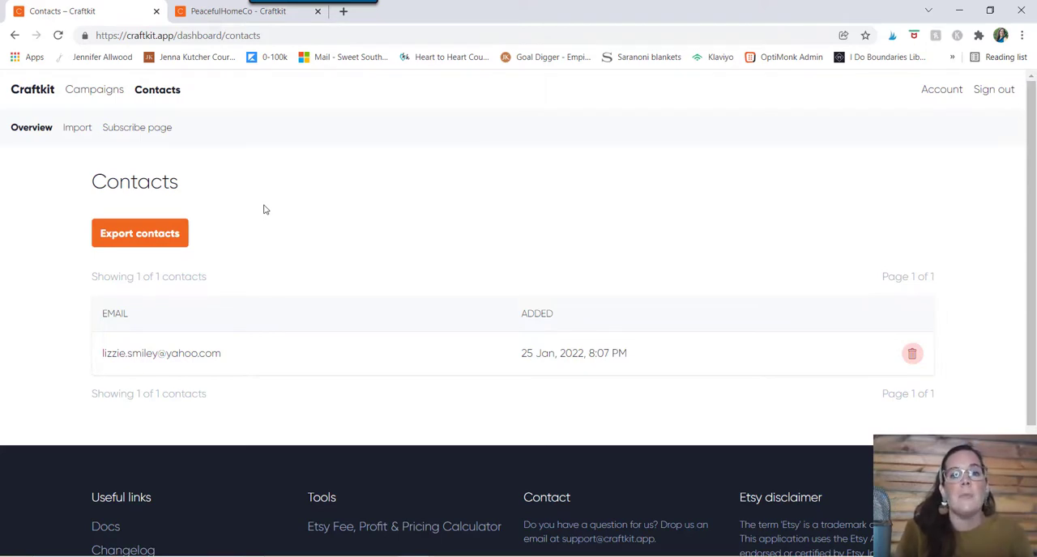
pyautogui.moveTo(139, 233)
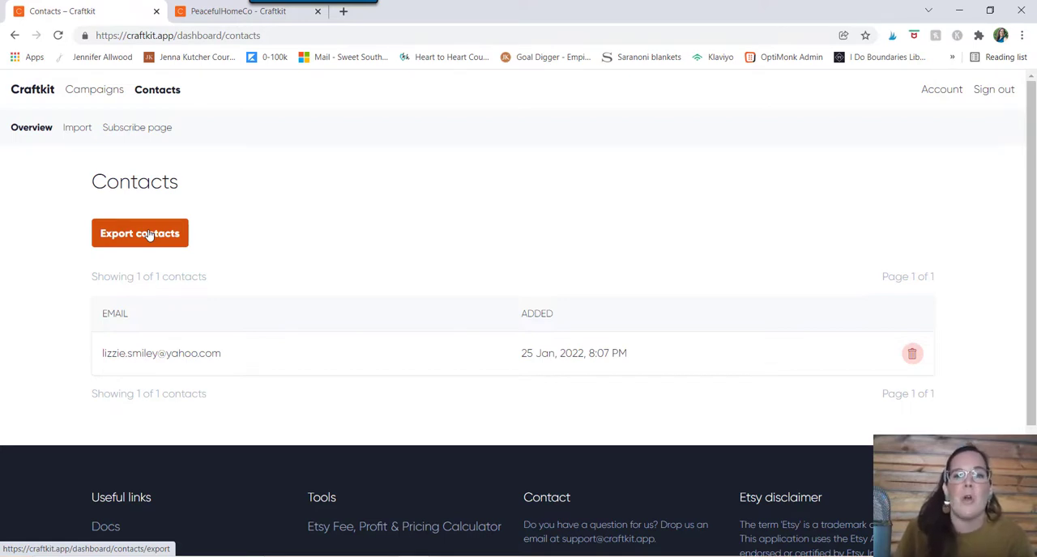
pyautogui.moveTo(144, 306)
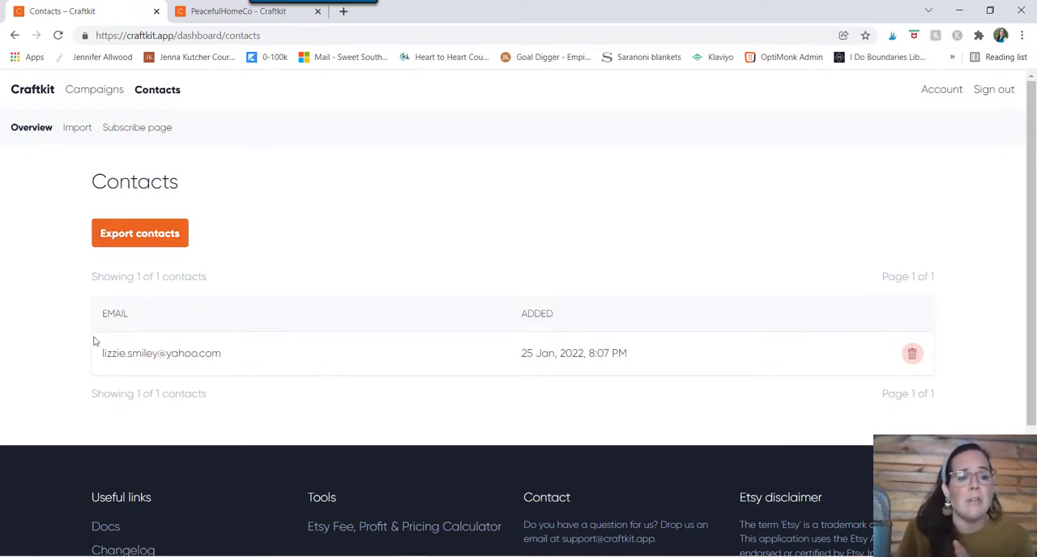
pyautogui.moveTo(373, 320)
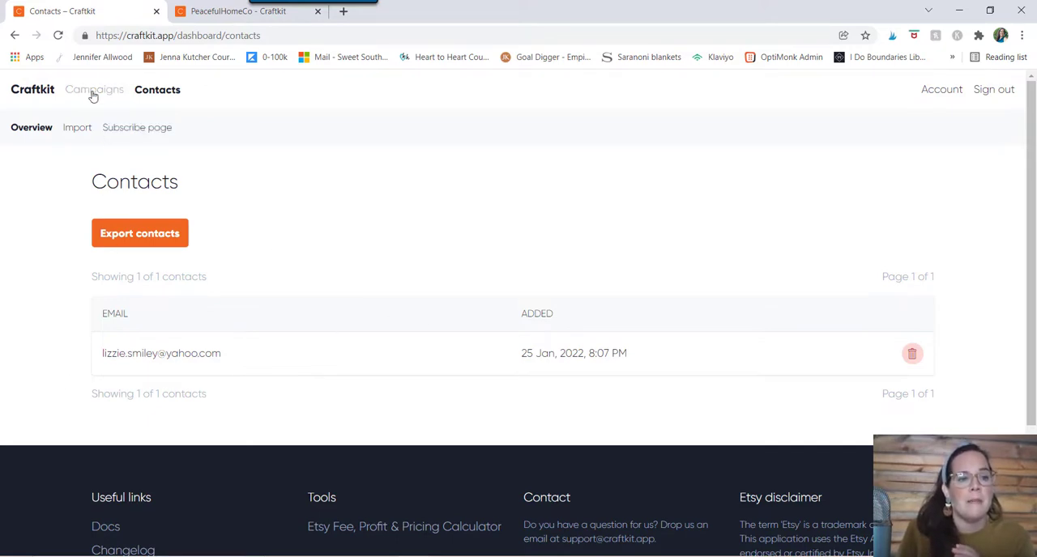
# Return to the Campaigns dashboard listing the four deactivated campaigns.
pyautogui.click(94, 89)
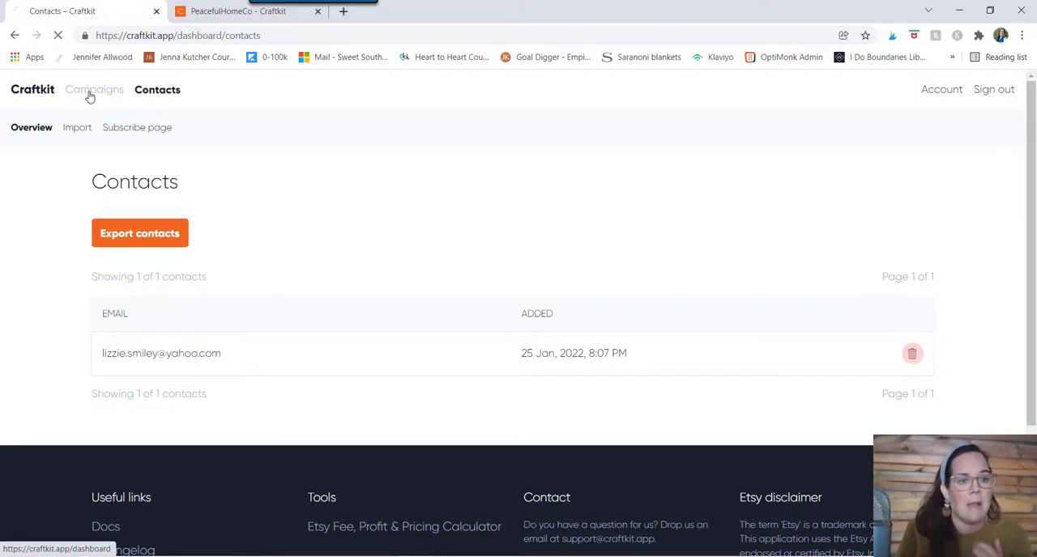
pyautogui.click(94, 89)
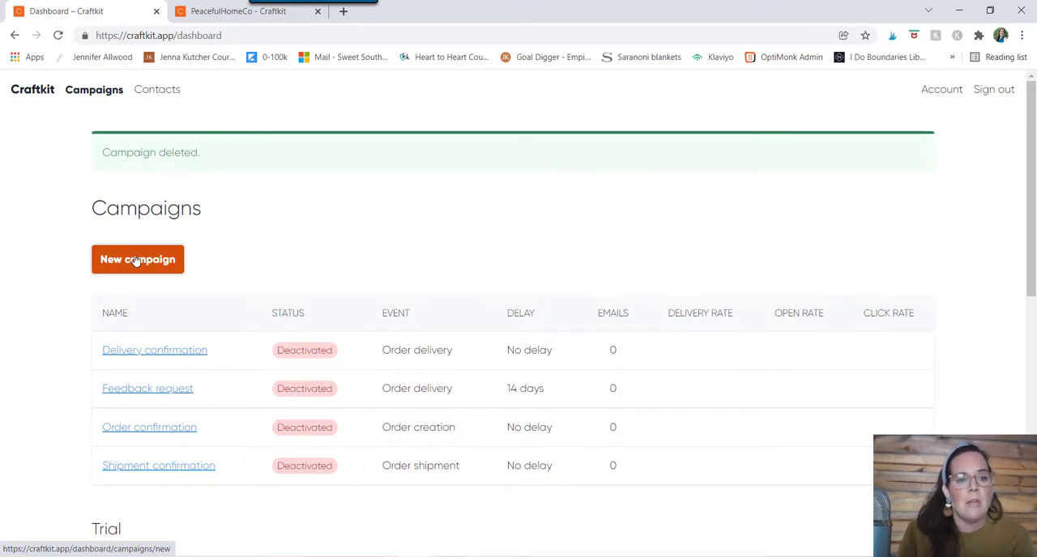
# Create campaign 'test' with subject "here's your 10% off", triggered on Contact creation, and start editing.
pyautogui.click(136, 259)
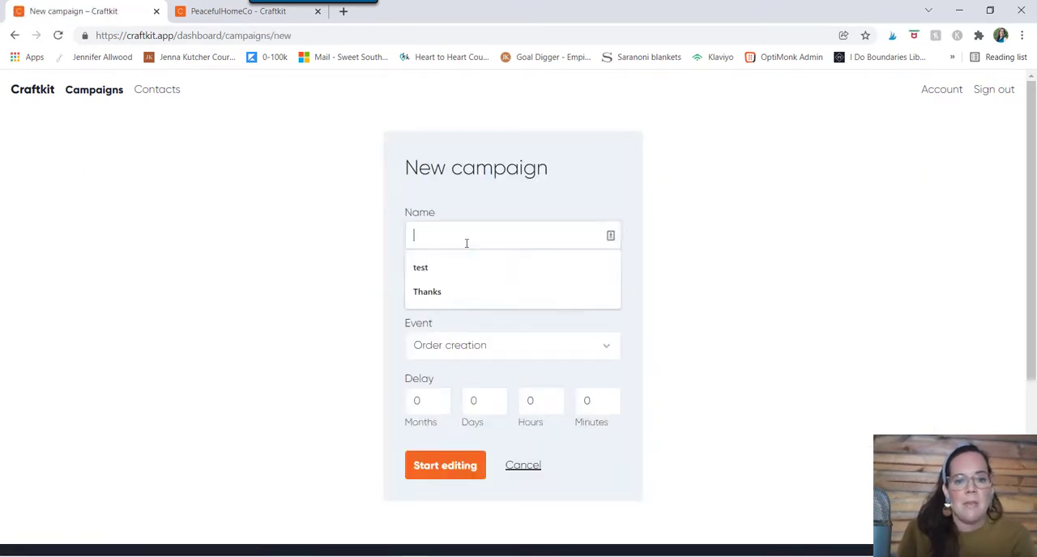
pyautogui.write('t')
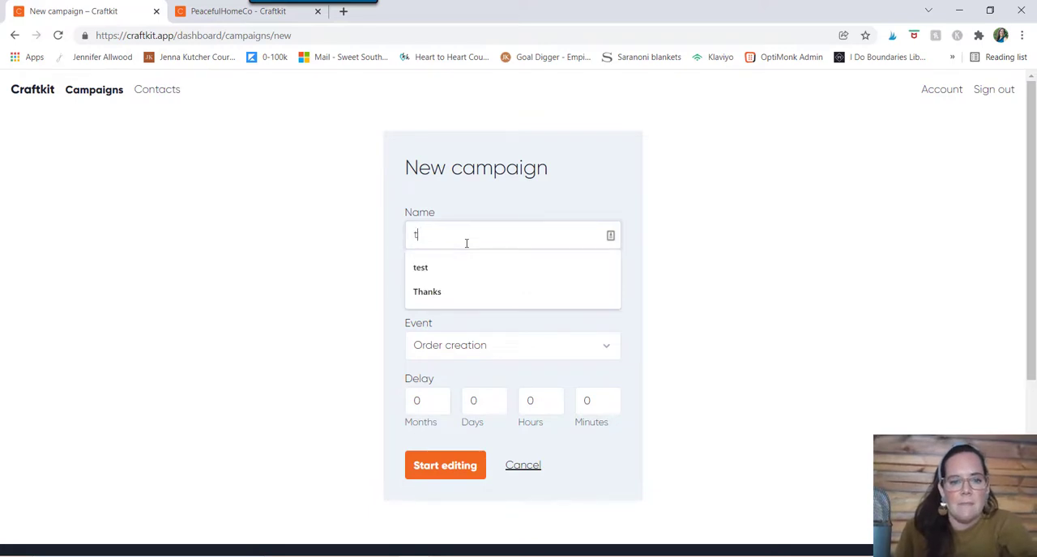
pyautogui.click(422, 268)
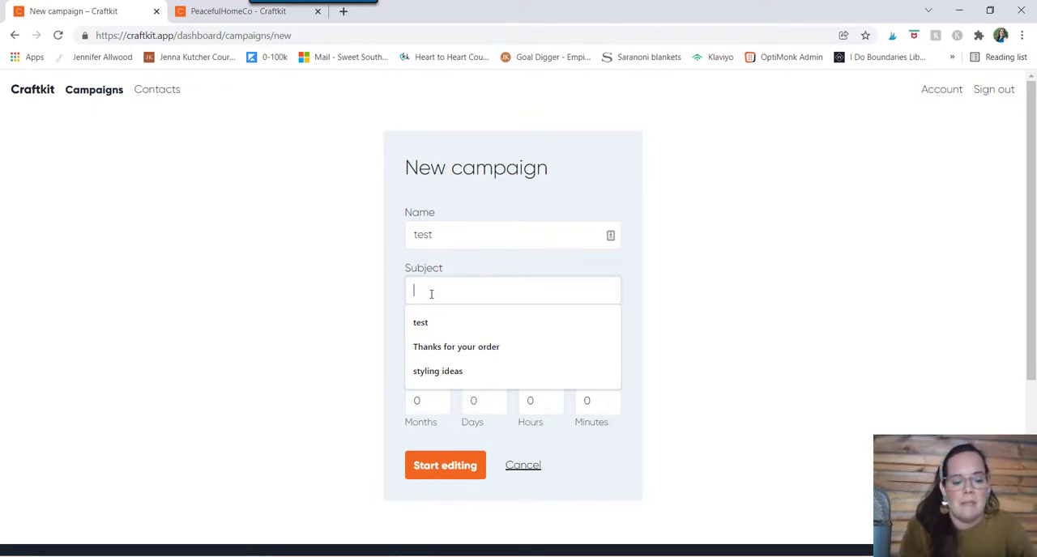
pyautogui.write("here's your 10% off")
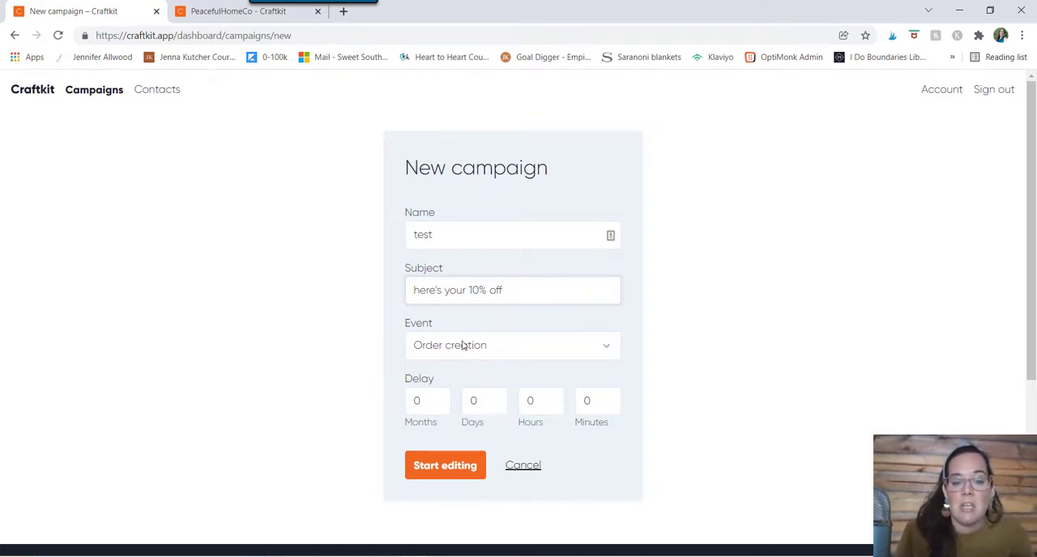
pyautogui.click(512, 345)
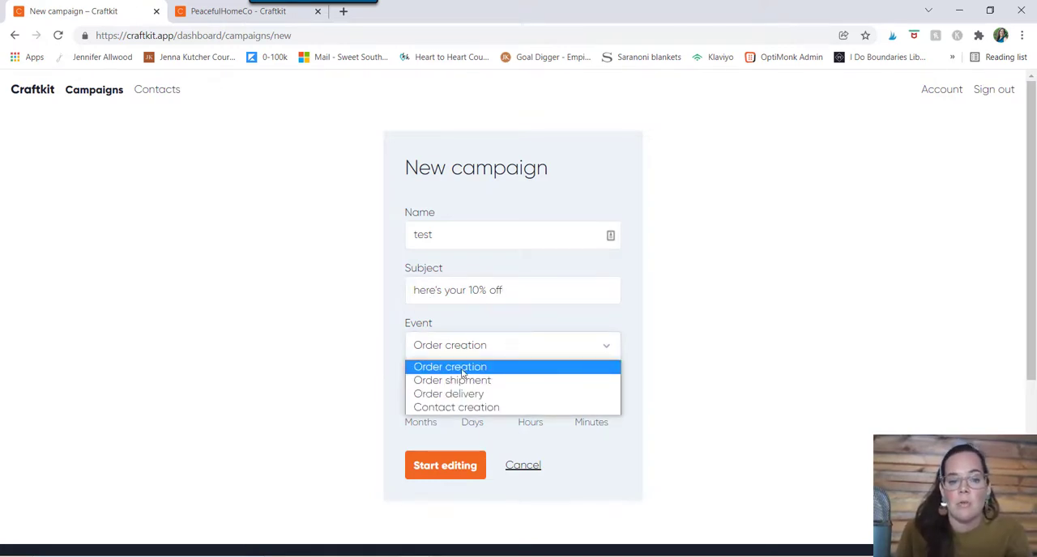
pyautogui.moveTo(457, 408)
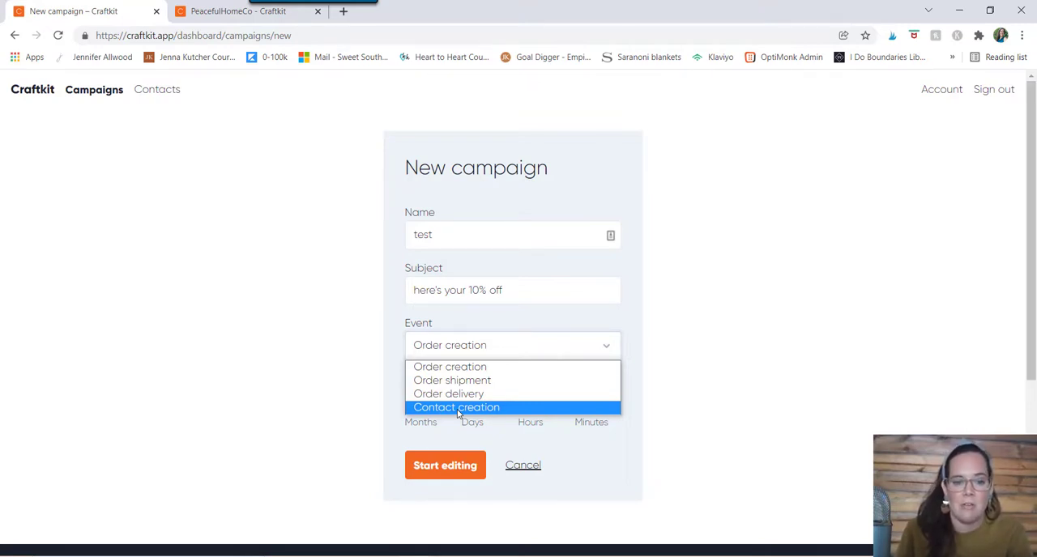
pyautogui.click(457, 409)
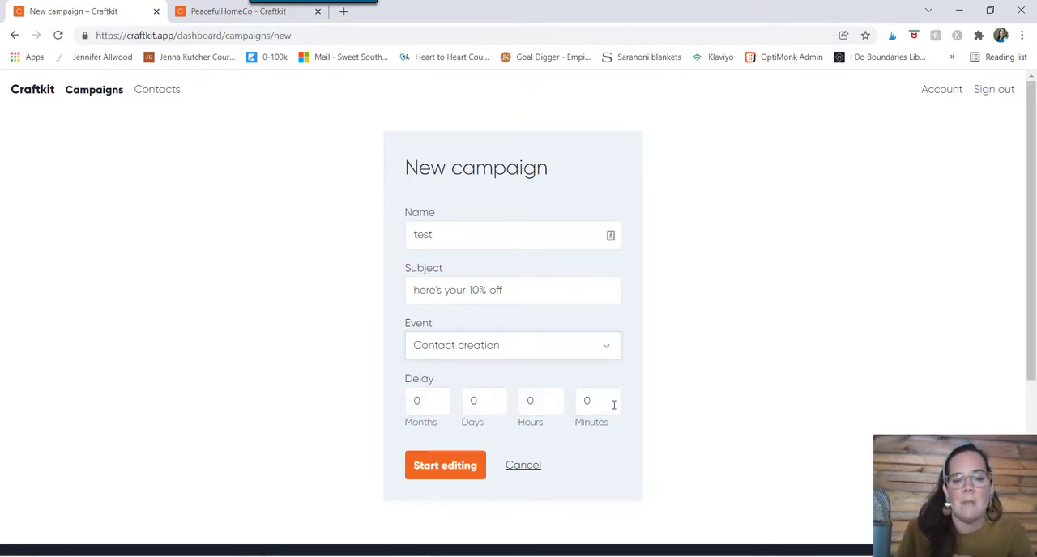
pyautogui.moveTo(642, 405)
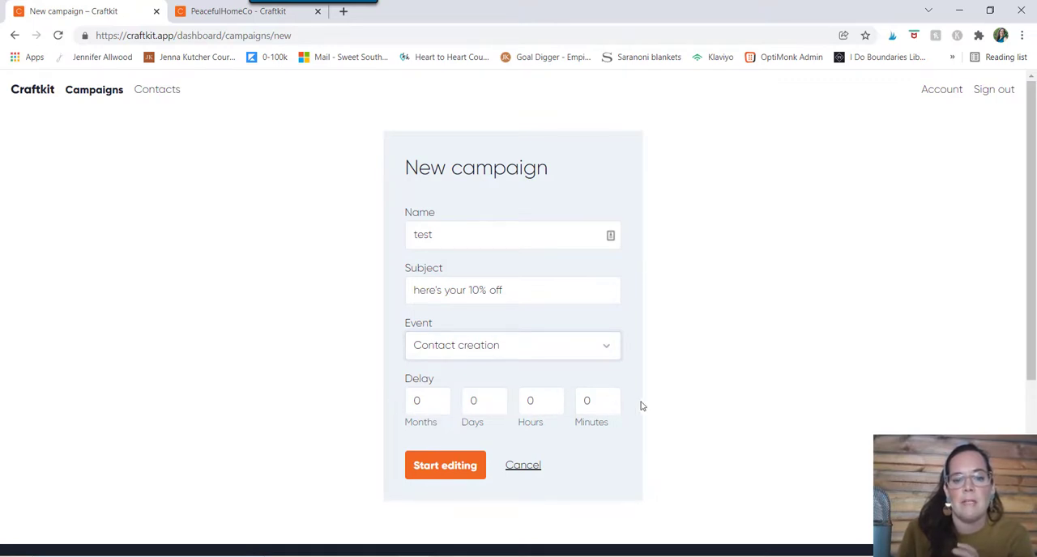
pyautogui.moveTo(604, 462)
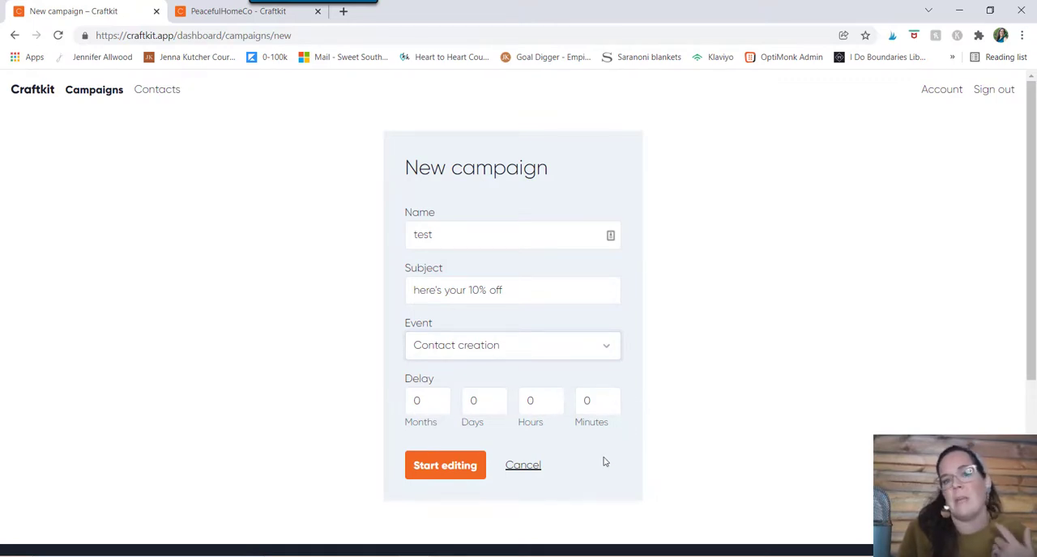
pyautogui.moveTo(441, 444)
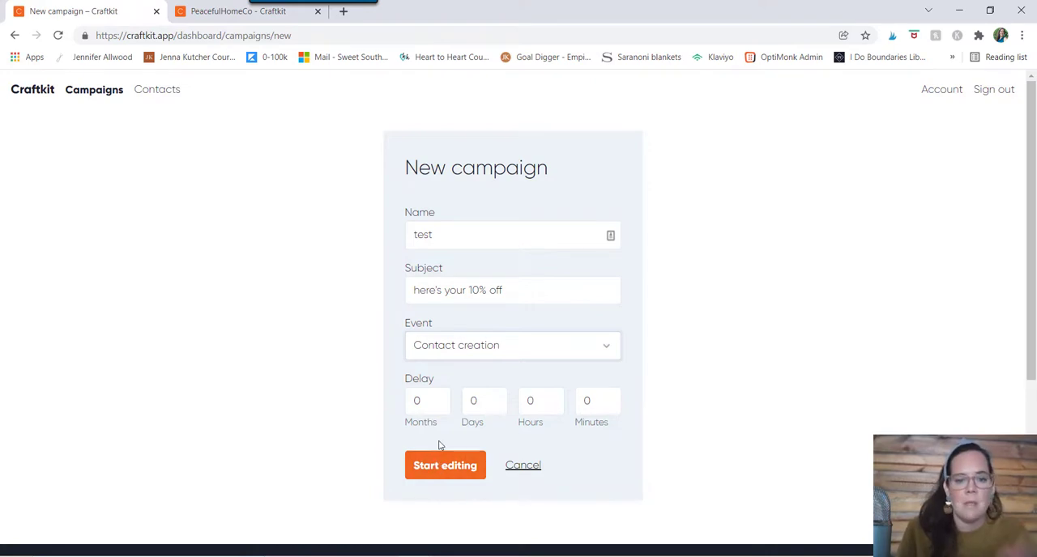
pyautogui.click(444, 465)
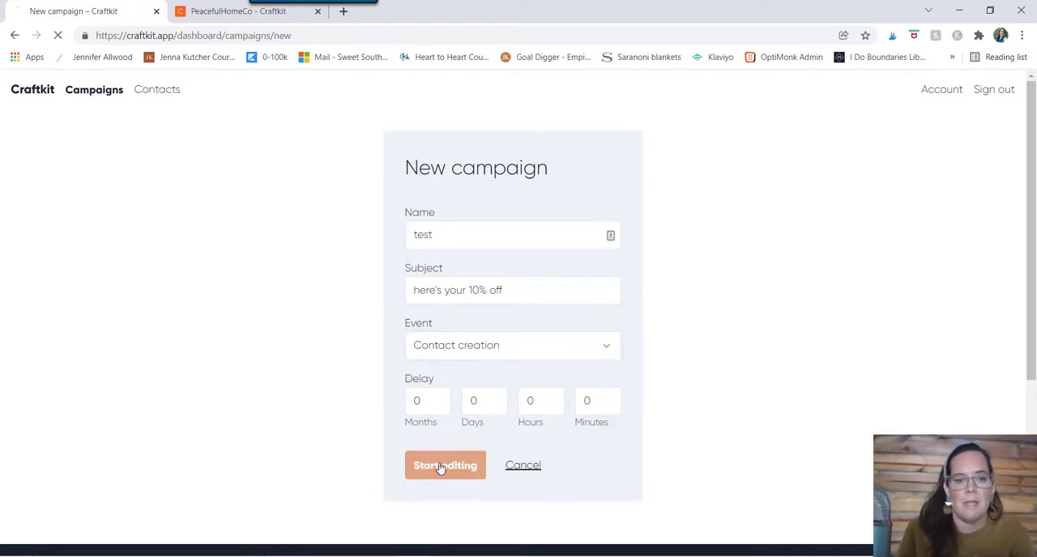
# Enter "Here's you're...." as the test campaign's email body text in the editor.
pyautogui.click(444, 465)
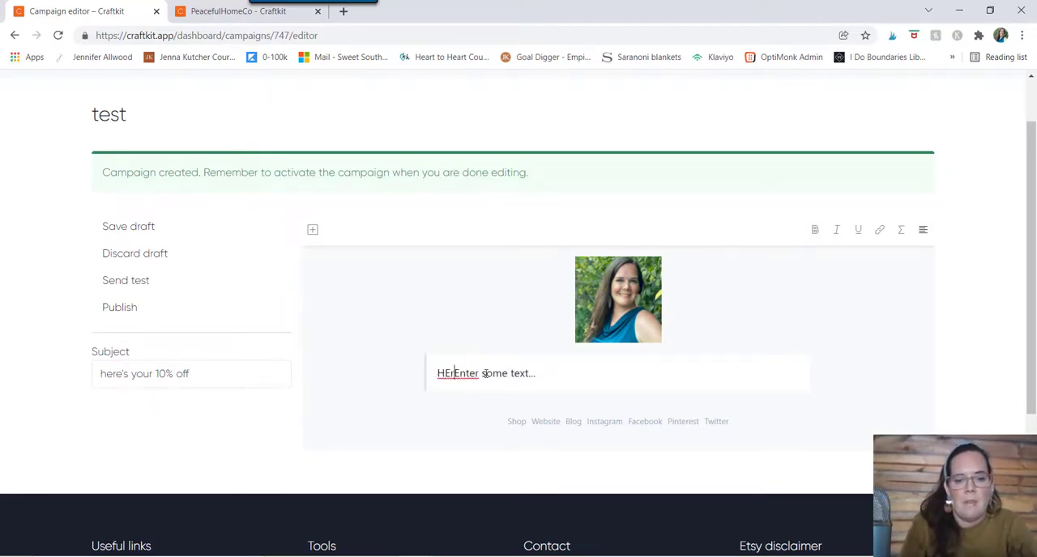
pyautogui.write("Here's")
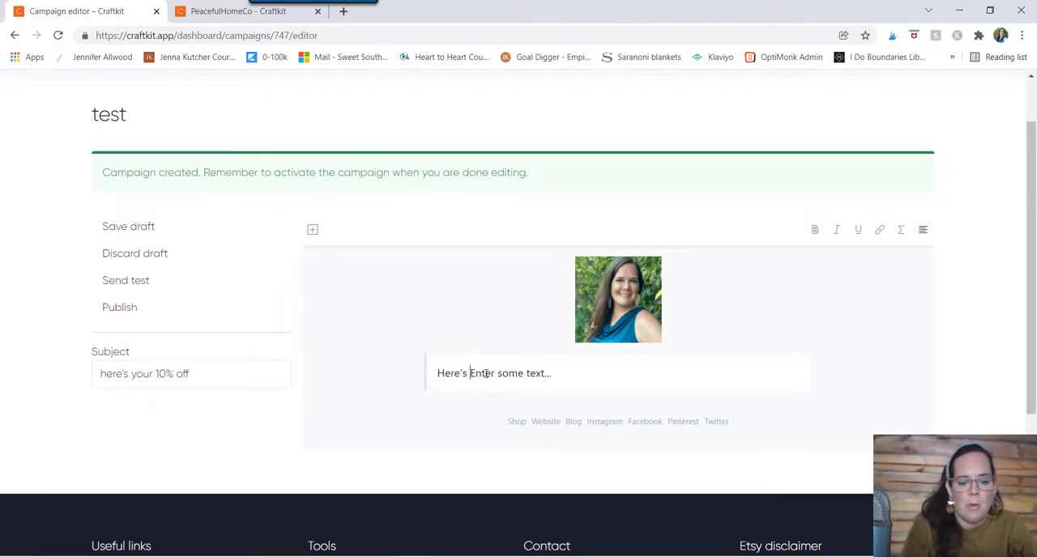
pyautogui.write('you')
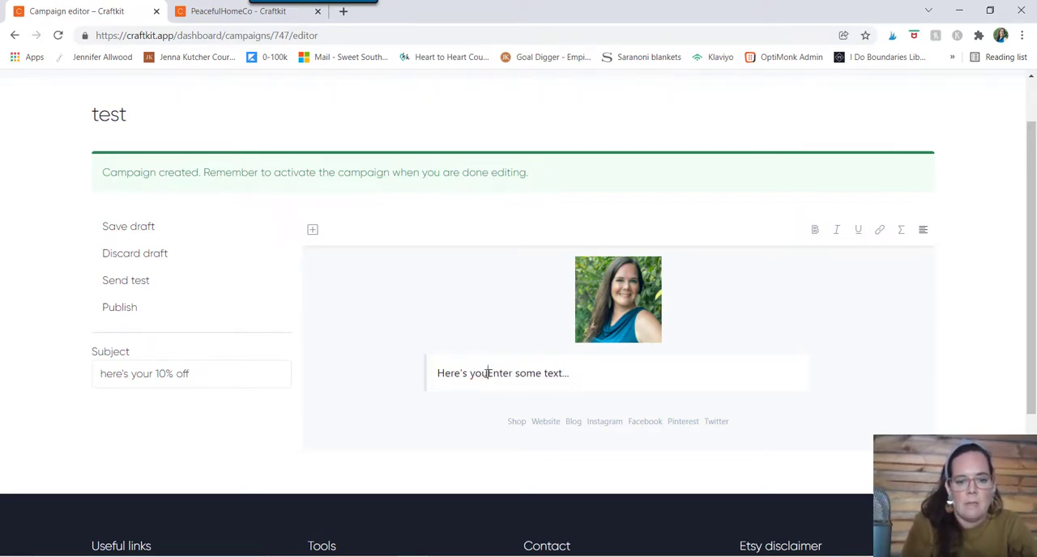
pyautogui.write('re.....')
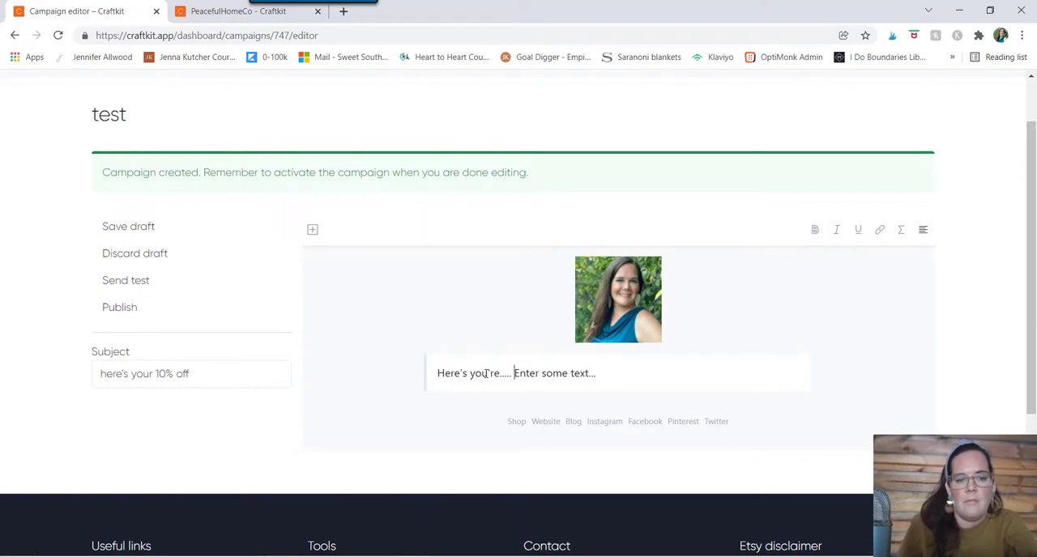
pyautogui.moveTo(268, 288)
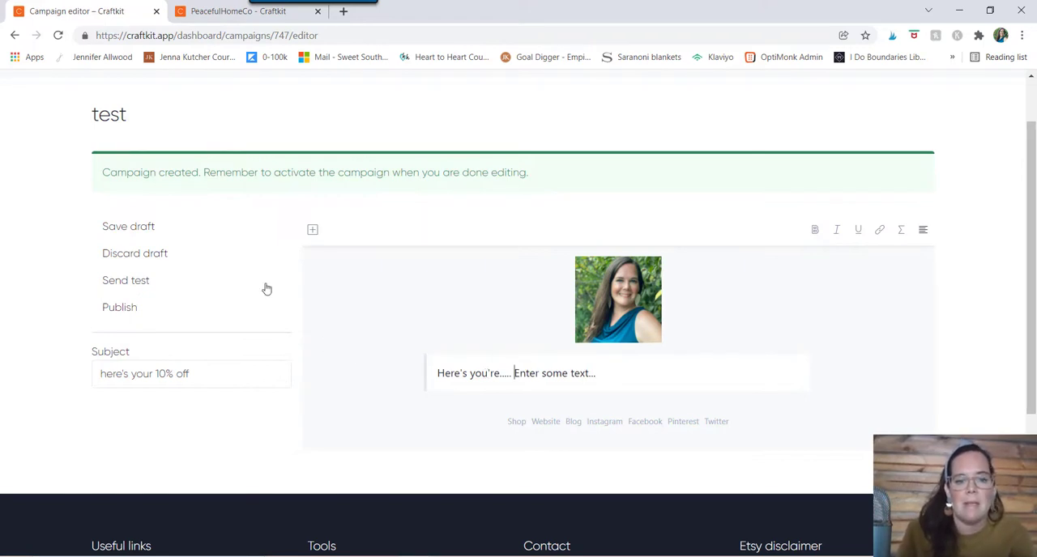
pyautogui.scroll(3)
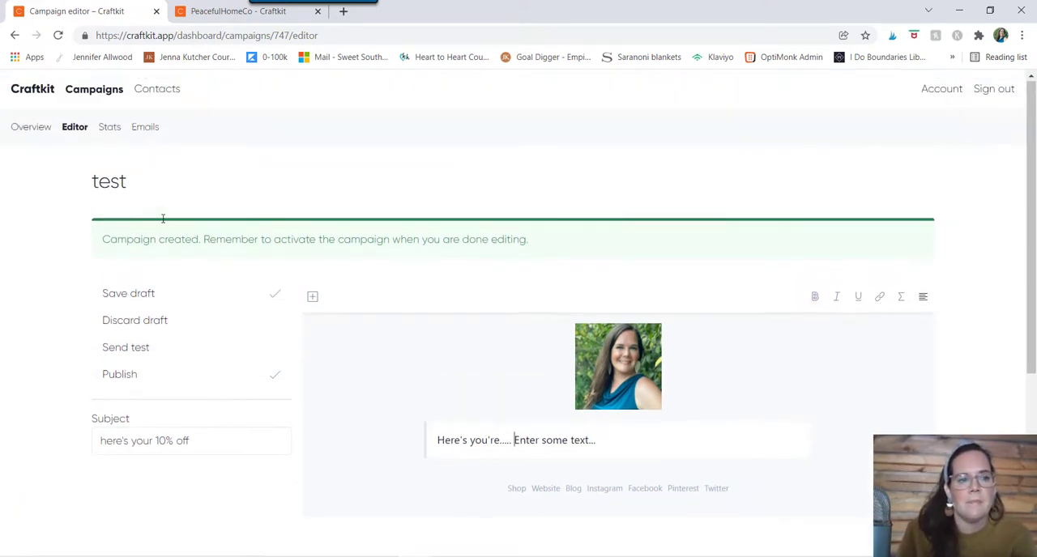
pyautogui.moveTo(29, 126)
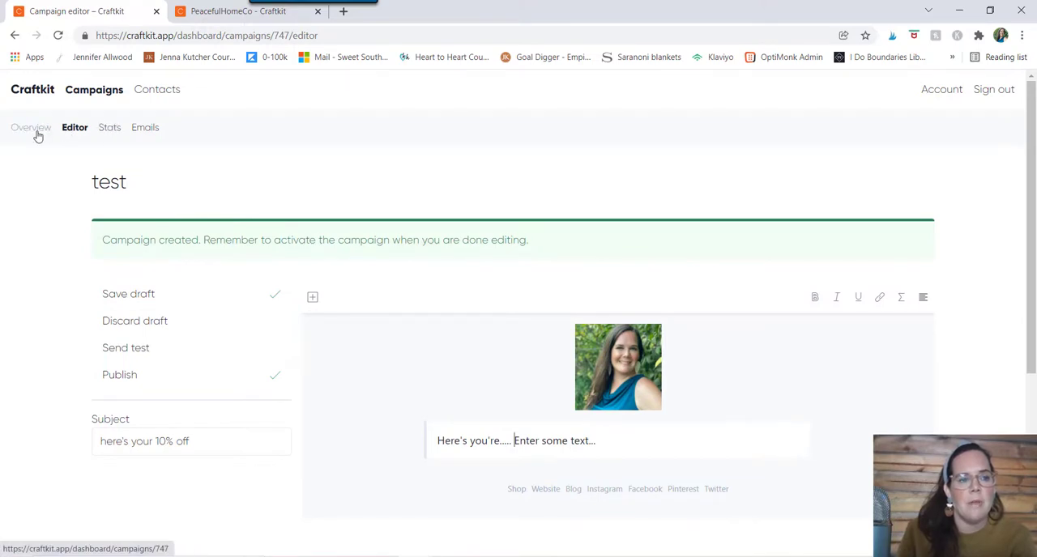
# Activate the test campaign from its Overview, save it, and return to the Campaigns list.
pyautogui.click(31, 127)
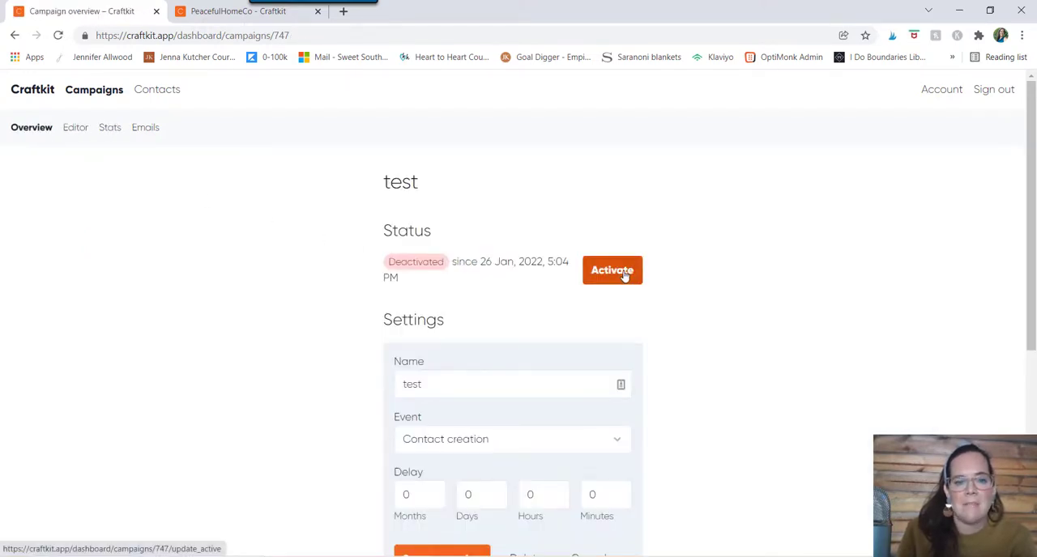
pyautogui.click(612, 269)
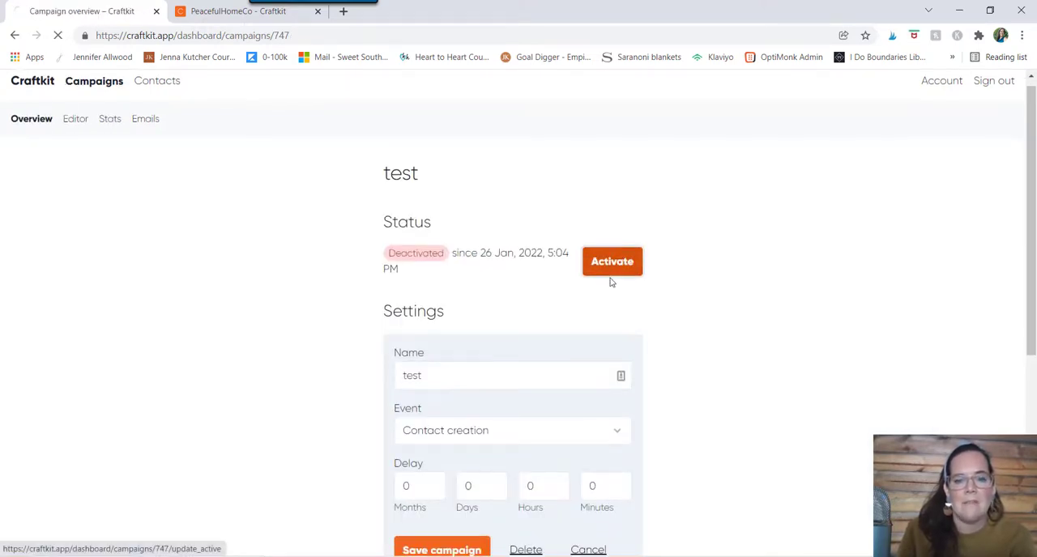
pyautogui.click(613, 260)
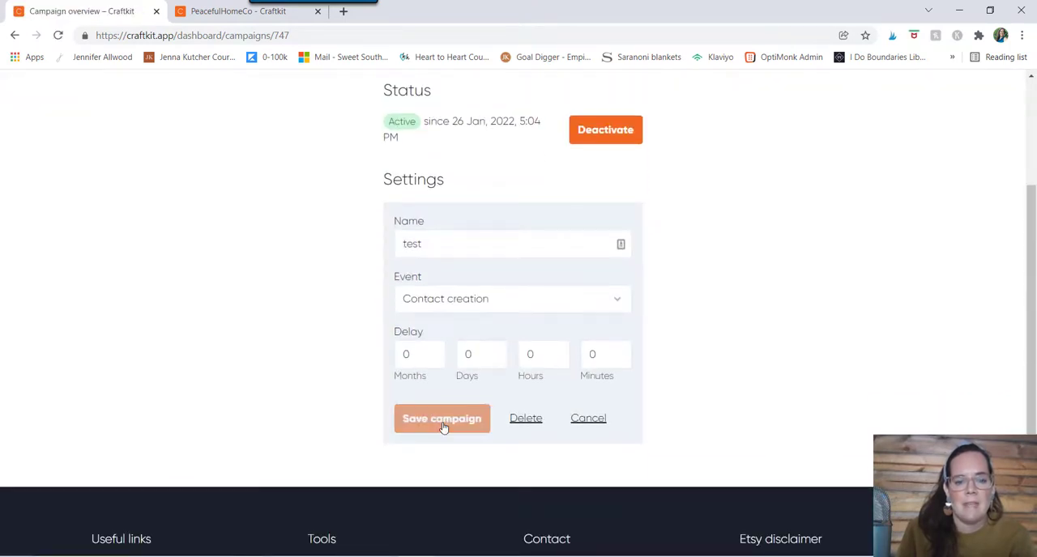
pyautogui.click(441, 419)
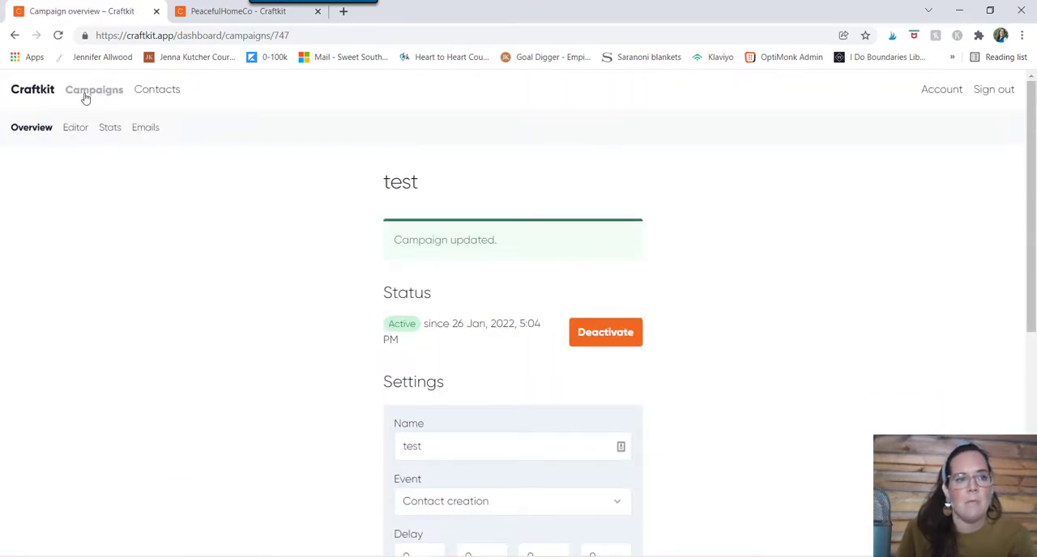
pyautogui.click(94, 89)
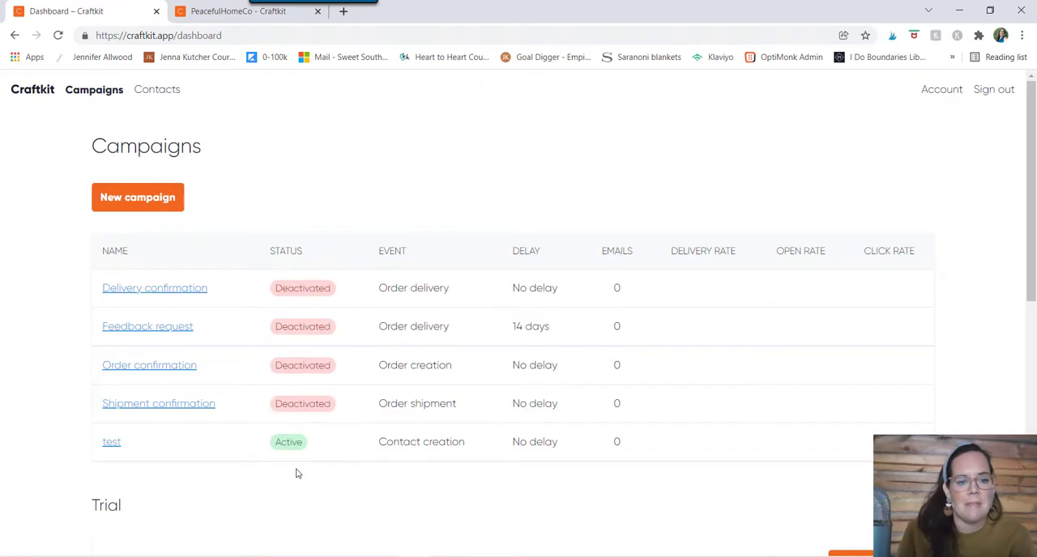
# Start a new campaign with subject 'We're so glad you're part of our story'.
pyautogui.scroll(-3)
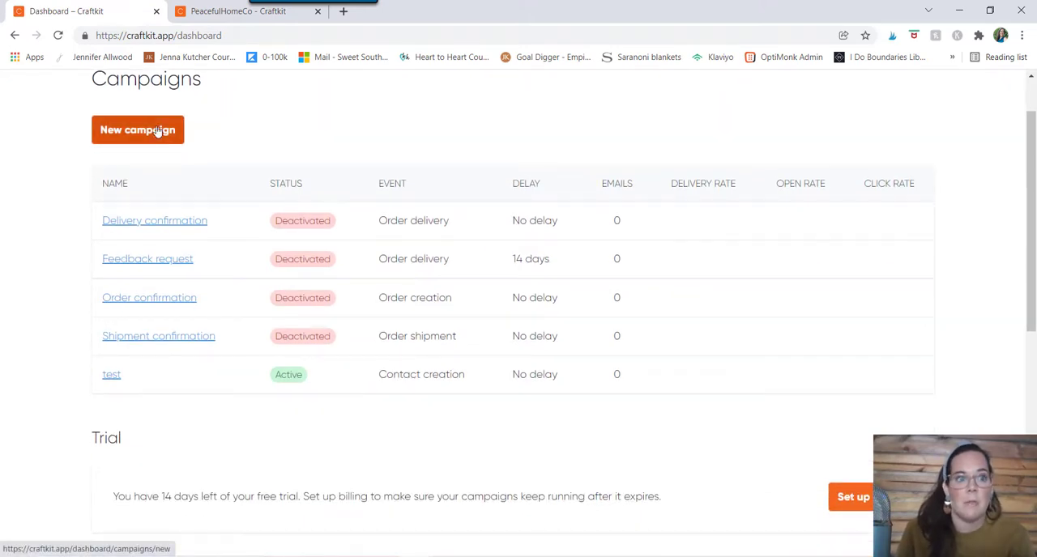
pyautogui.click(138, 130)
pyautogui.write('7 day')
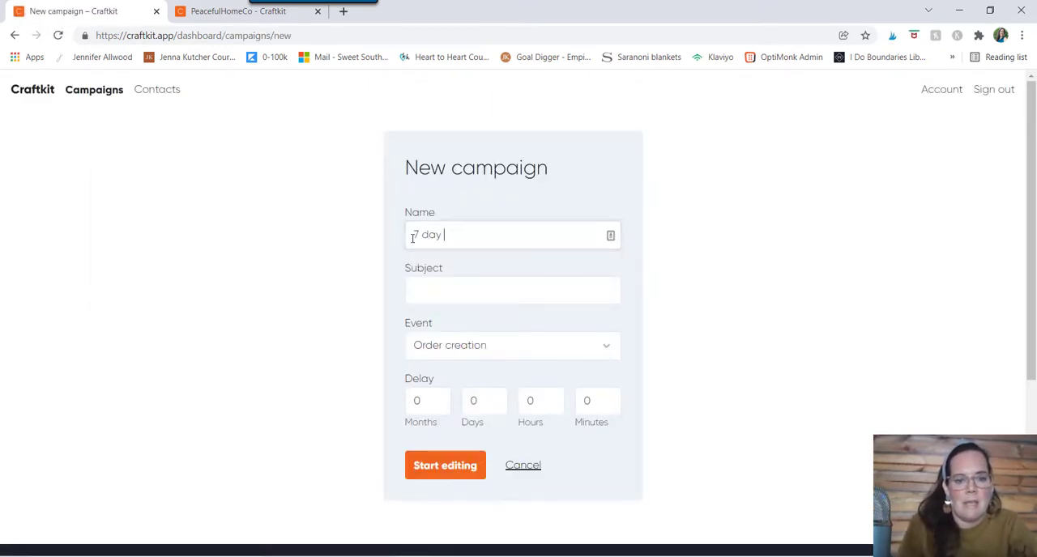
pyautogui.click(512, 290)
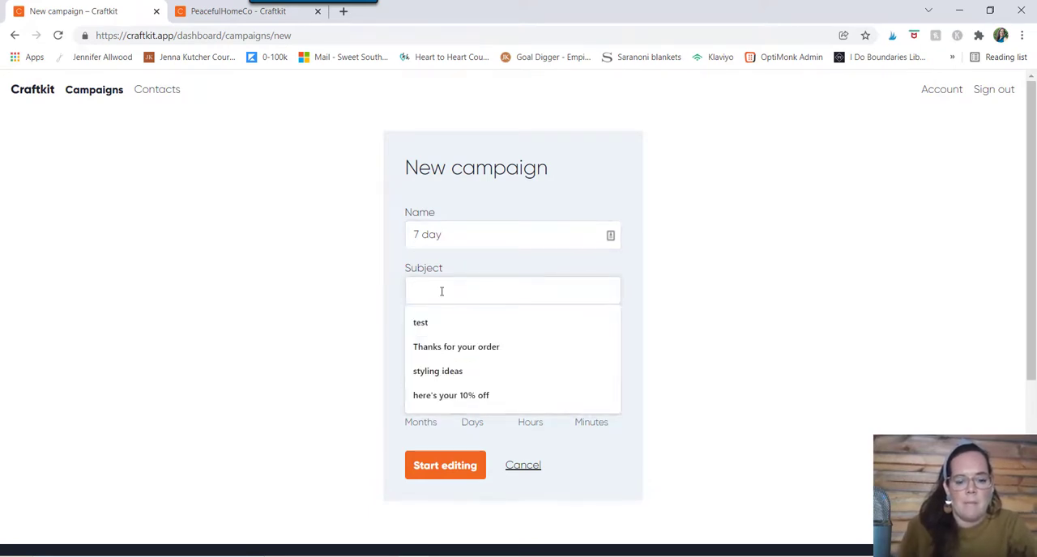
pyautogui.write("We're so g")
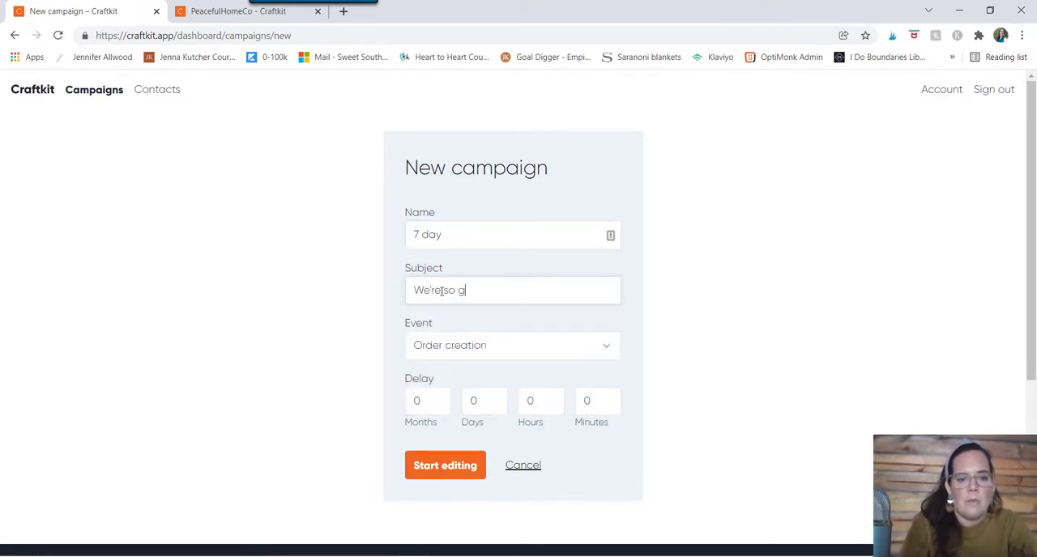
pyautogui.write("lad you're p")
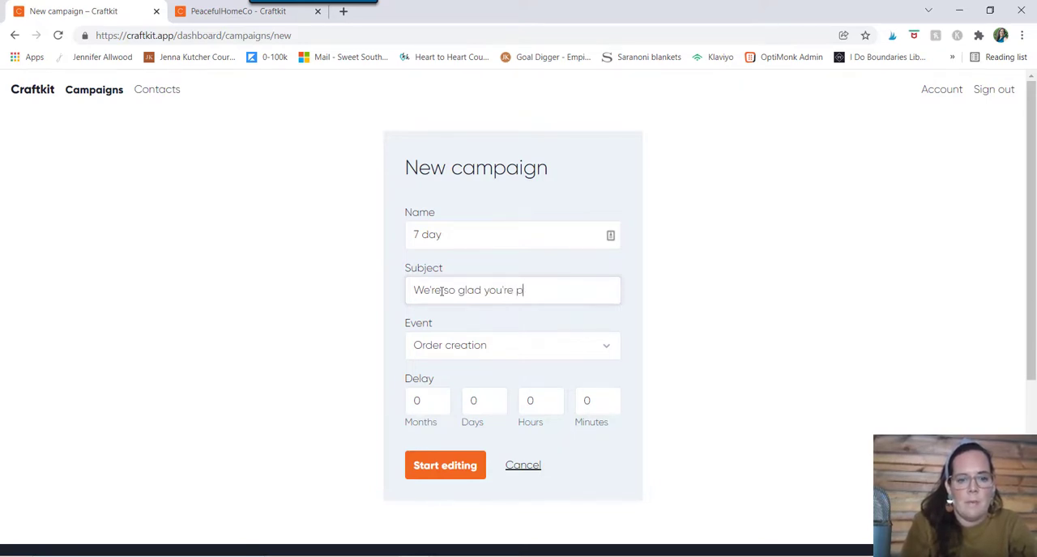
pyautogui.write('art of our')
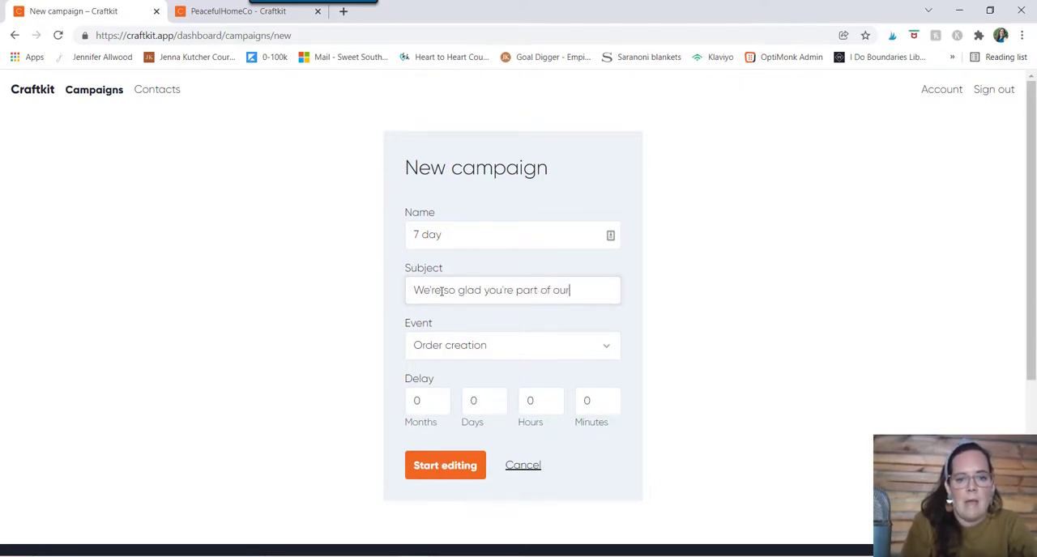
pyautogui.write('story')
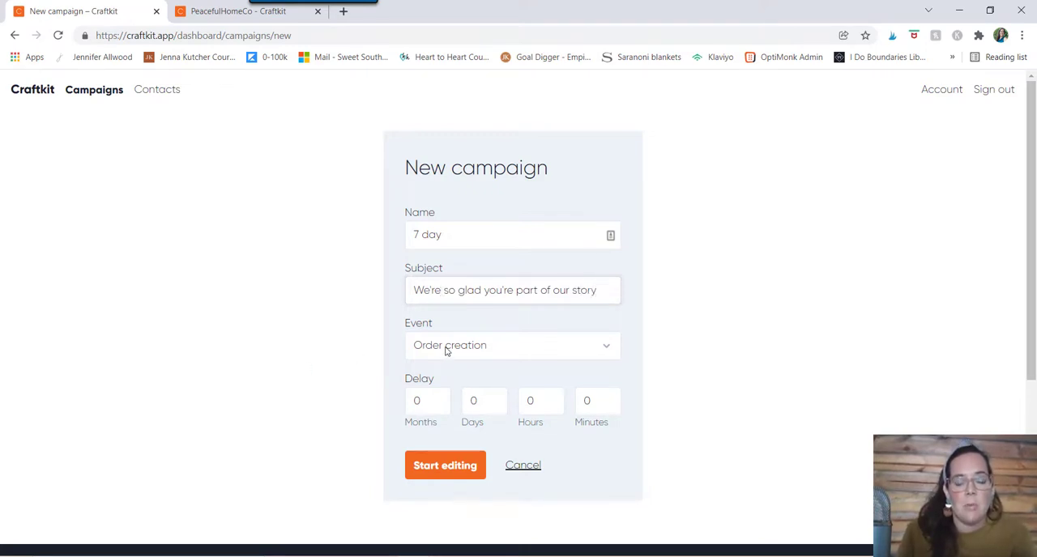
# Set the trigger to Contact creation with a 7-day delay and start editing the email.
pyautogui.click(512, 345)
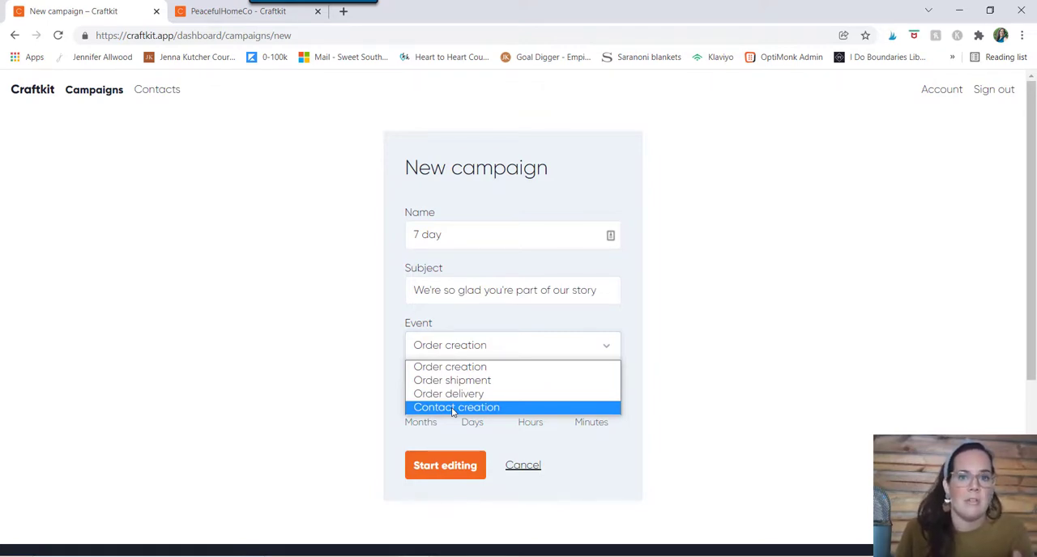
pyautogui.click(456, 408)
pyautogui.write('7')
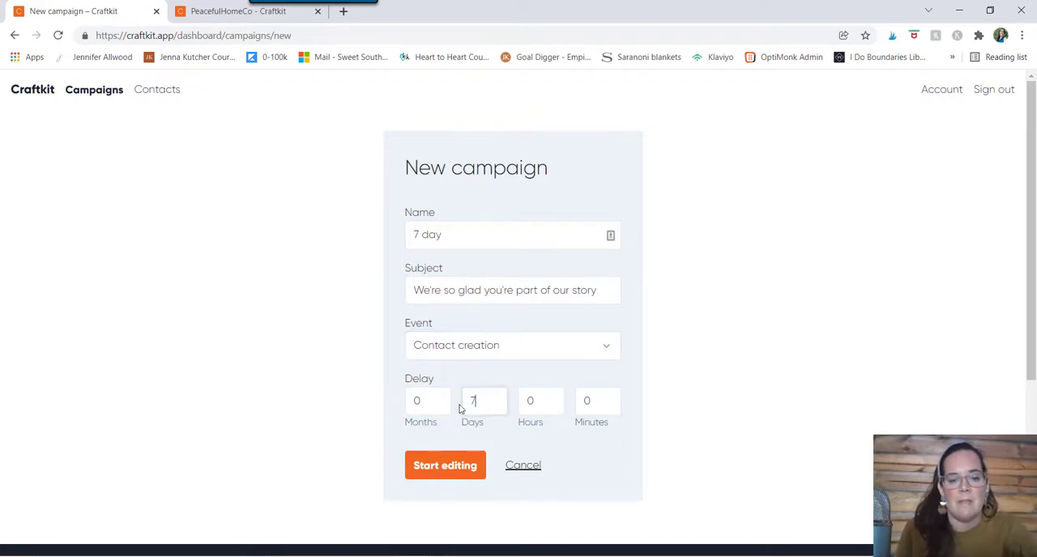
pyautogui.moveTo(327, 390)
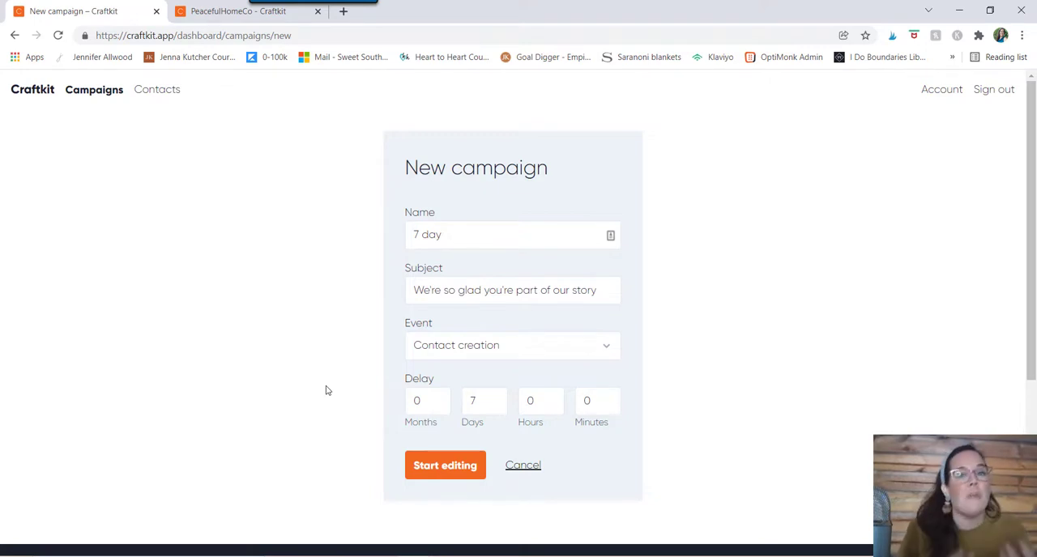
pyautogui.moveTo(334, 400)
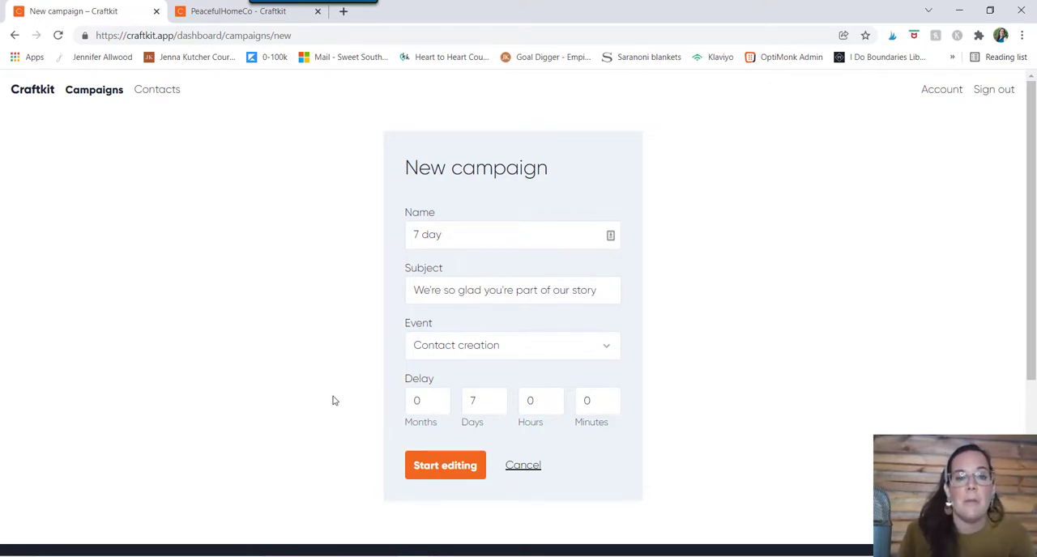
pyautogui.click(444, 465)
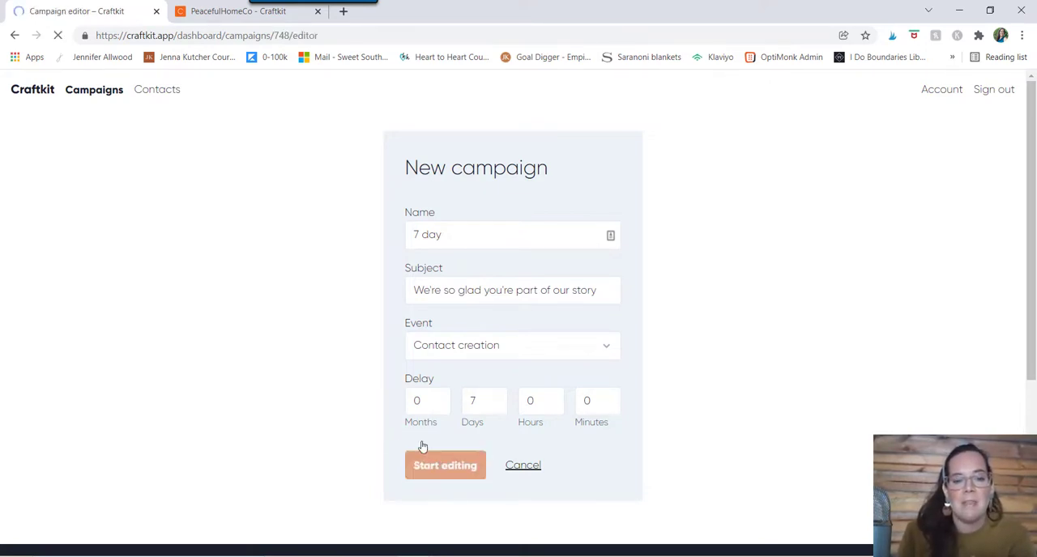
# Add a product recommendations block to the 7 day email body.
pyautogui.click(444, 465)
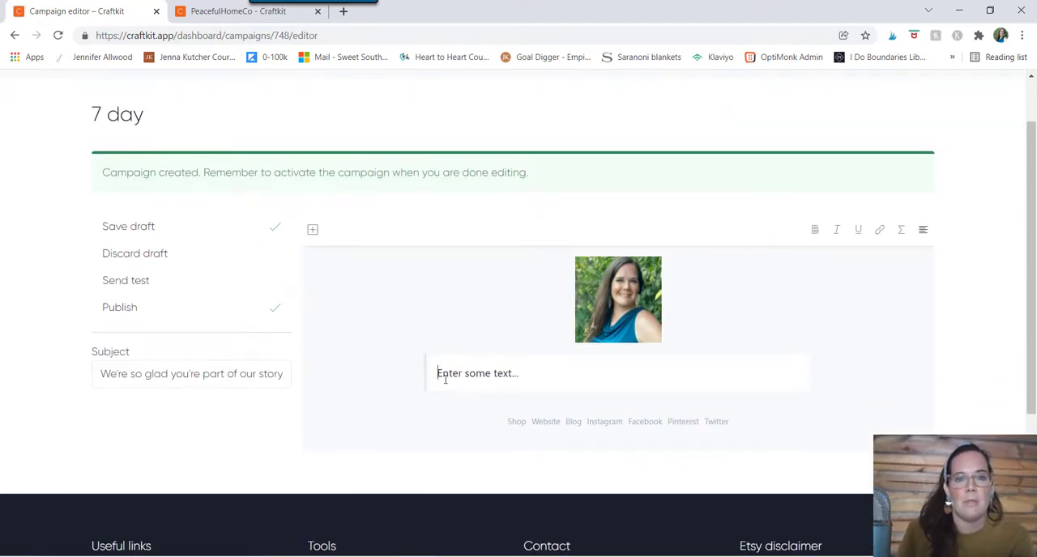
pyautogui.moveTo(482, 302)
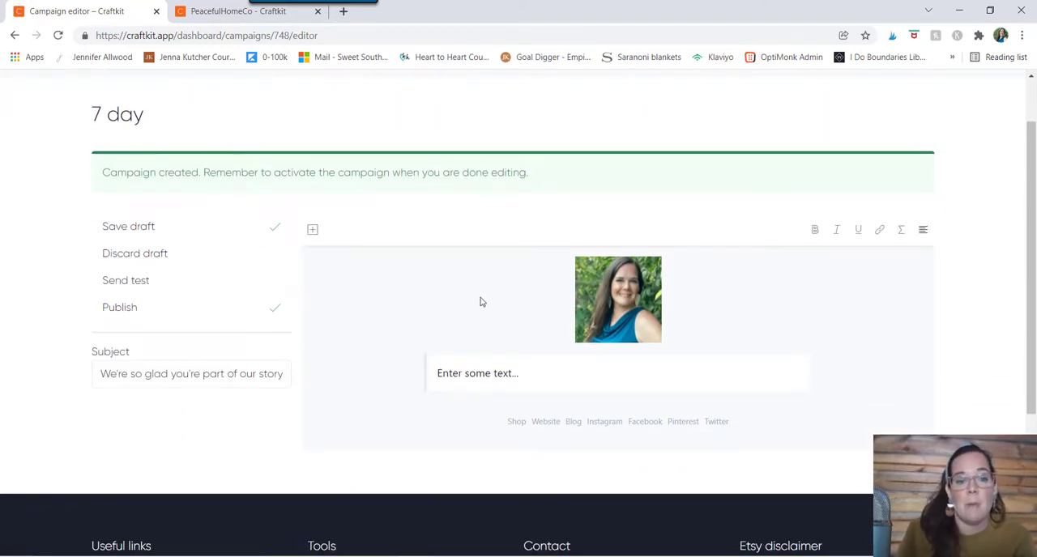
pyautogui.click(312, 230)
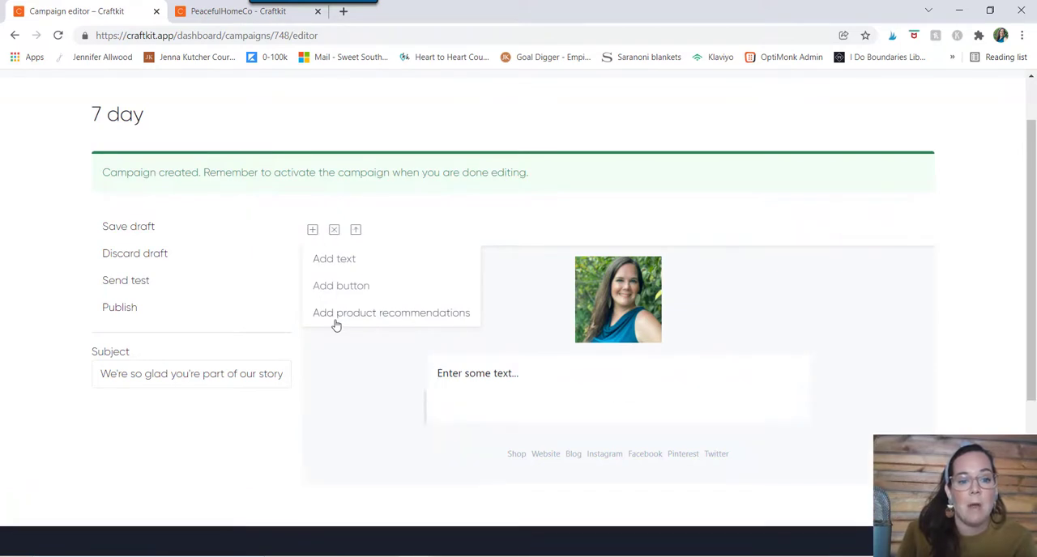
pyautogui.click(392, 313)
pyautogui.write('Y')
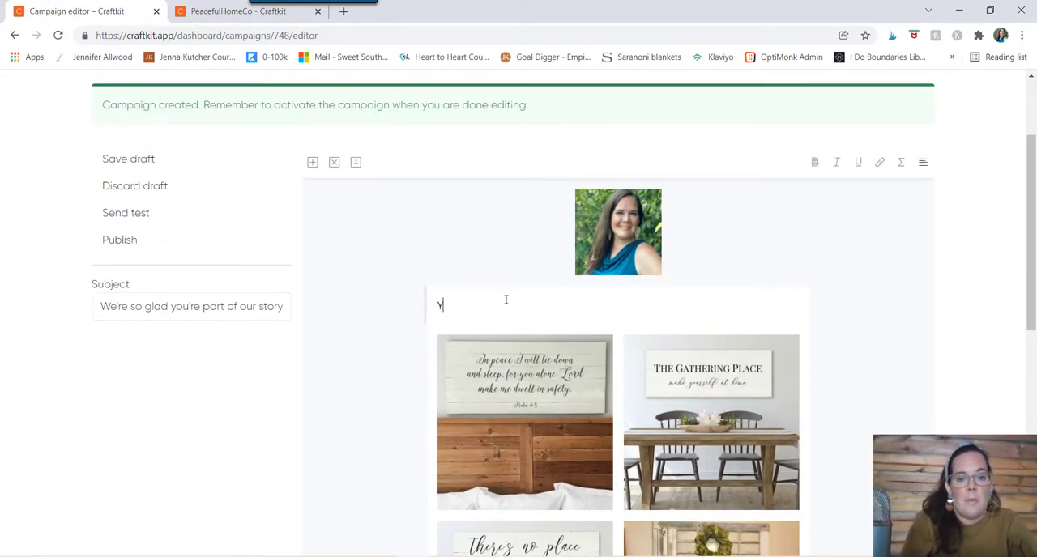
# Write 'You might like one of these best sellers!' and 'Here's our story...' in the email.
pyautogui.write('ou mihg')
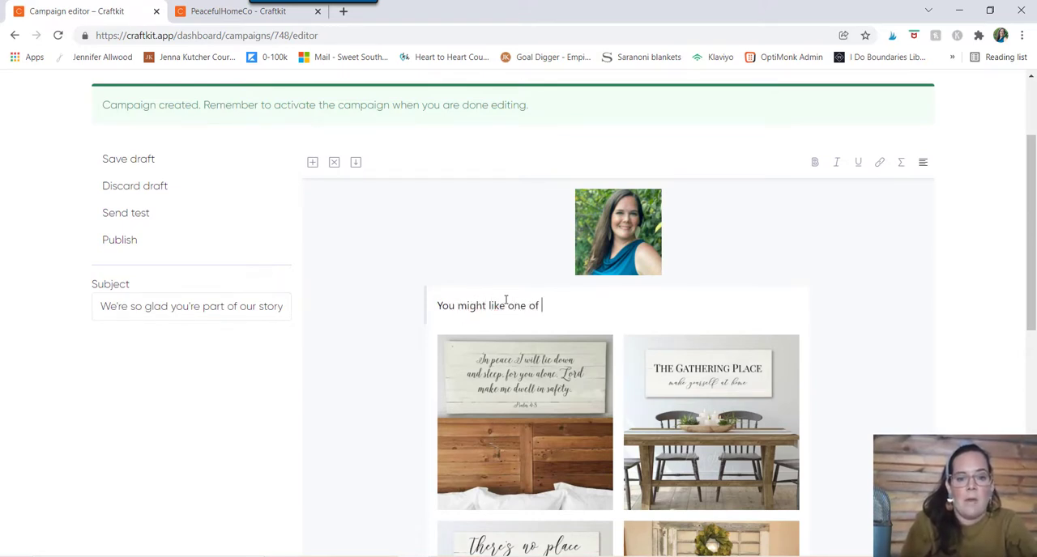
pyautogui.write('these best')
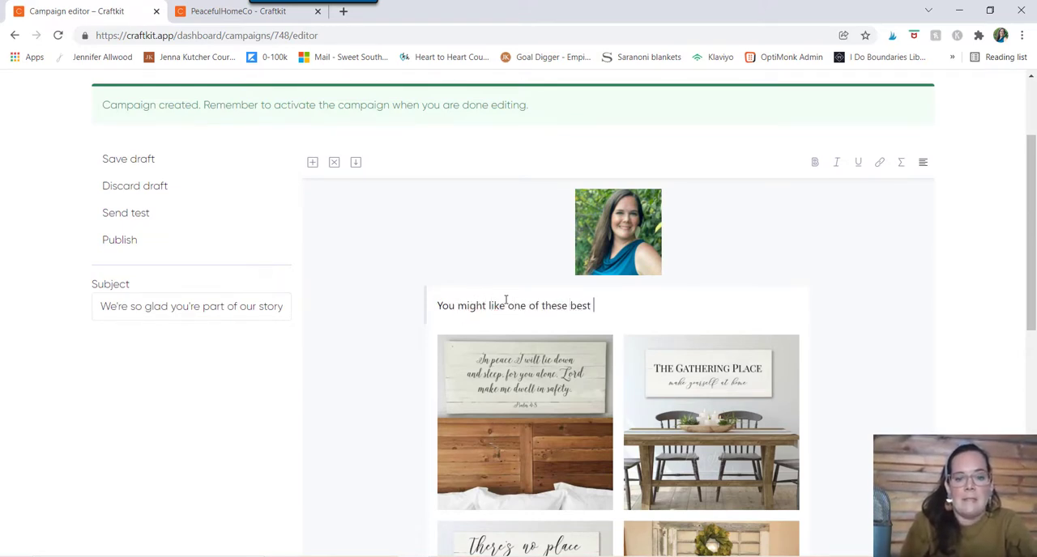
pyautogui.write('sellers!')
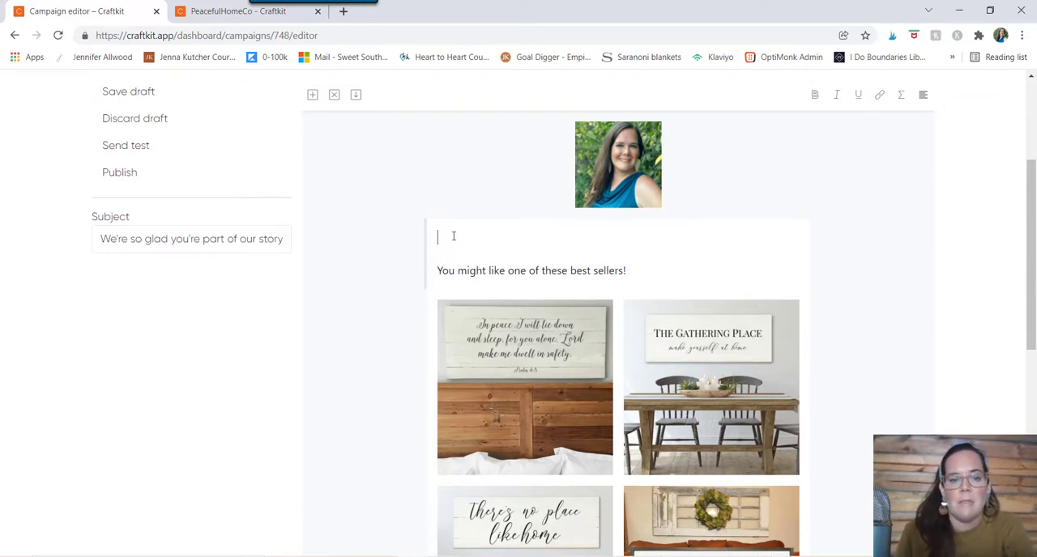
pyautogui.write("Here's")
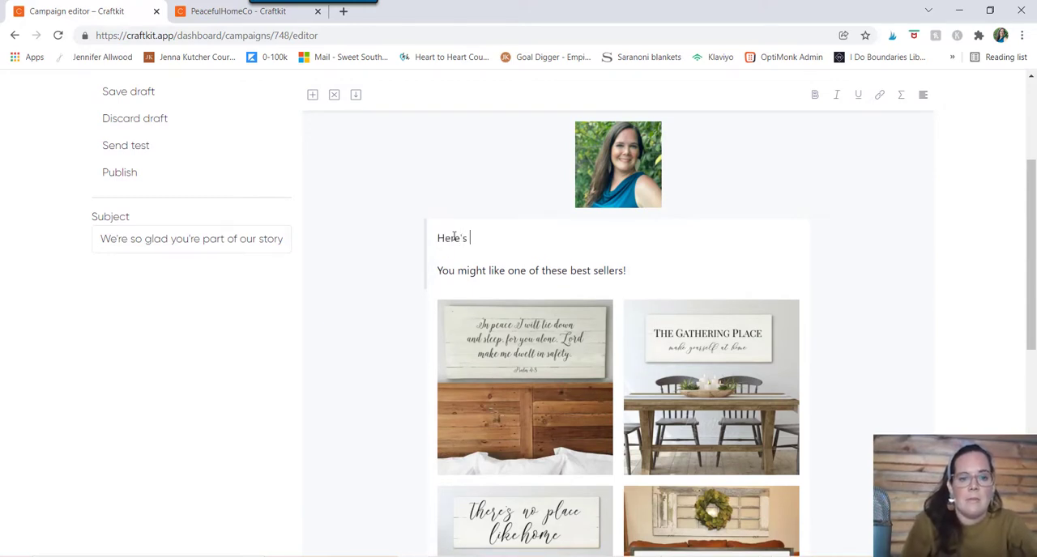
pyautogui.write('our sot')
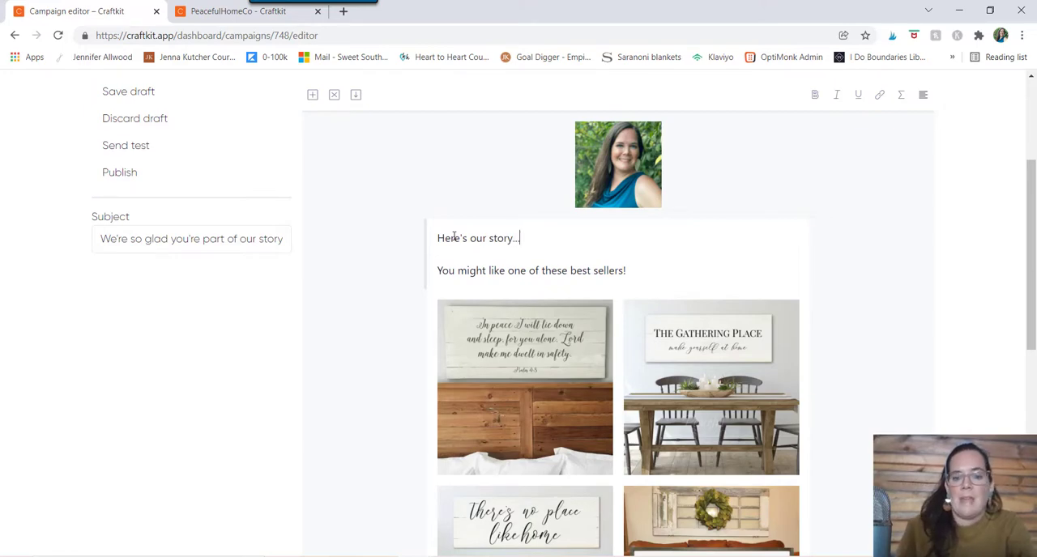
pyautogui.scroll(-3)
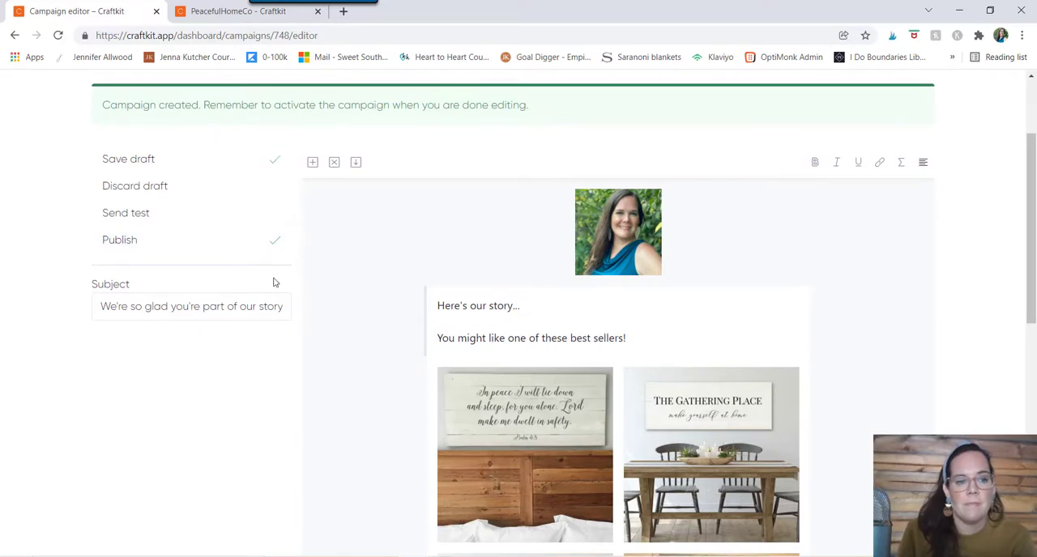
# Activate the 7 day campaign from its Overview and reload to confirm Active status.
pyautogui.click(30, 126)
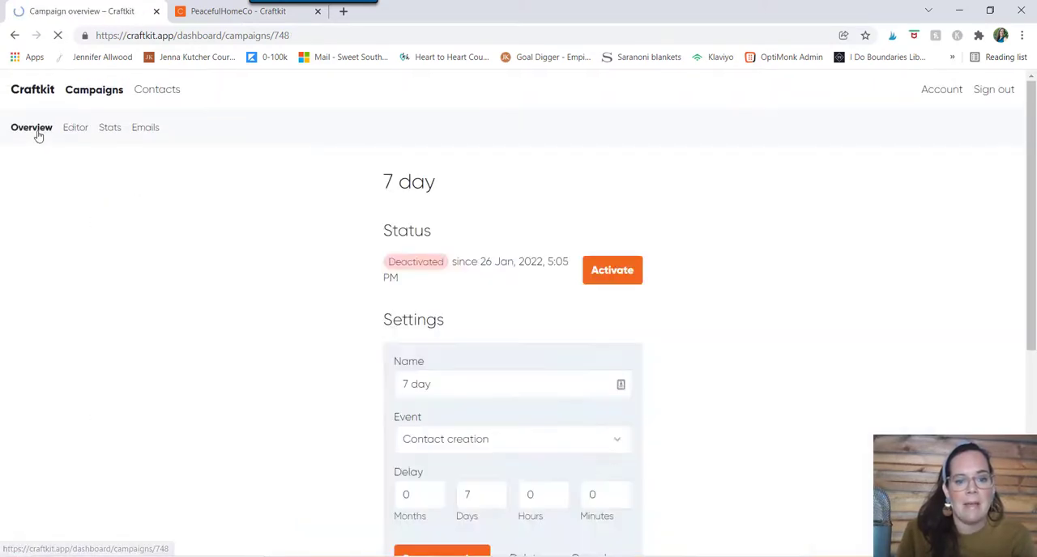
pyautogui.click(613, 269)
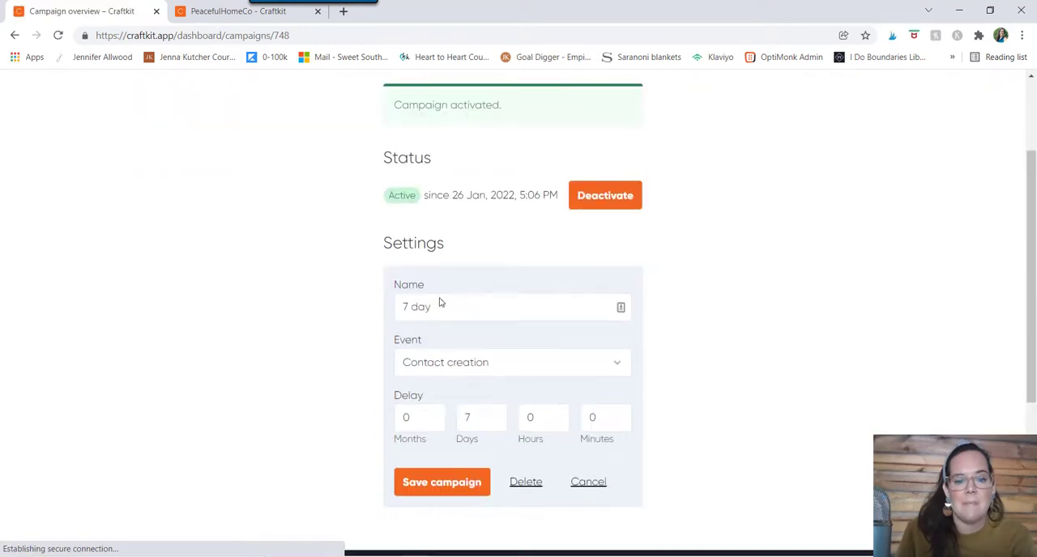
pyautogui.click(440, 482)
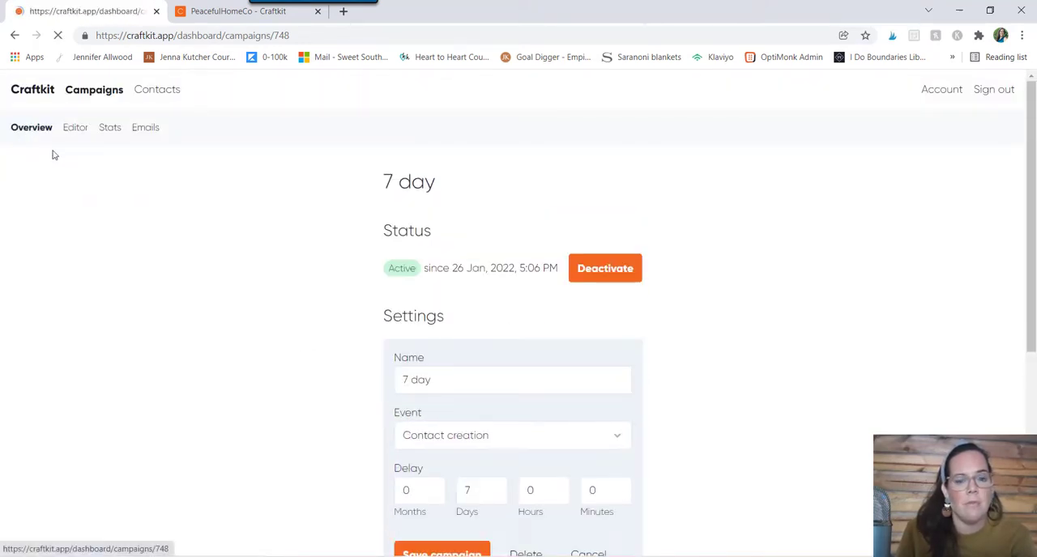
# Review the Campaigns list showing 7 day and test Active, then go to Contacts.
pyautogui.click(94, 89)
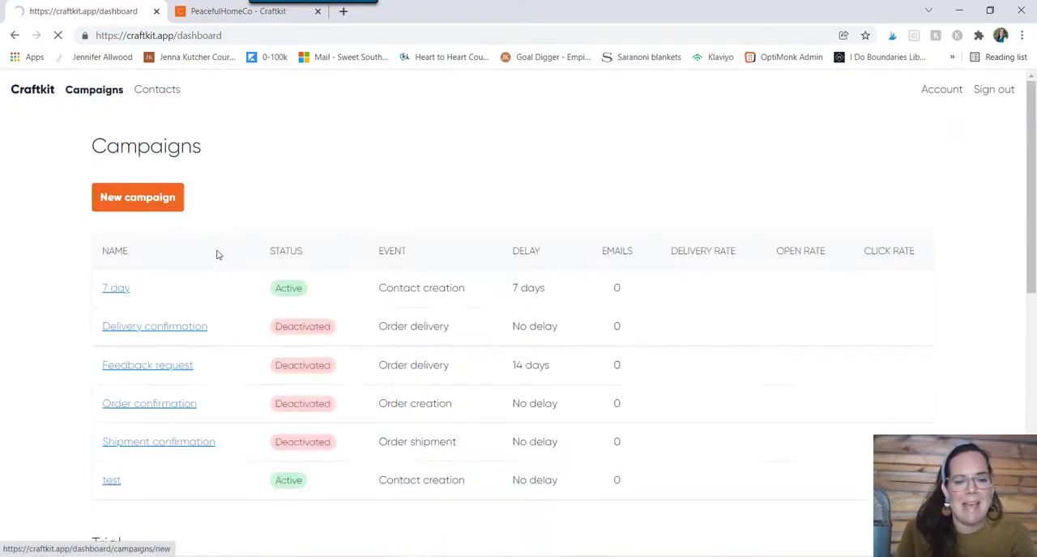
pyautogui.scroll(-3)
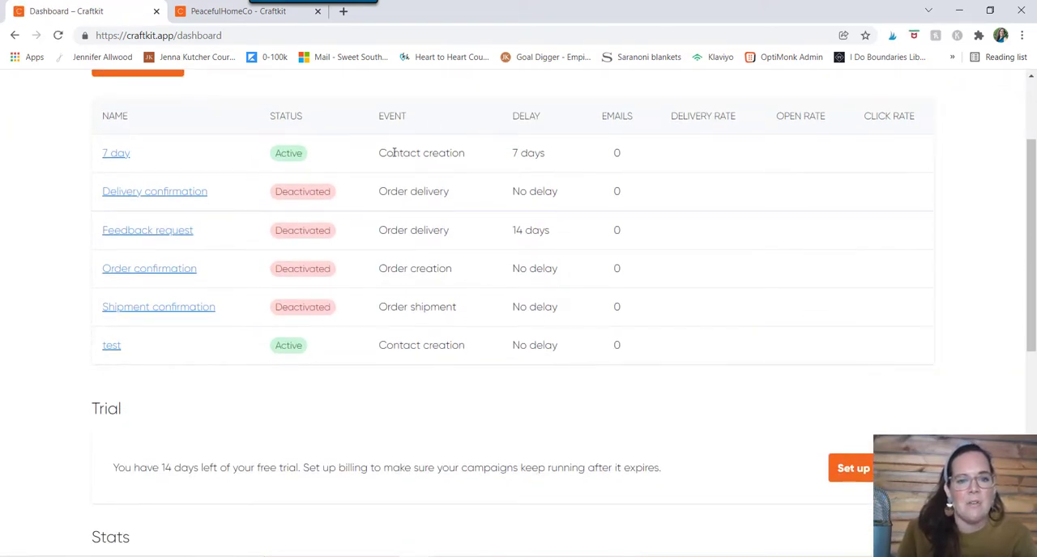
pyautogui.doubleClick(422, 345)
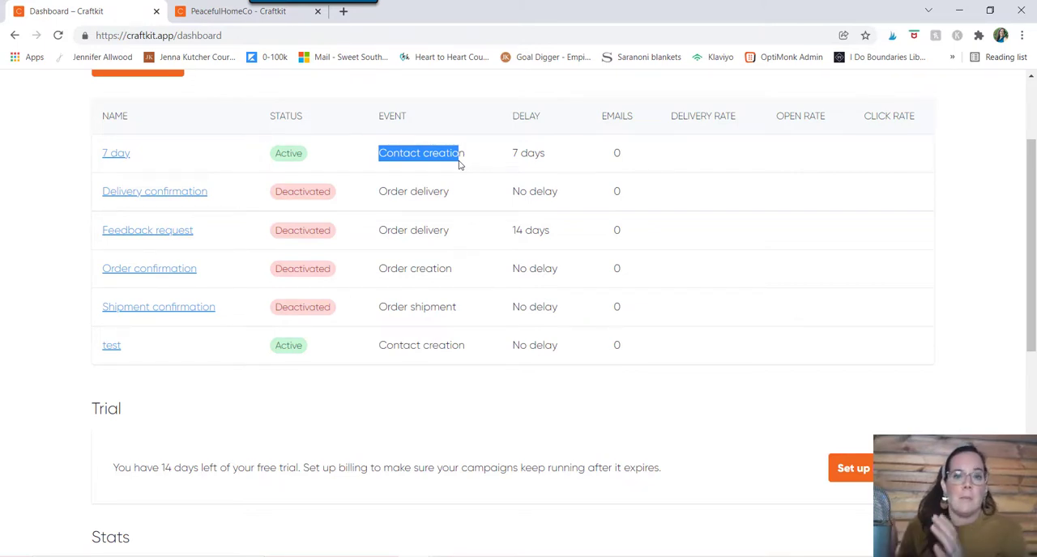
pyautogui.scroll(3)
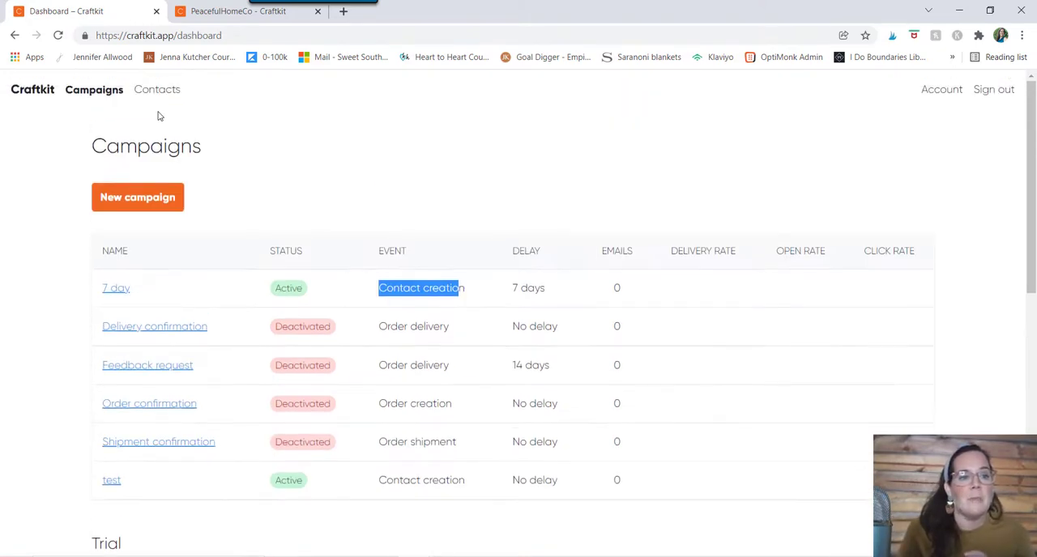
pyautogui.click(155, 89)
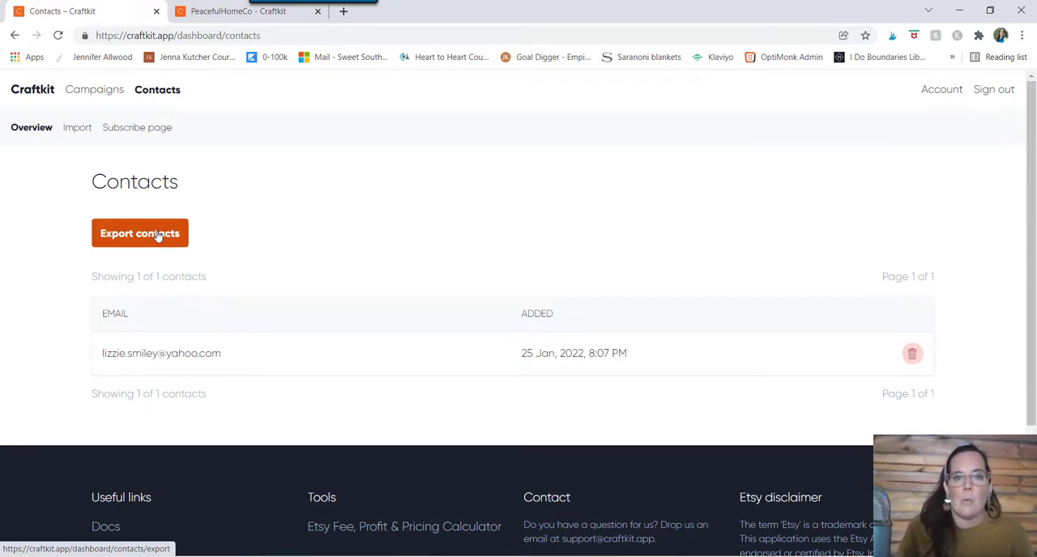
# Export contacts and return to the Campaigns dashboard.
pyautogui.click(94, 89)
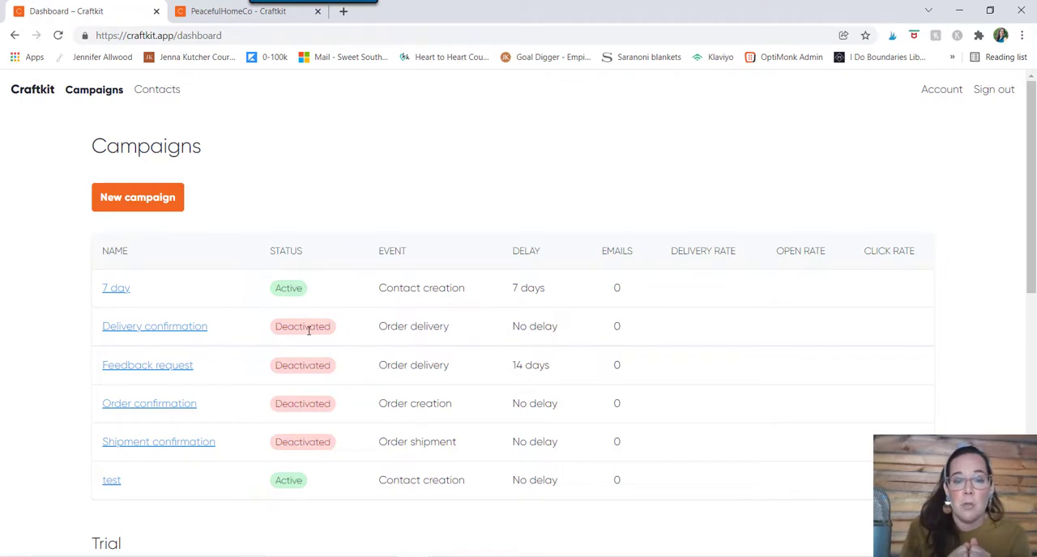
pyautogui.moveTo(615, 170)
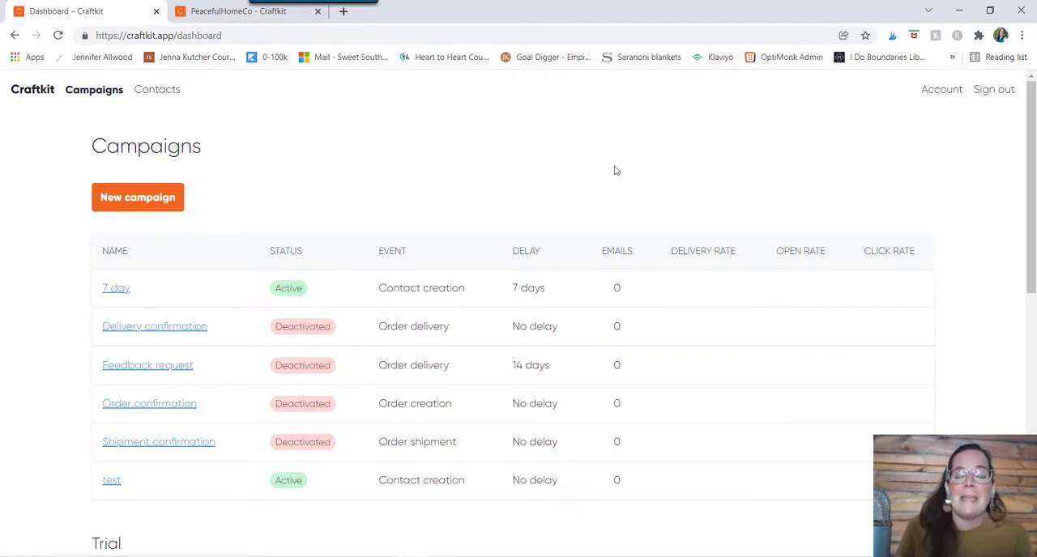